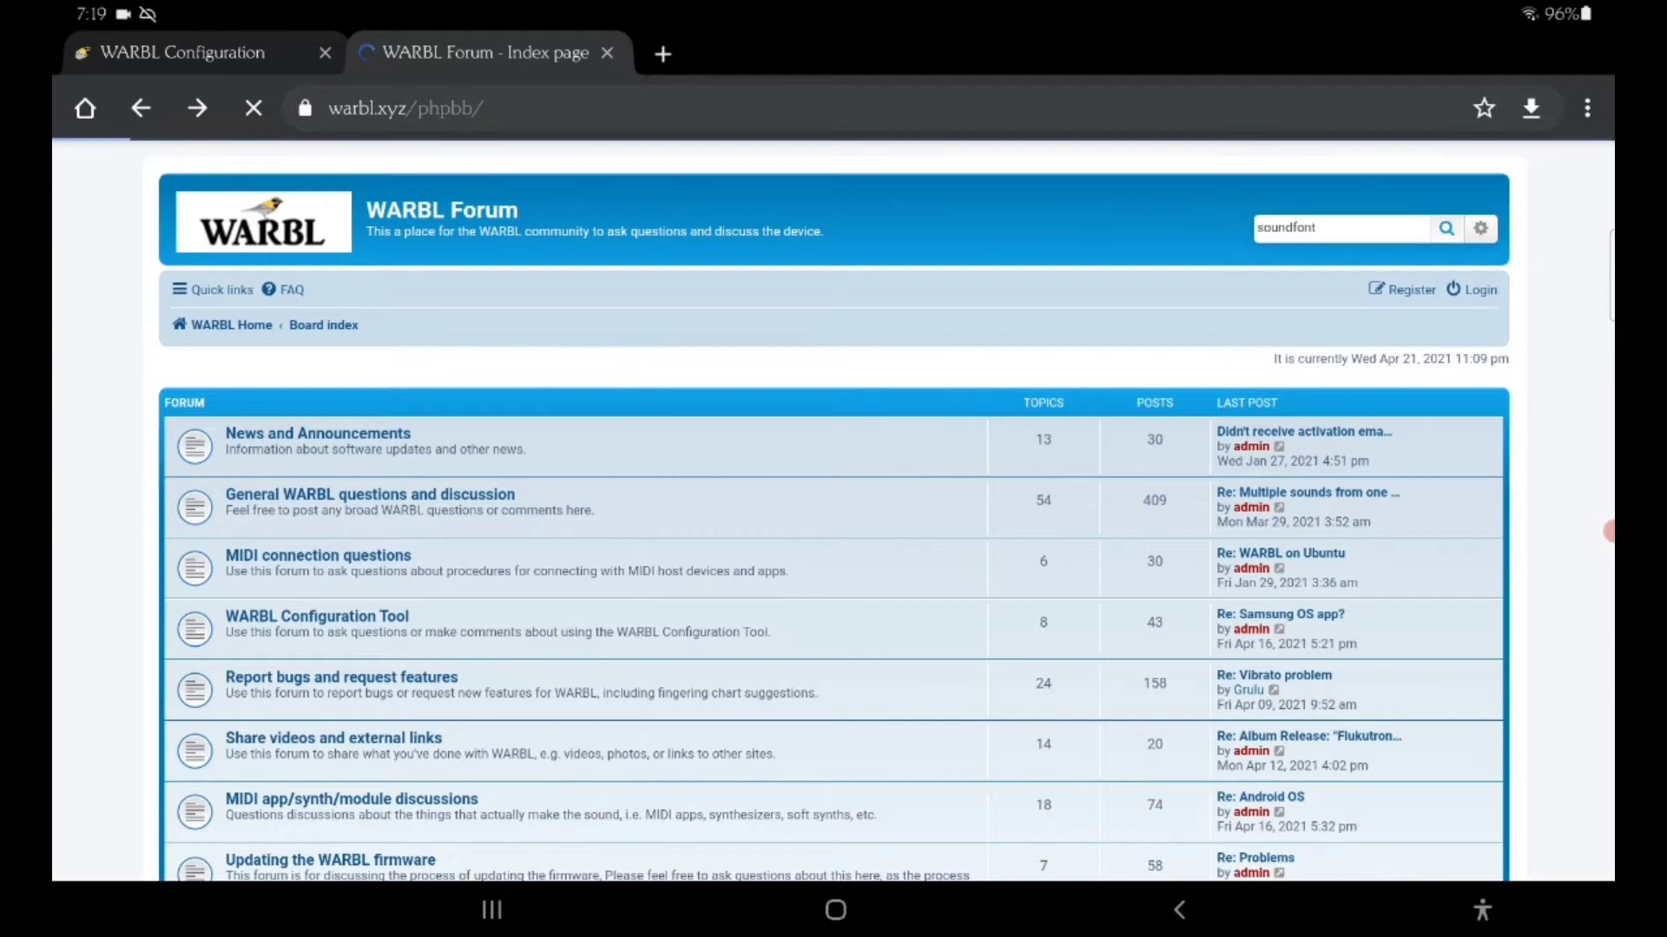
# - Search the forum for 'soundfont', open the Android OS thread and follow its WARBL_whistle1.sf2 link
pyautogui.click(1445, 227)
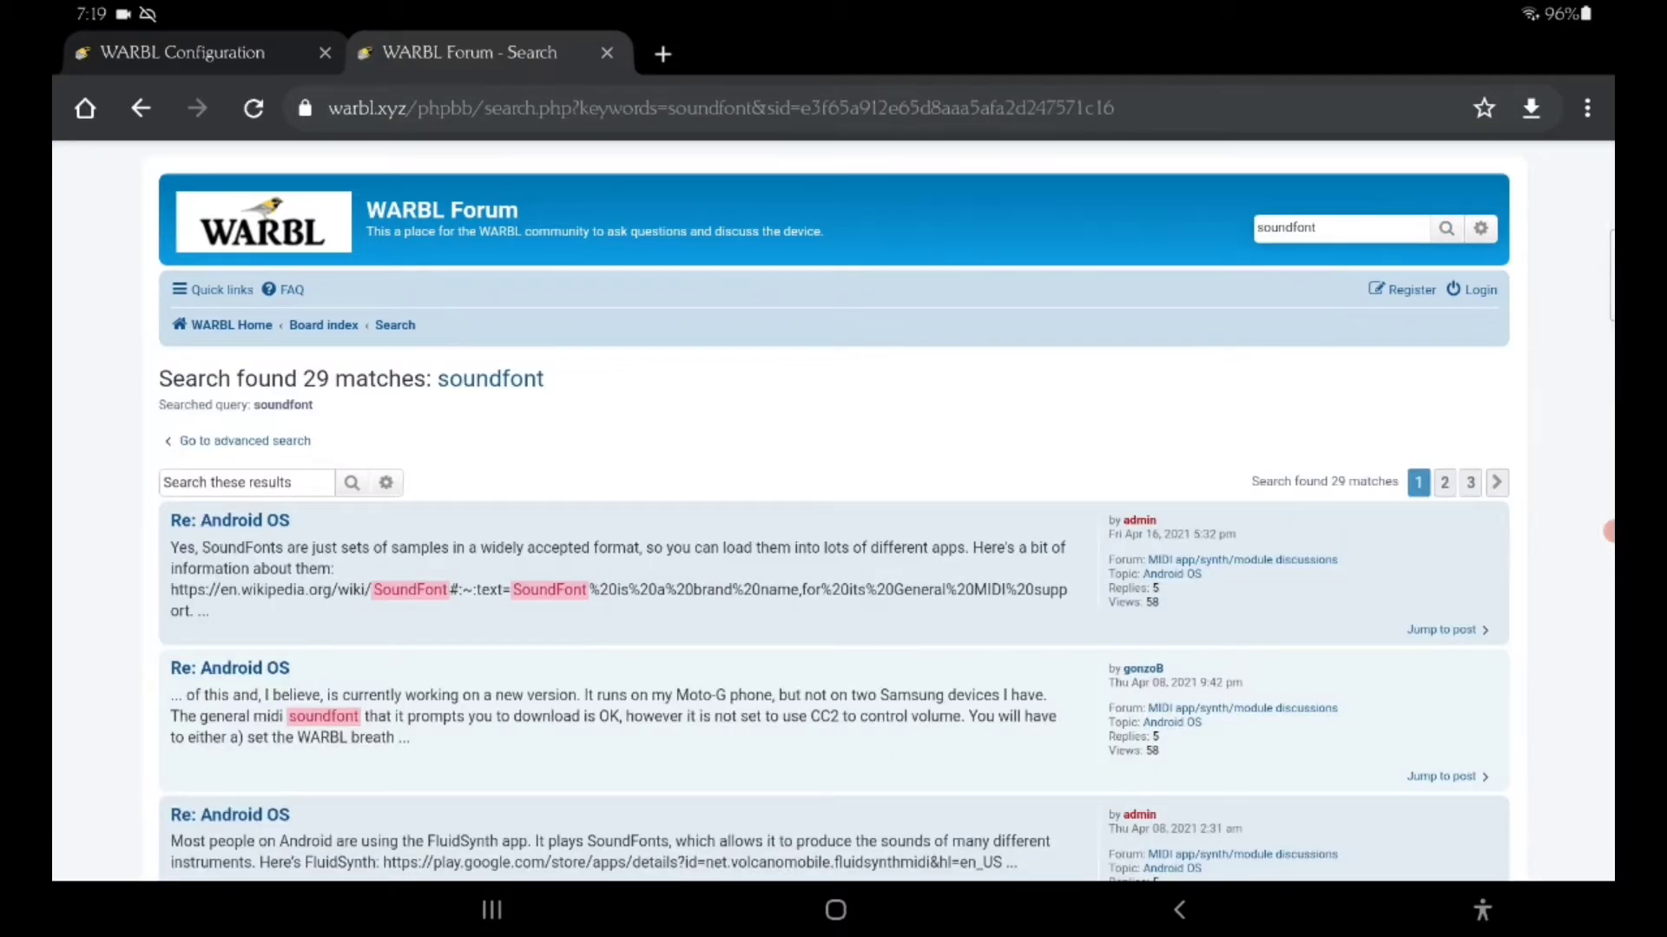
pyautogui.click(228, 521)
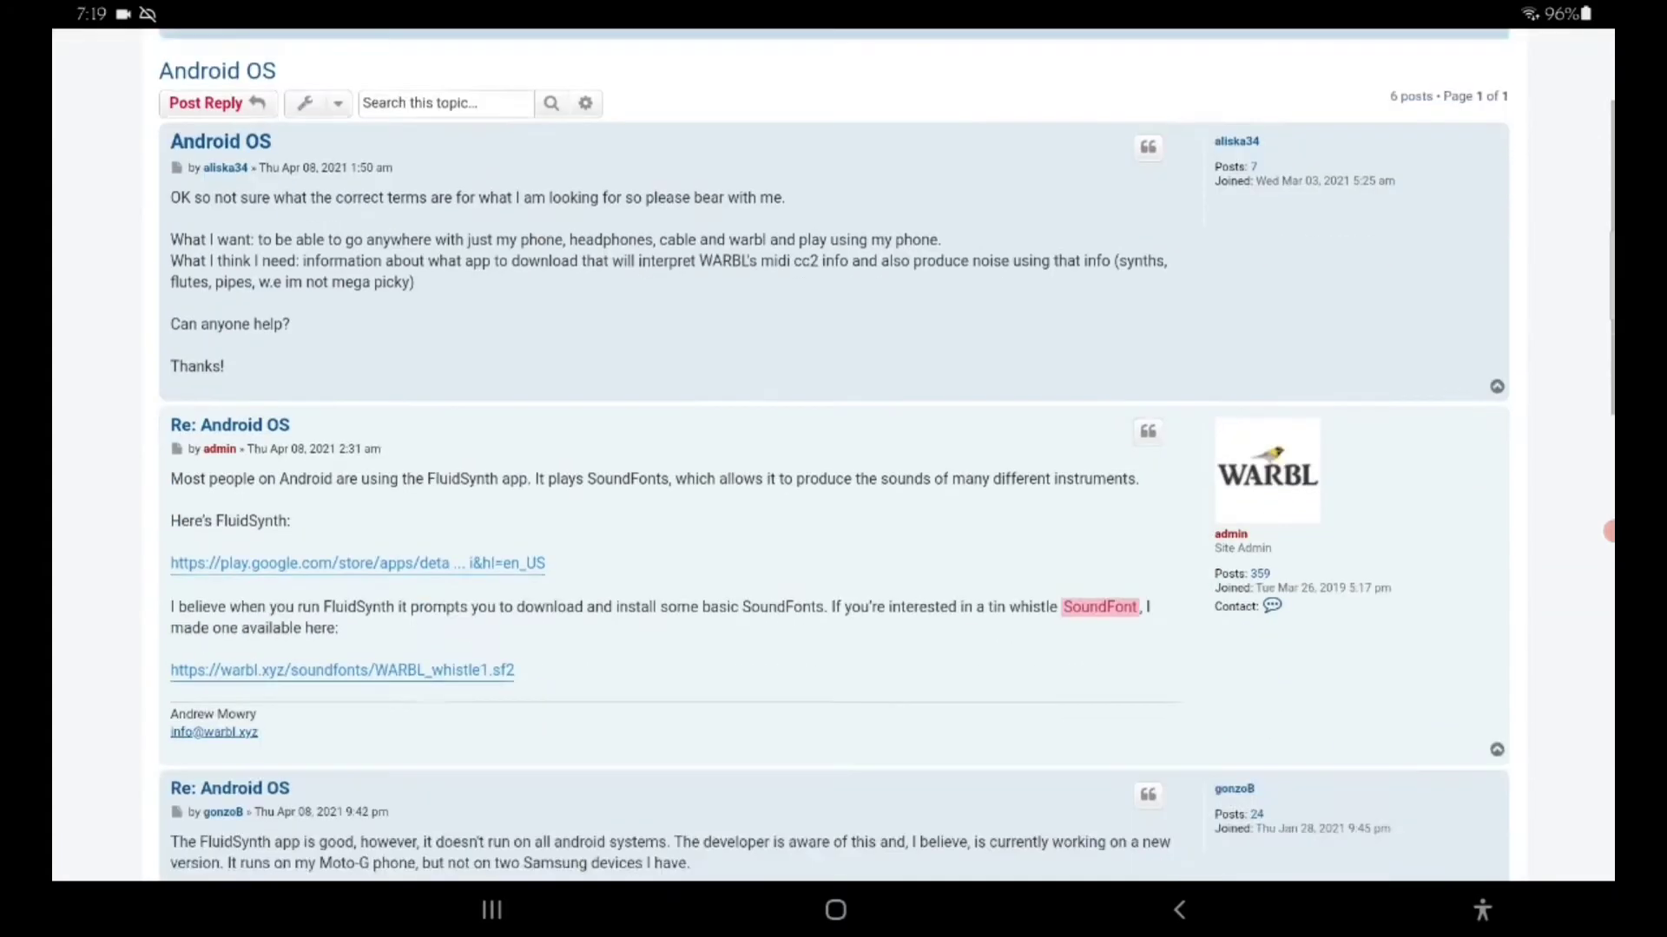
pyautogui.scroll(-3)
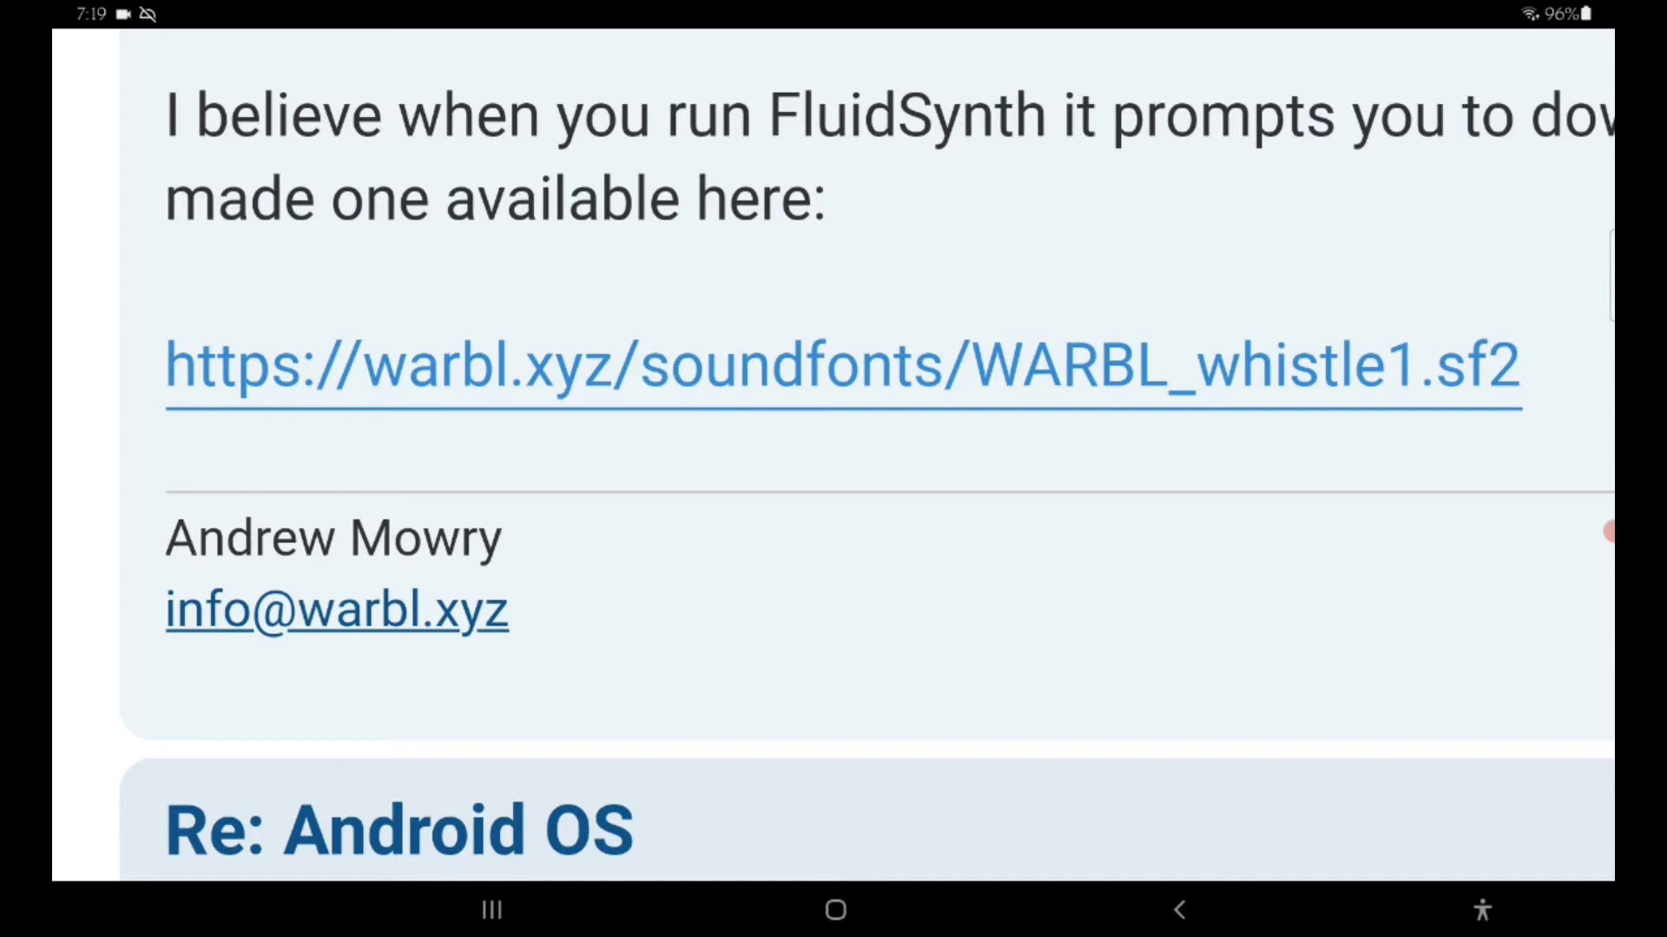
pyautogui.click(839, 365)
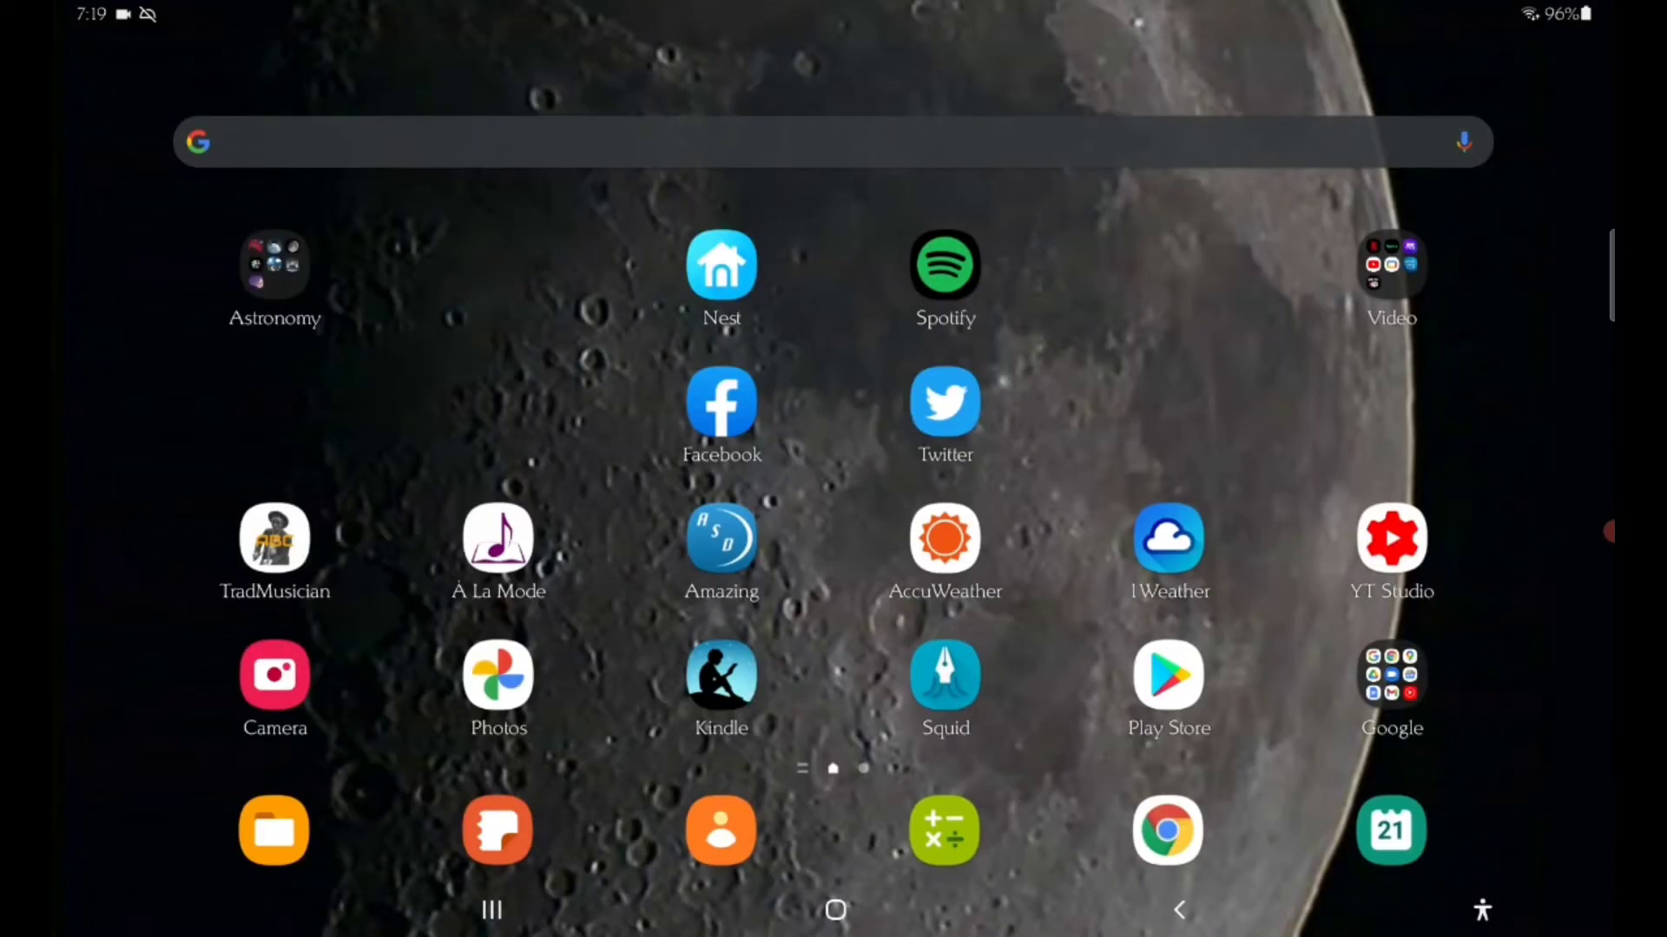
# - Search the Play Store via the 'fluidsynth' history entry and launch FluidSynth MIDI
pyautogui.click(1167, 677)
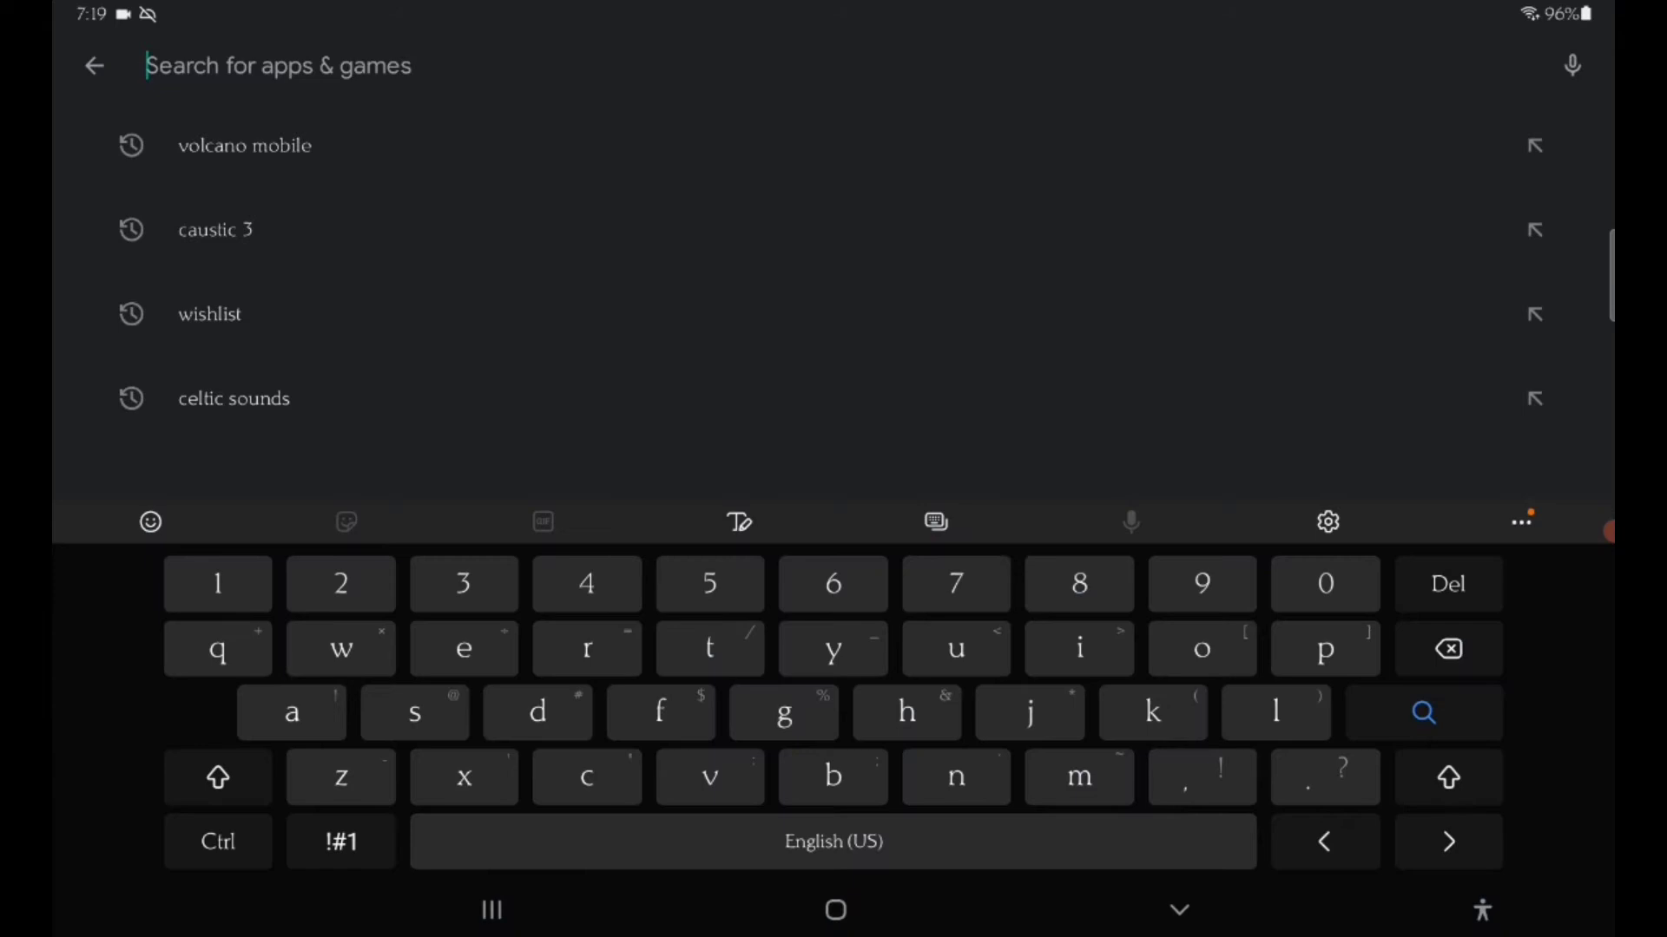
pyautogui.write('fl')
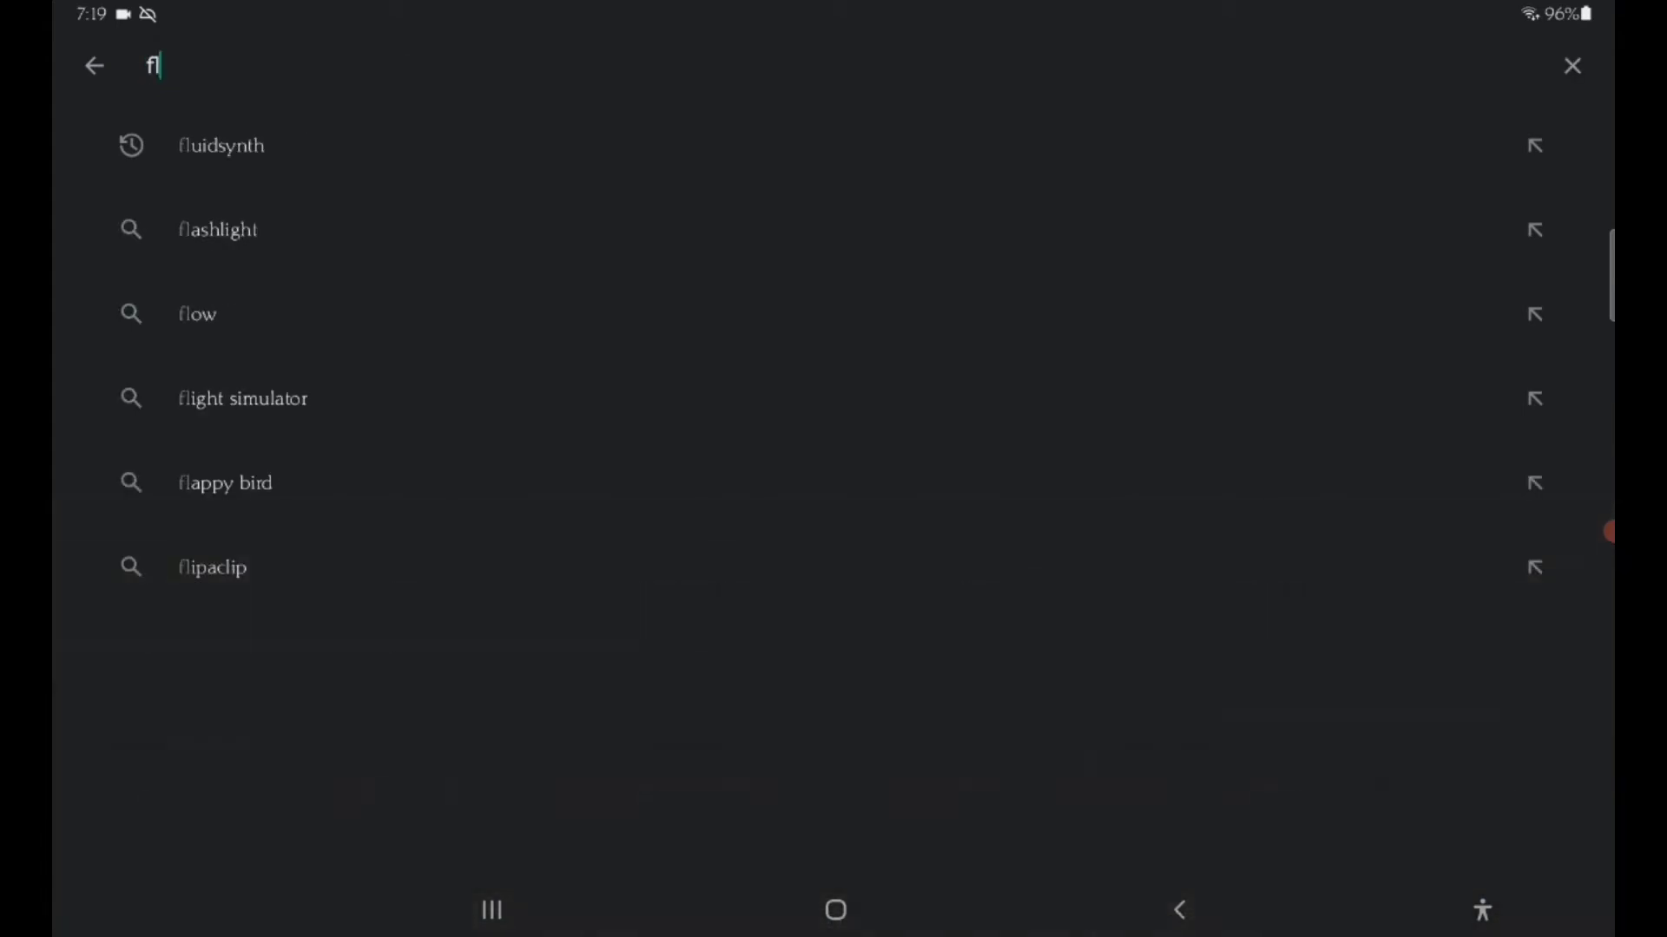
pyautogui.click(219, 145)
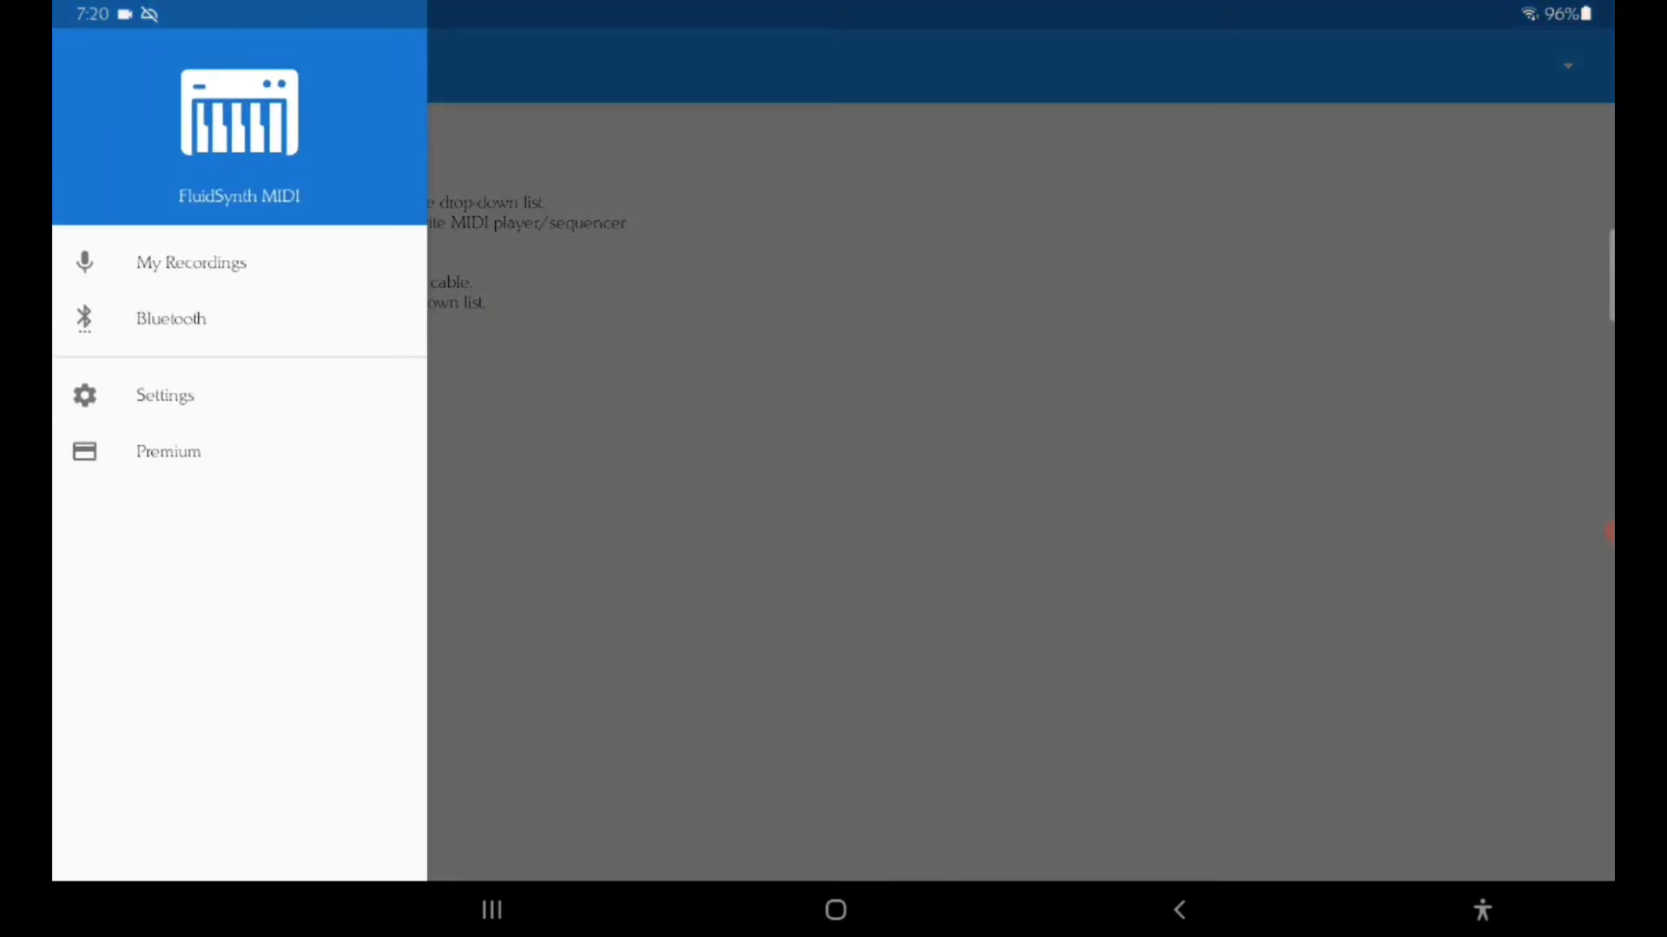
# - From Settings > SoundFont, choose Select and browse into the Download folder
pyautogui.click(164, 394)
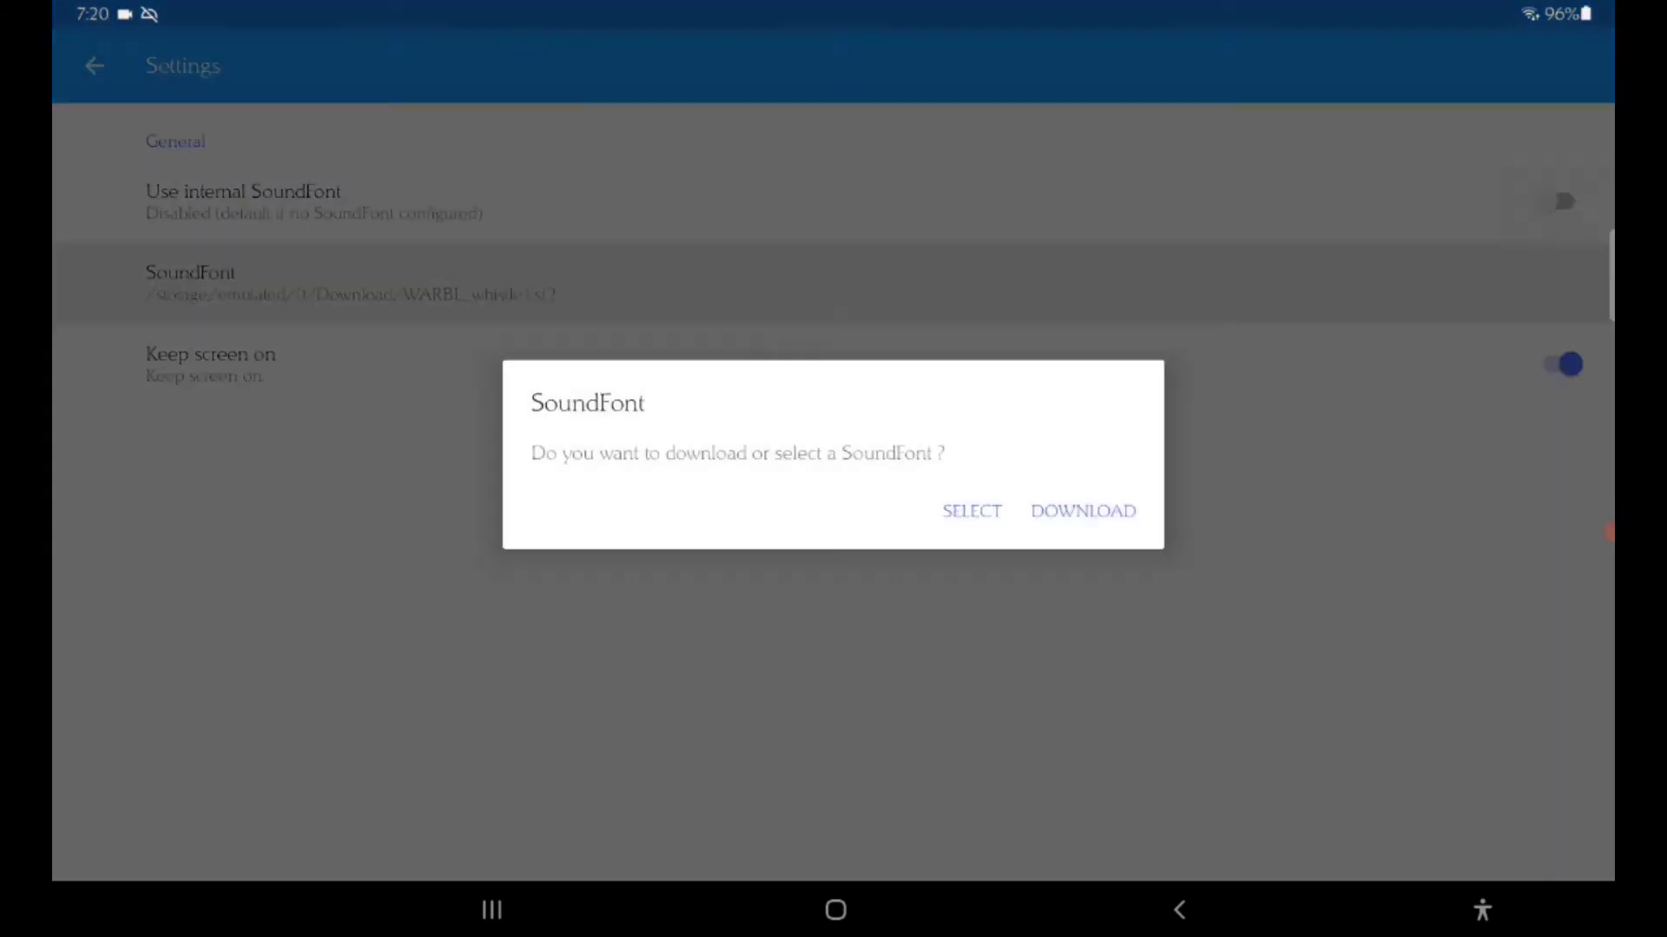
pyautogui.click(1081, 511)
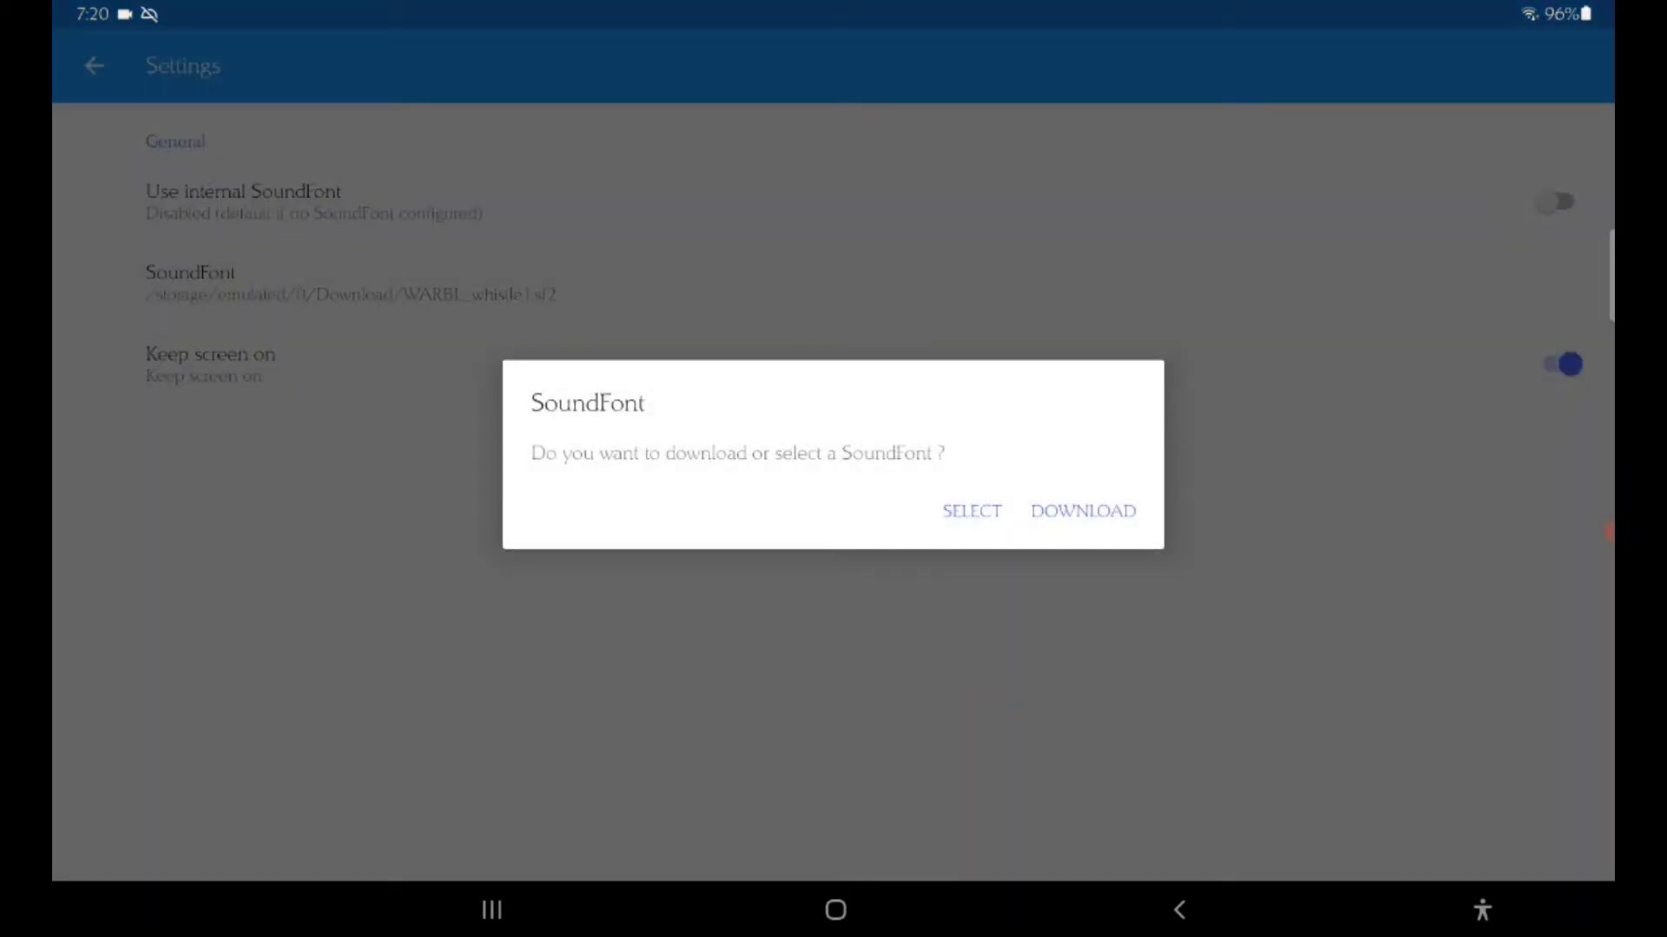
pyautogui.click(968, 511)
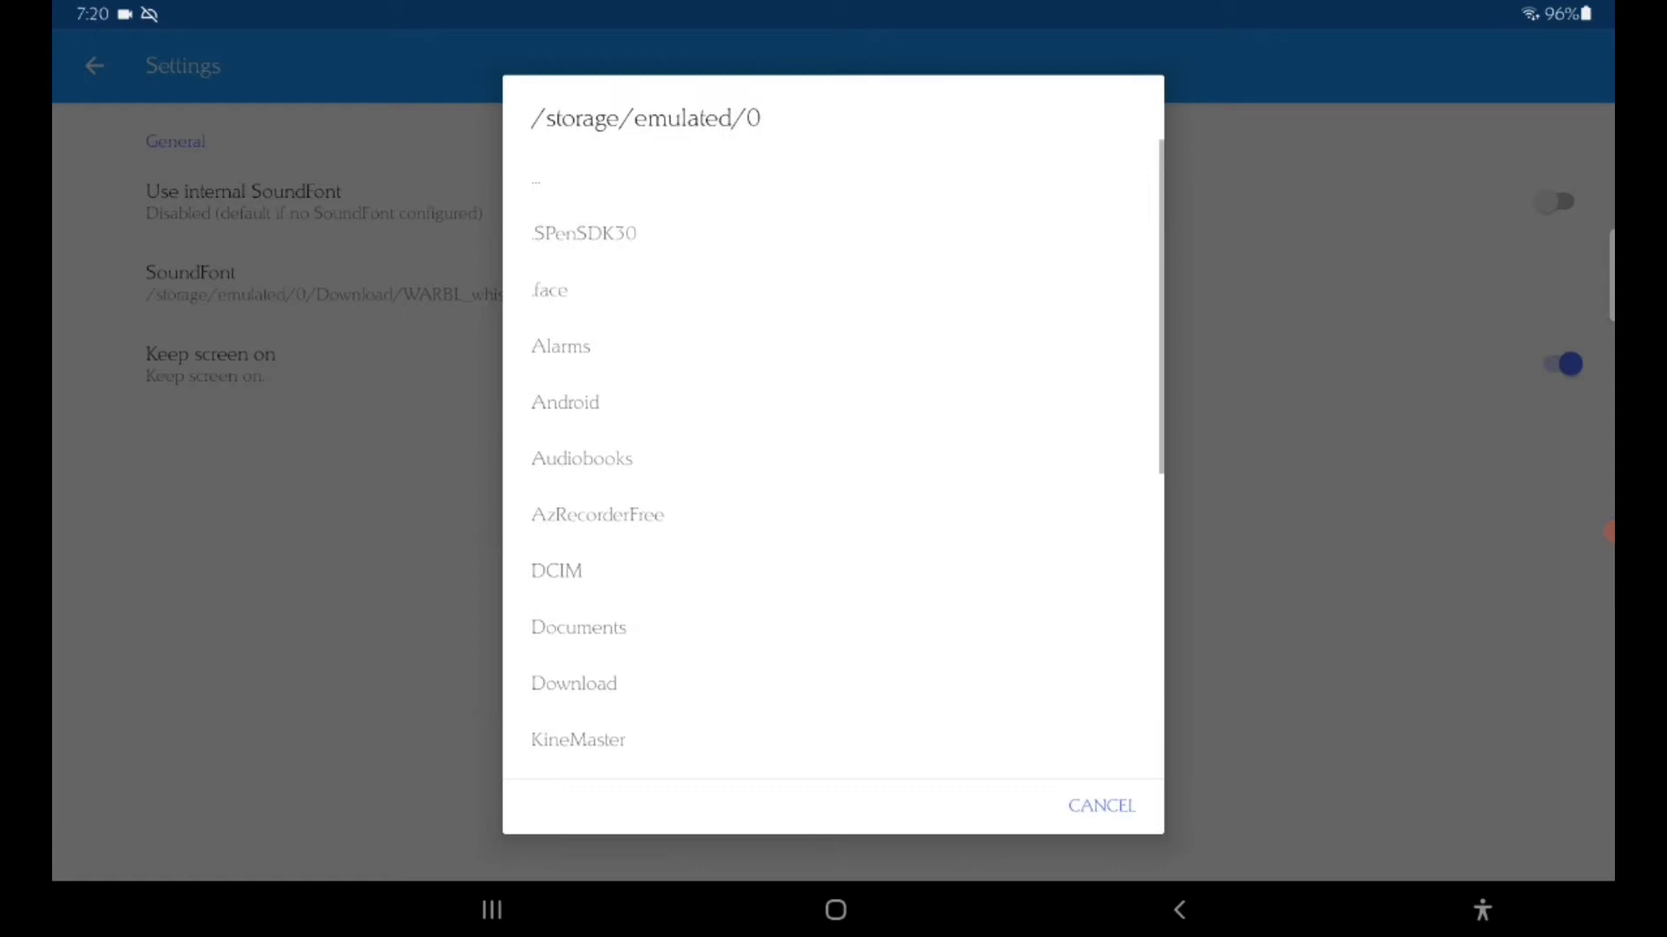
pyautogui.scroll(-3)
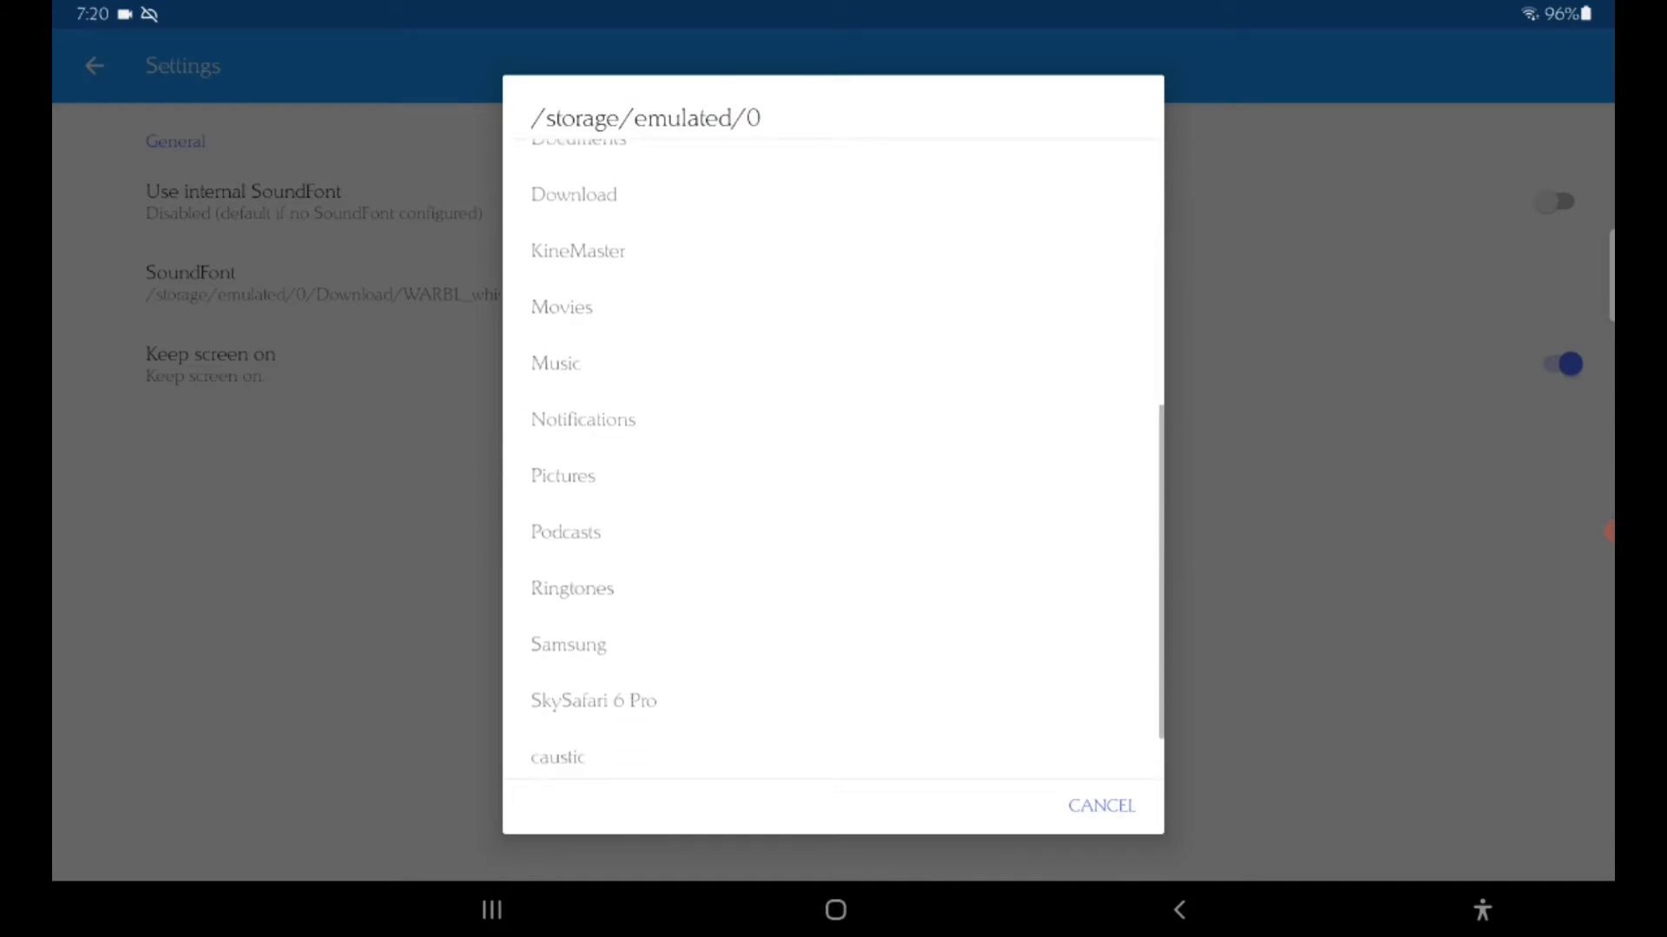
pyautogui.click(574, 194)
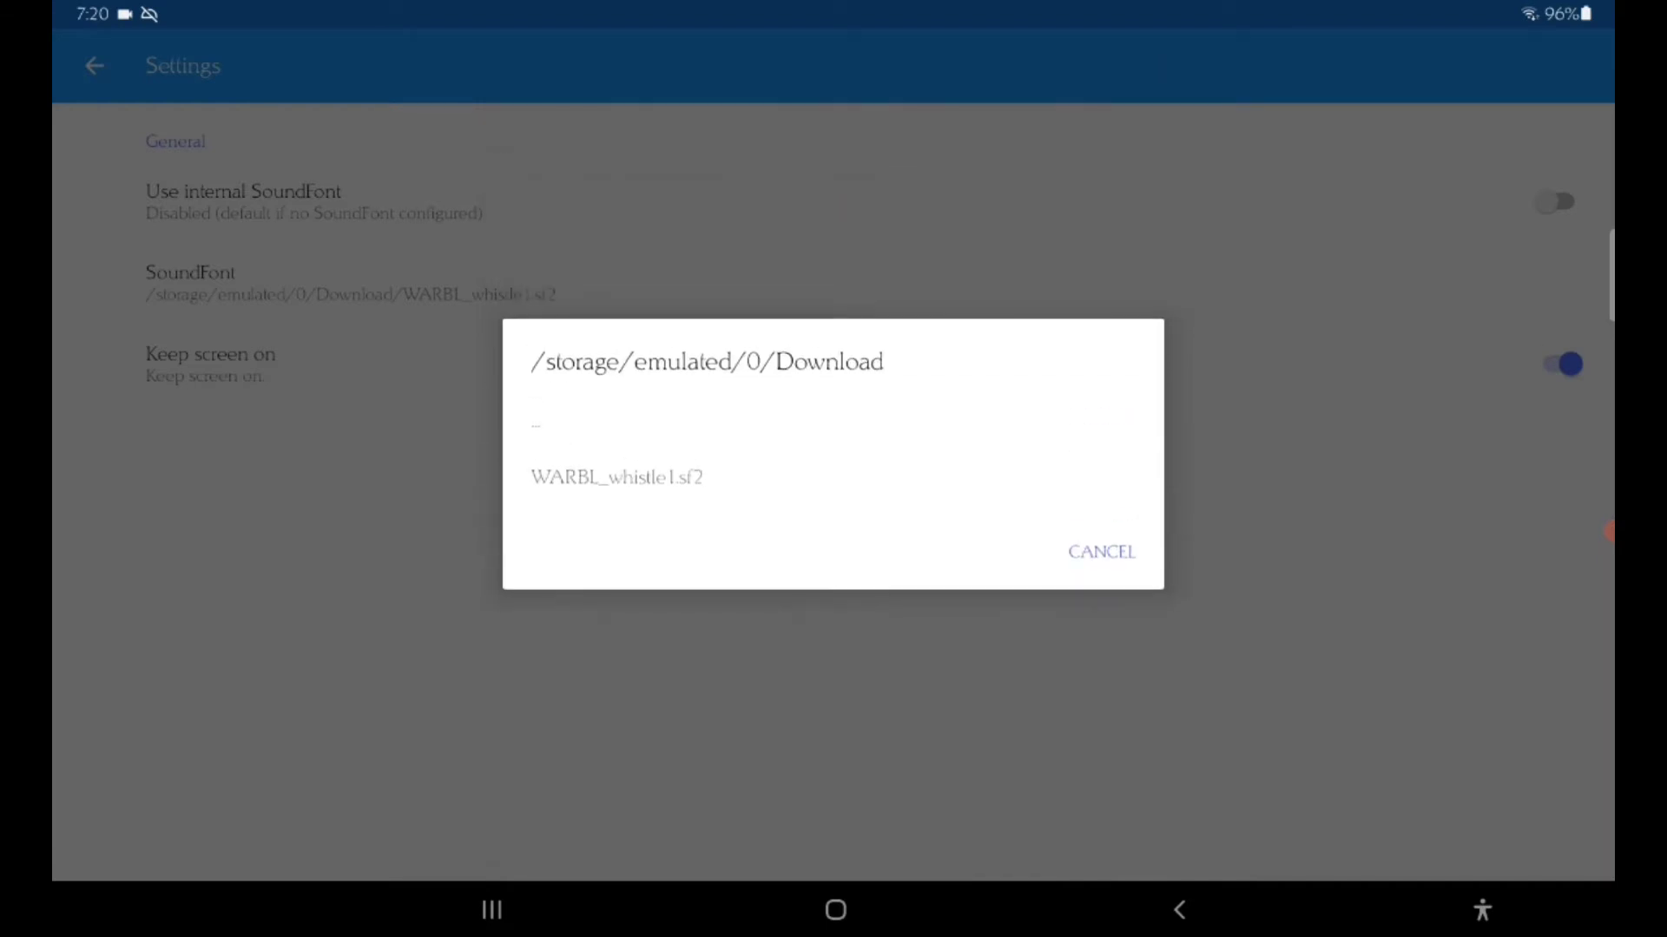
# - Pick WARBL_whistle1.sf2 as the configured SoundFont
pyautogui.click(1099, 552)
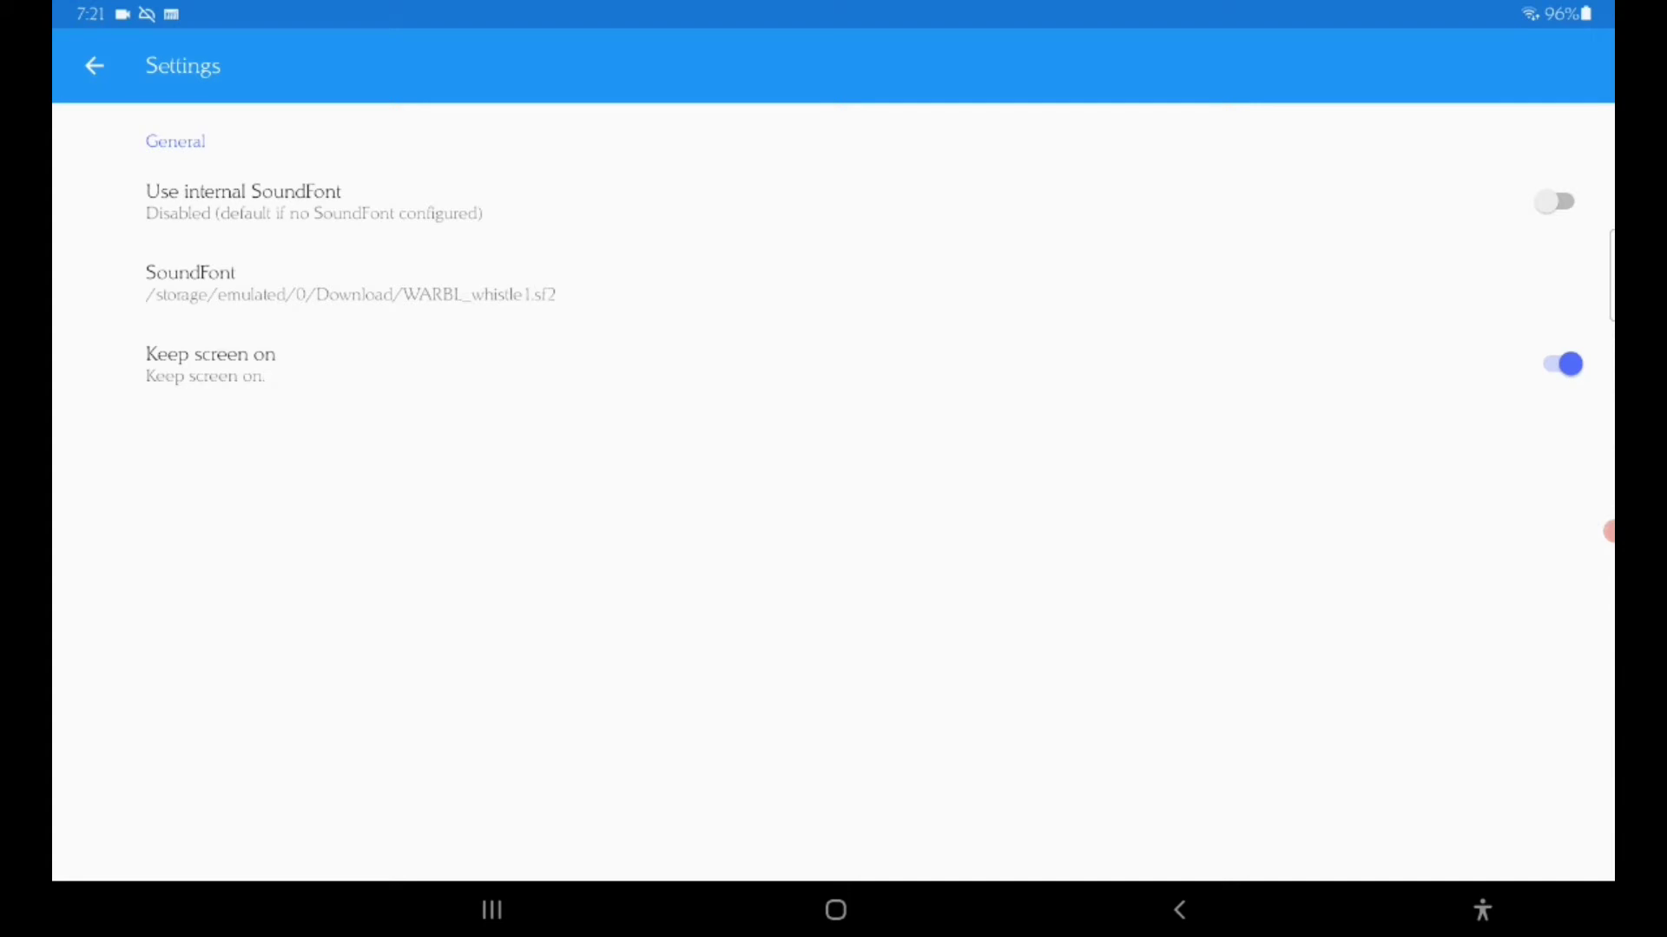
# - Switch the SoundFont to GeneralUser GS v1.47.sf2 and return to MIDI Channel Control
pyautogui.click(190, 271)
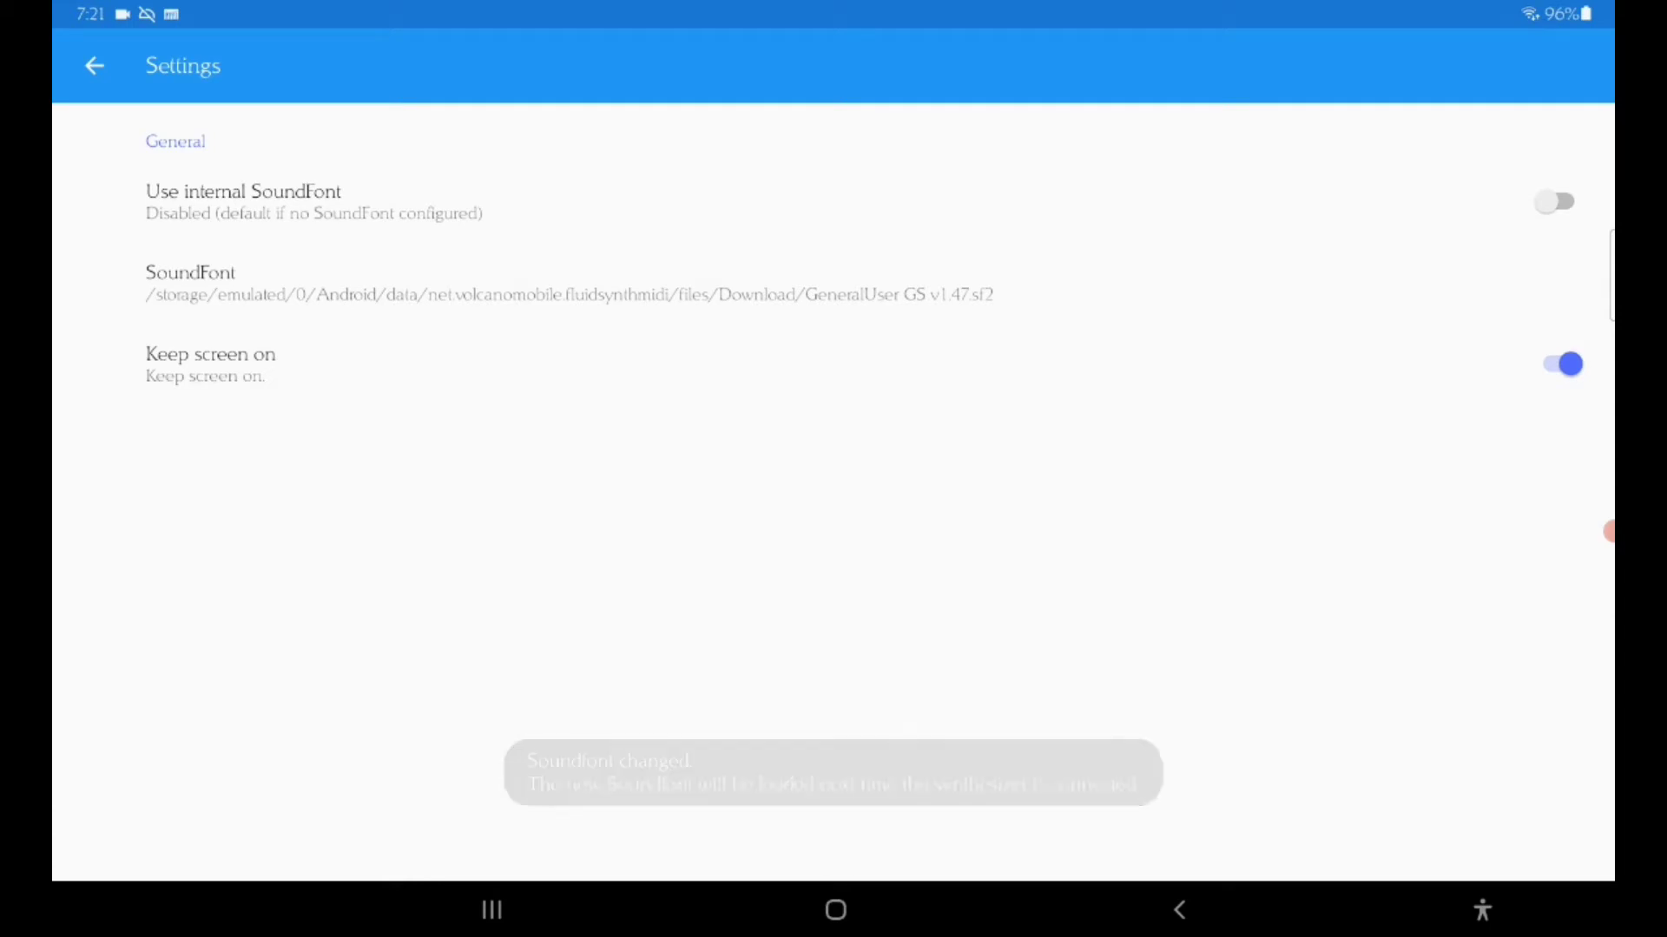
pyautogui.click(93, 66)
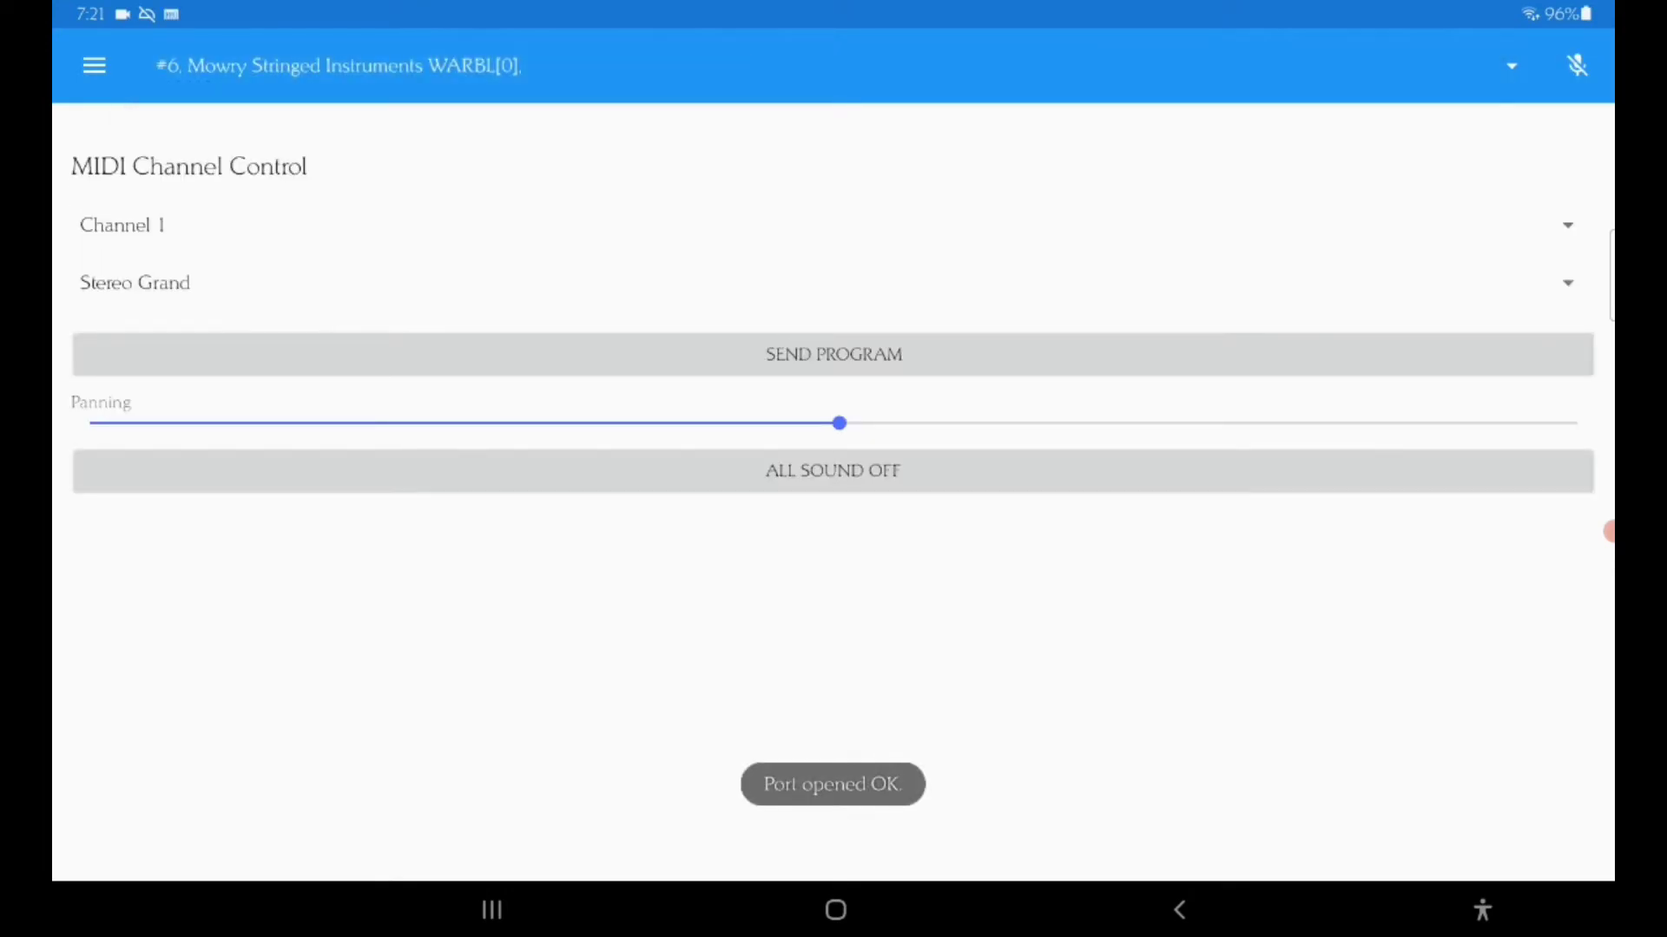
# - Choose Xylophone from the program list as channel 1's instrument
pyautogui.click(829, 283)
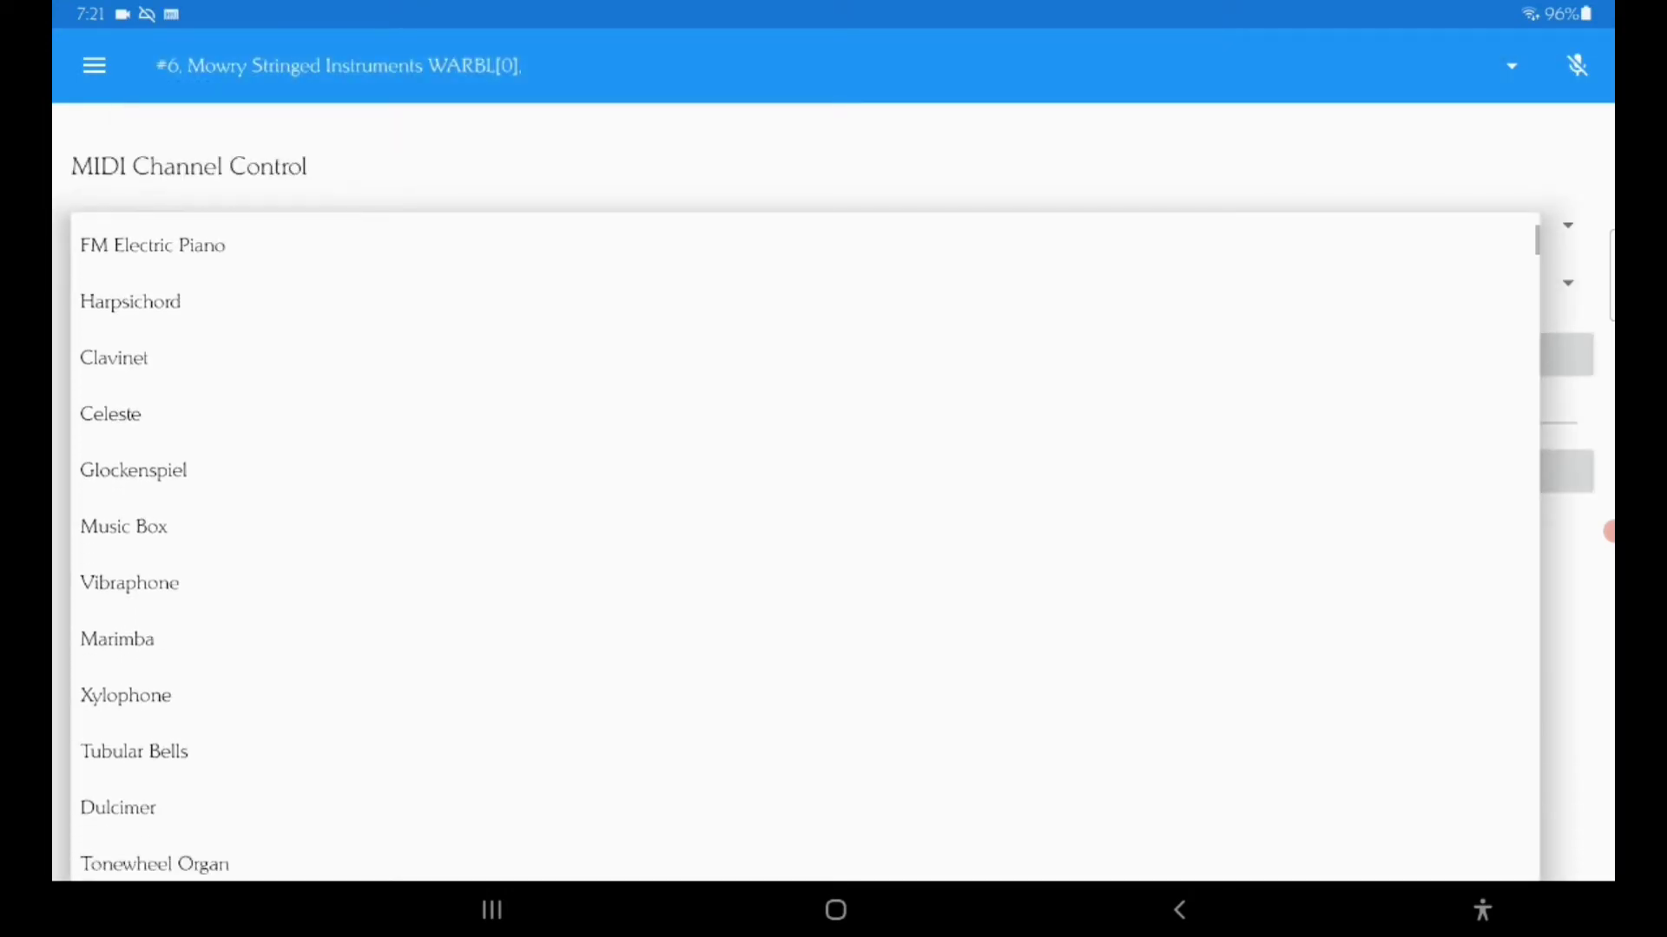
pyautogui.scroll(-3)
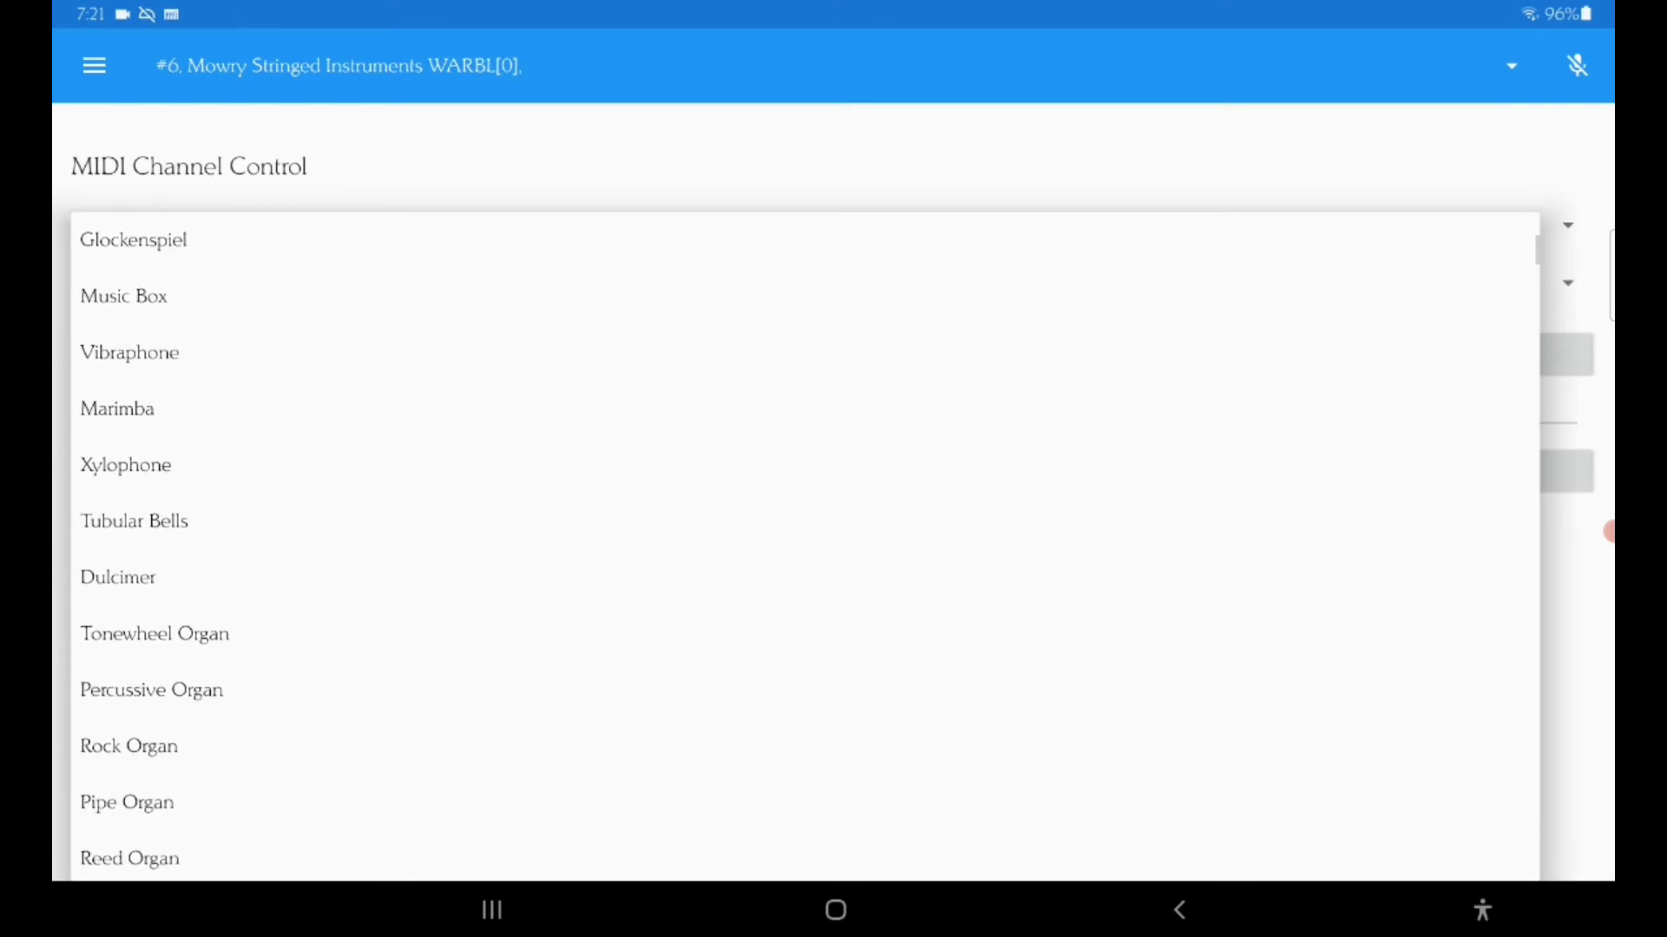
pyautogui.scroll(-3)
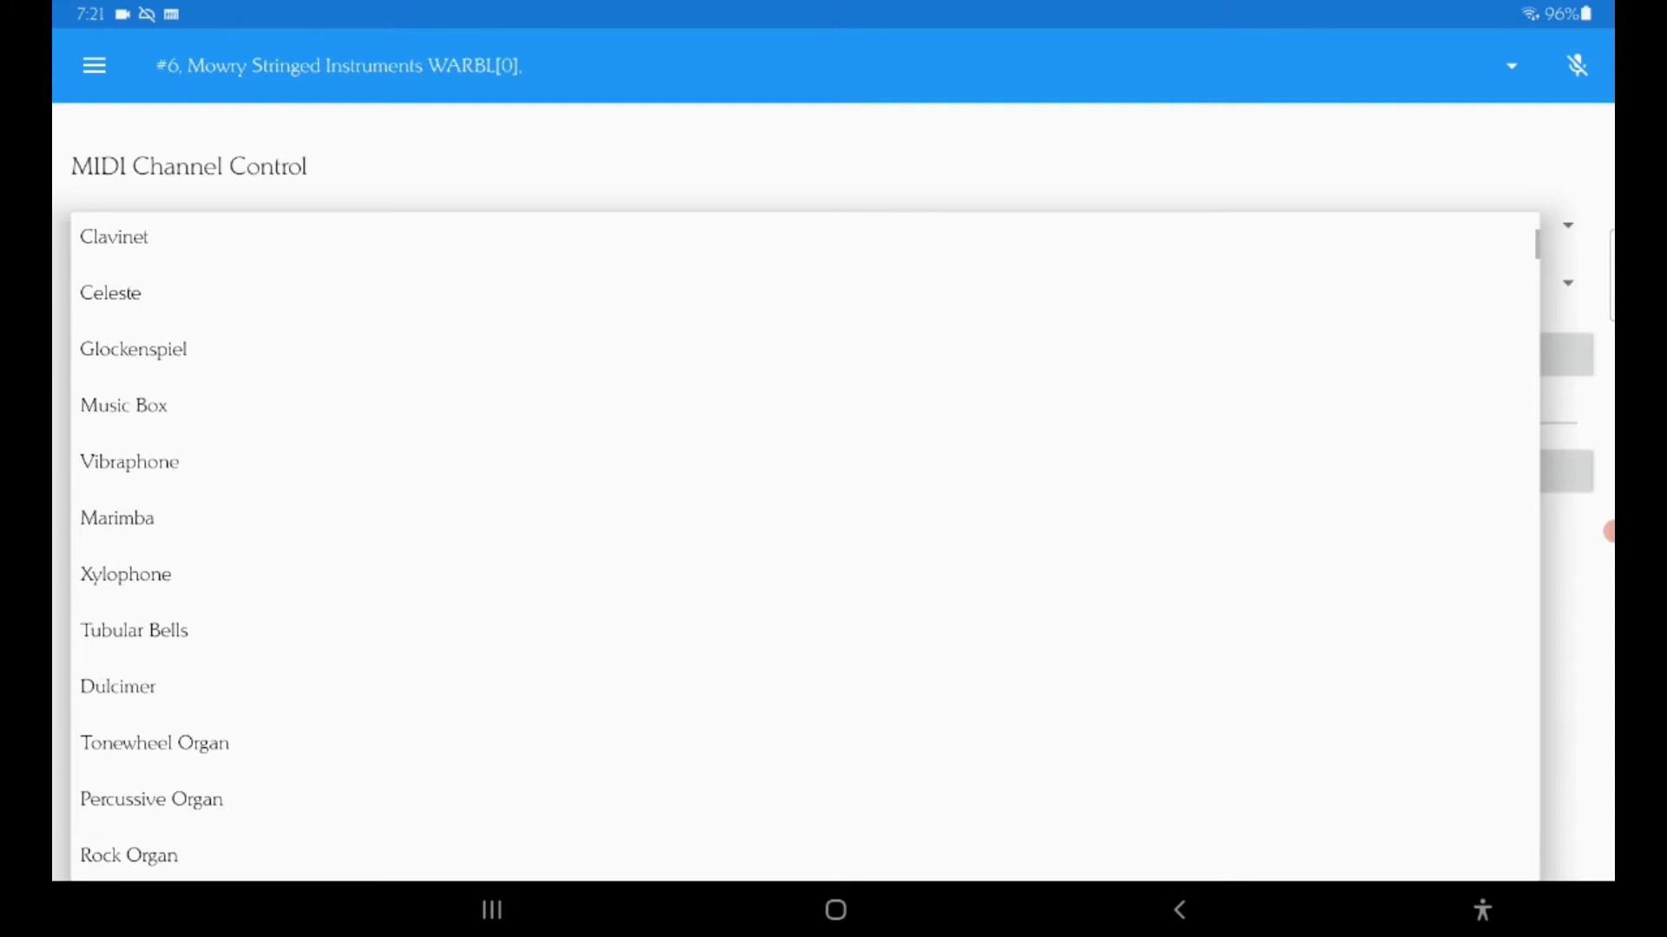
pyautogui.click(125, 574)
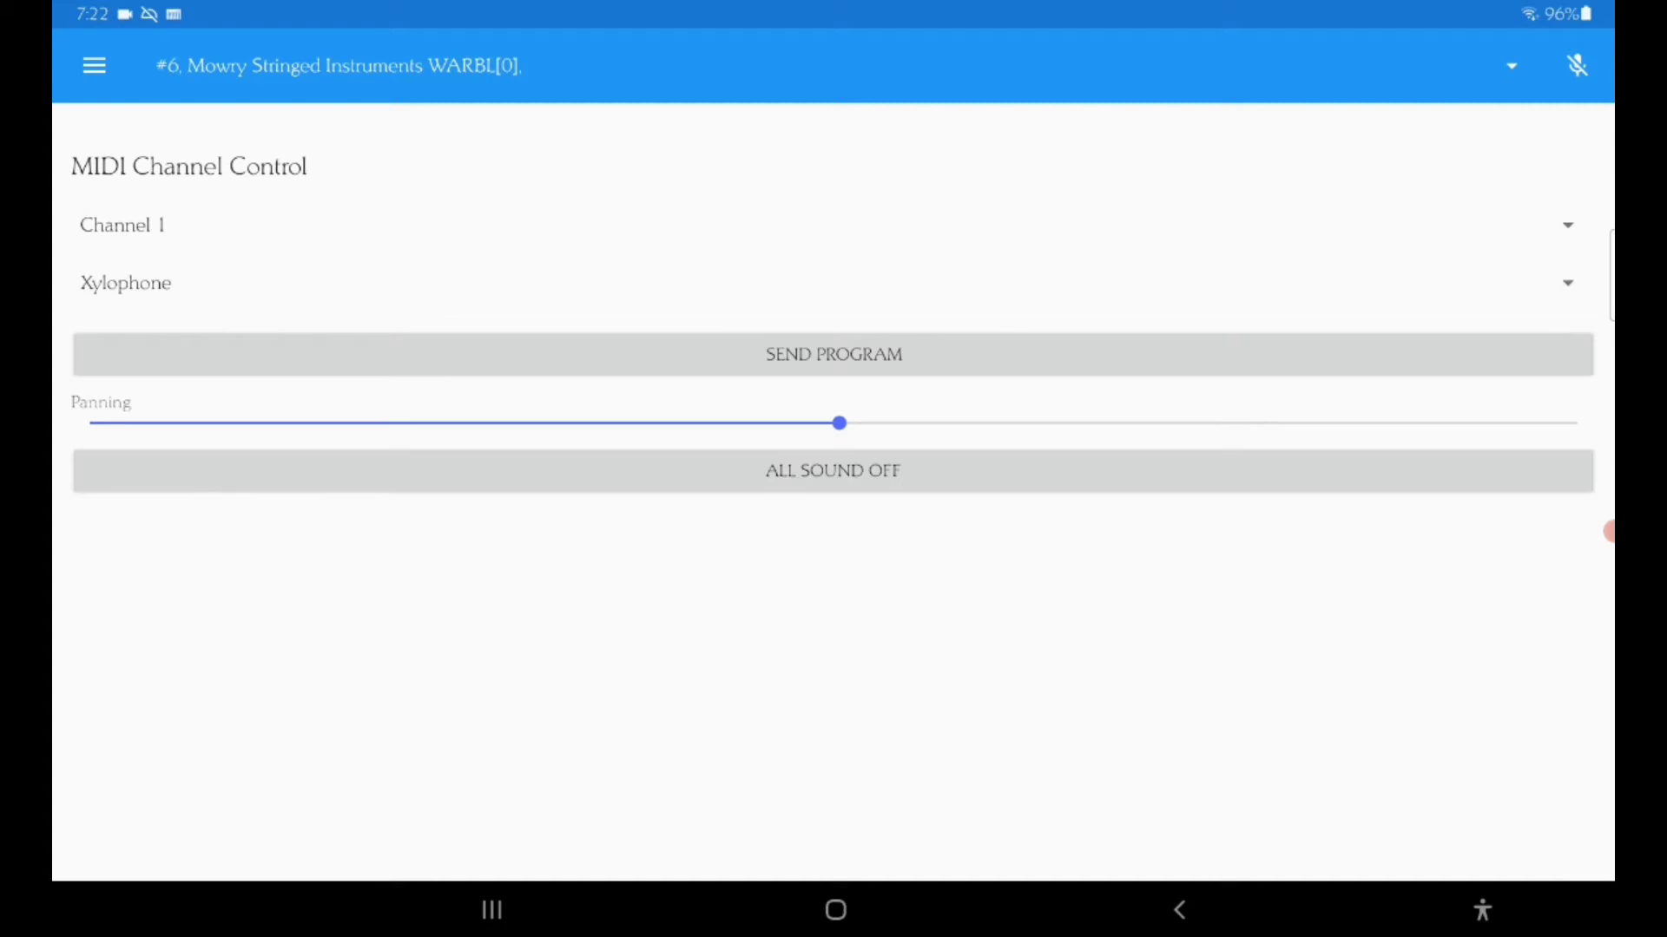
# - Scroll past guitars, basses and strings and pick a new instrument for channel 1
pyautogui.click(125, 283)
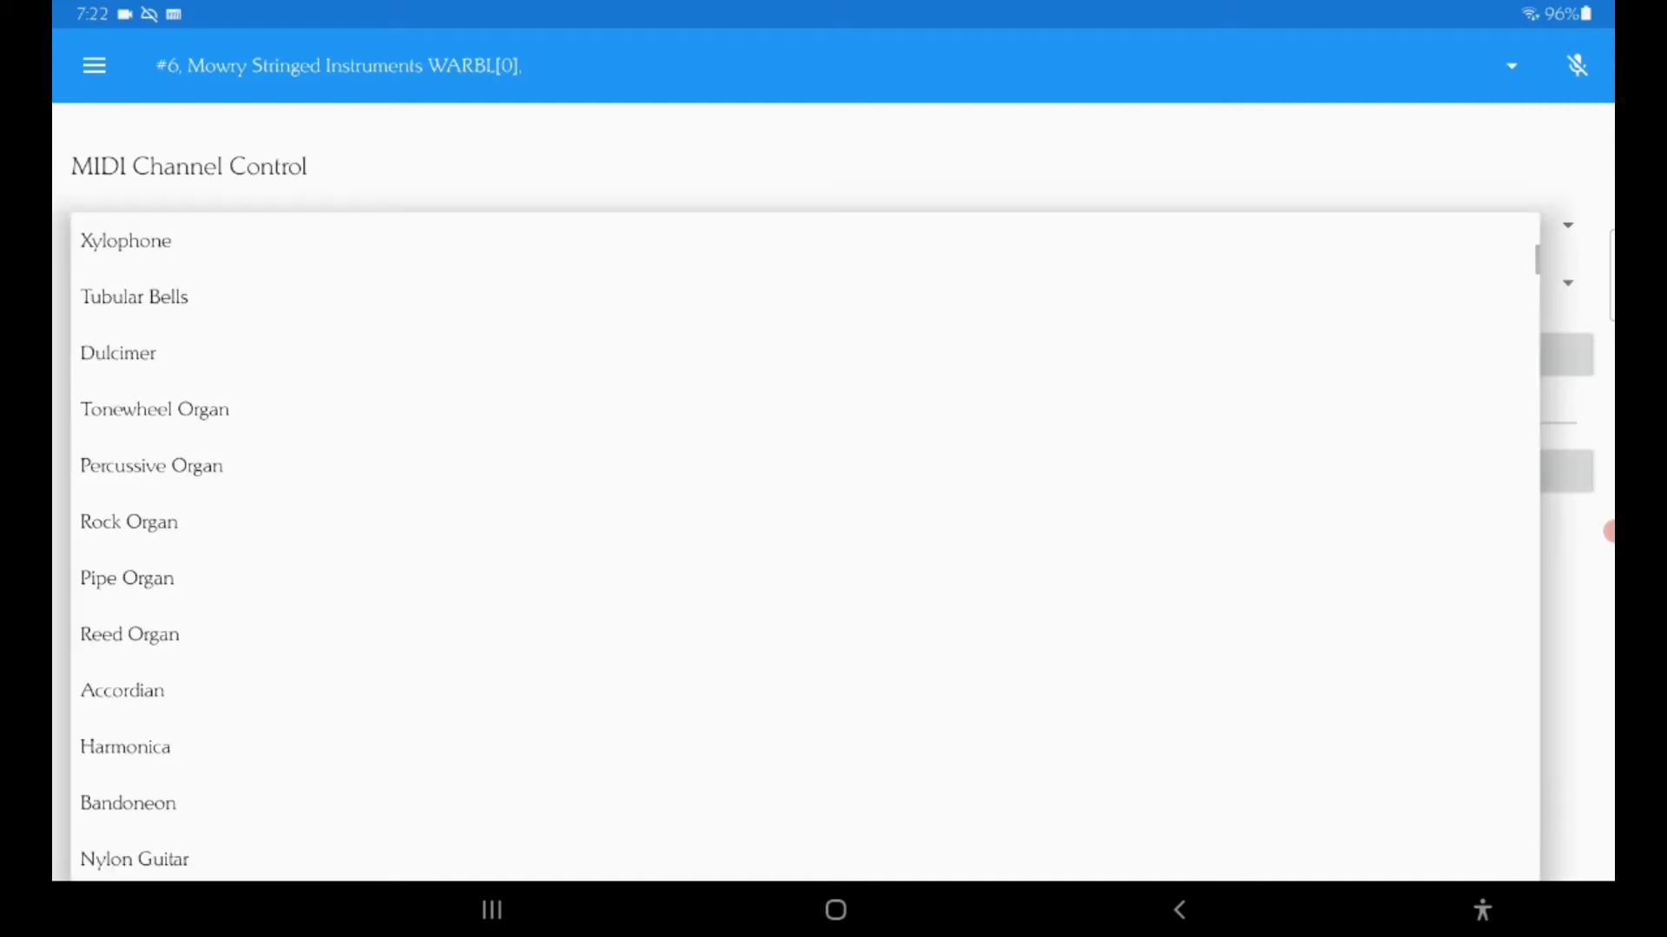
pyautogui.scroll(-3)
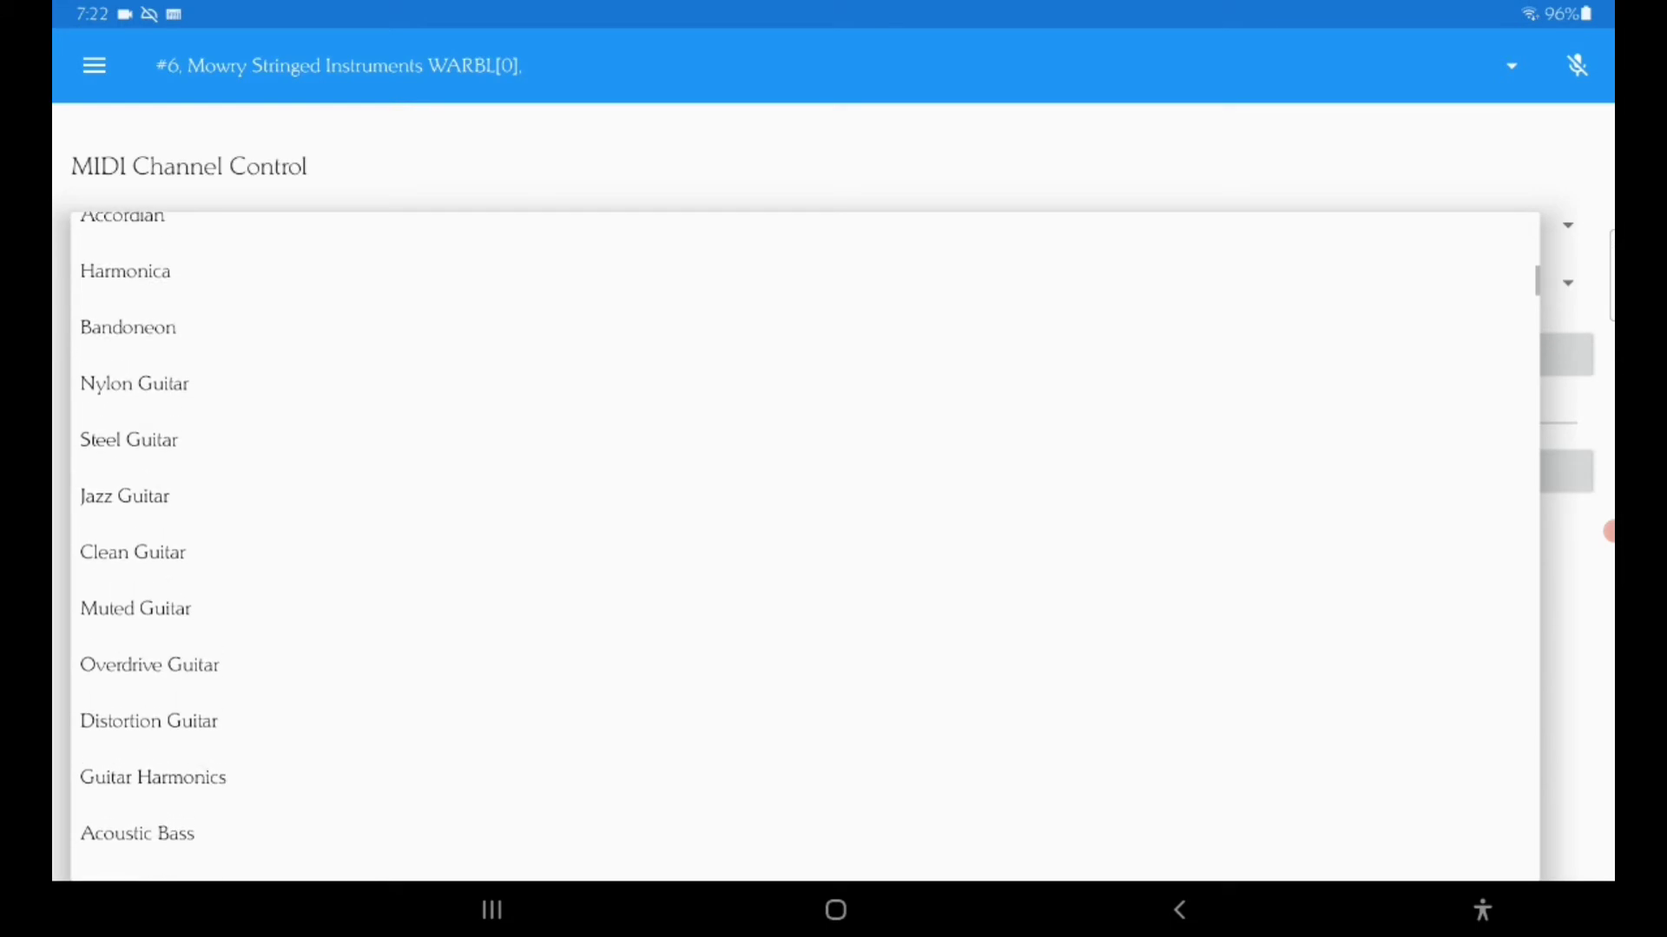
pyautogui.click(124, 271)
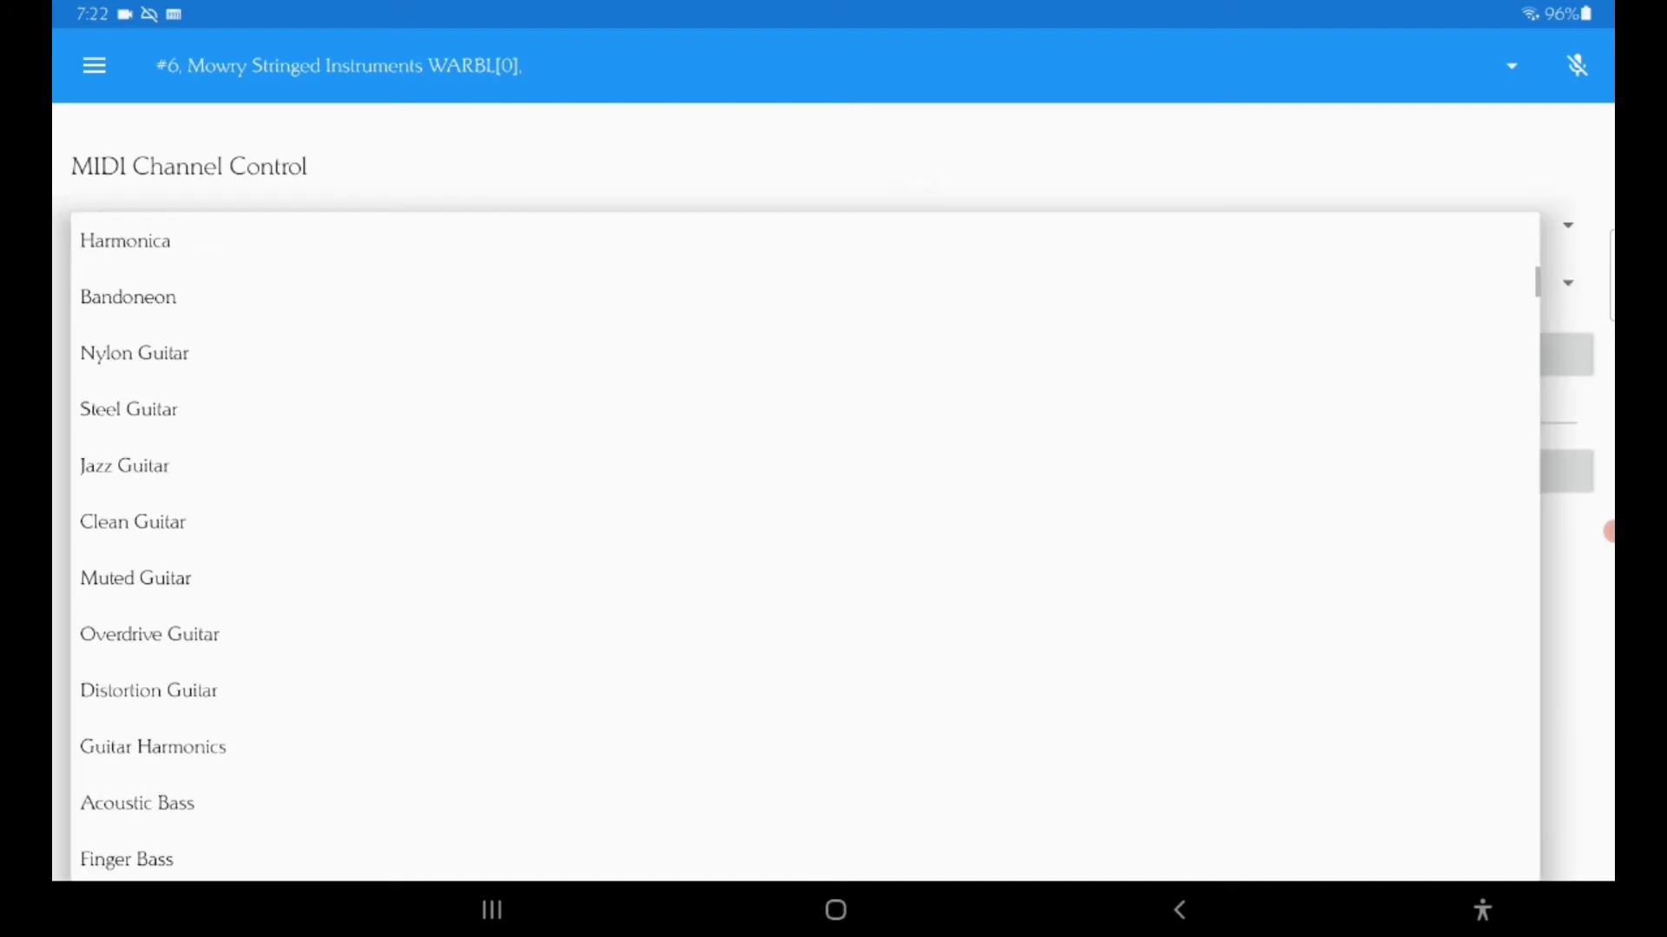
pyautogui.scroll(-3)
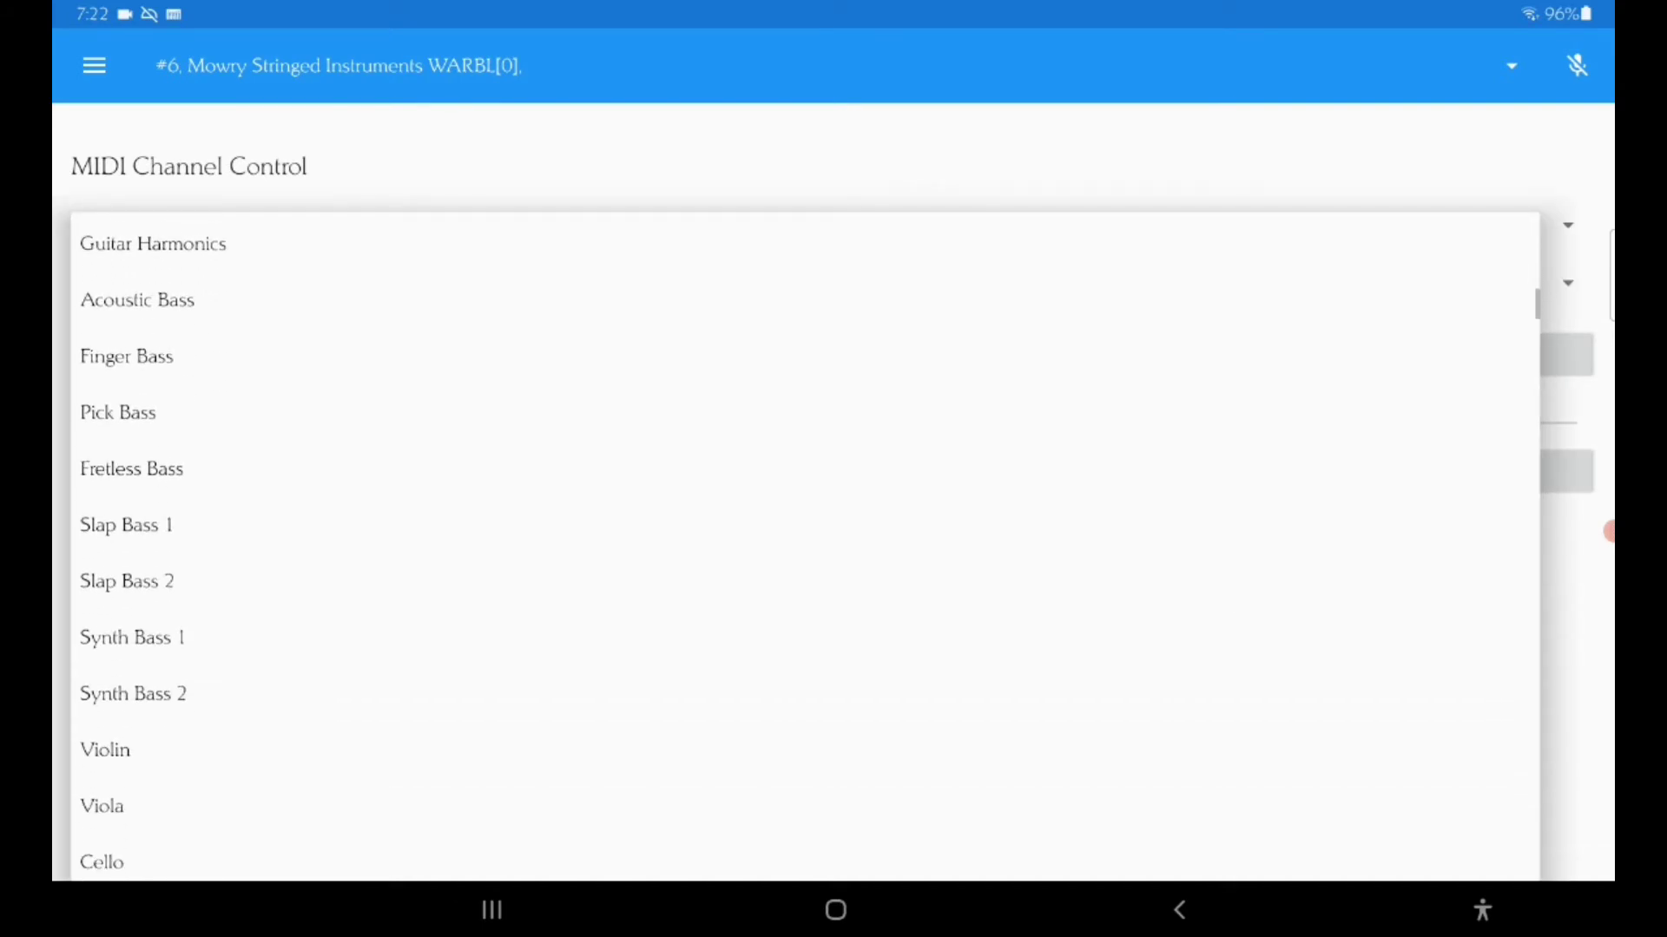
pyautogui.scroll(-3)
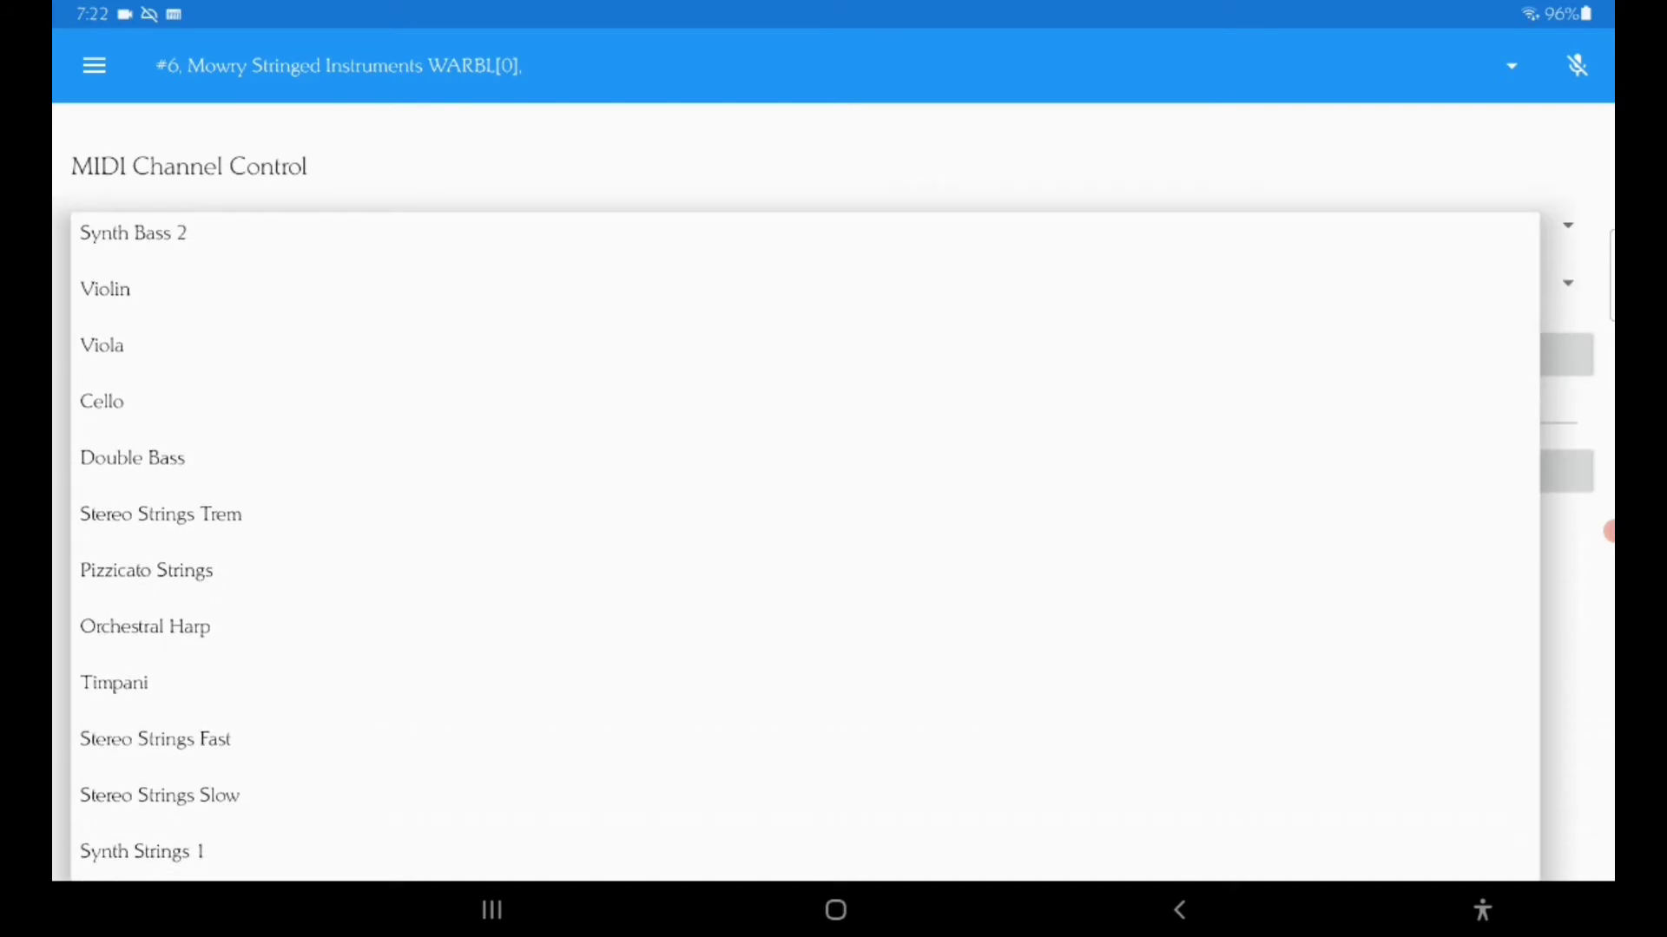
pyautogui.click(105, 288)
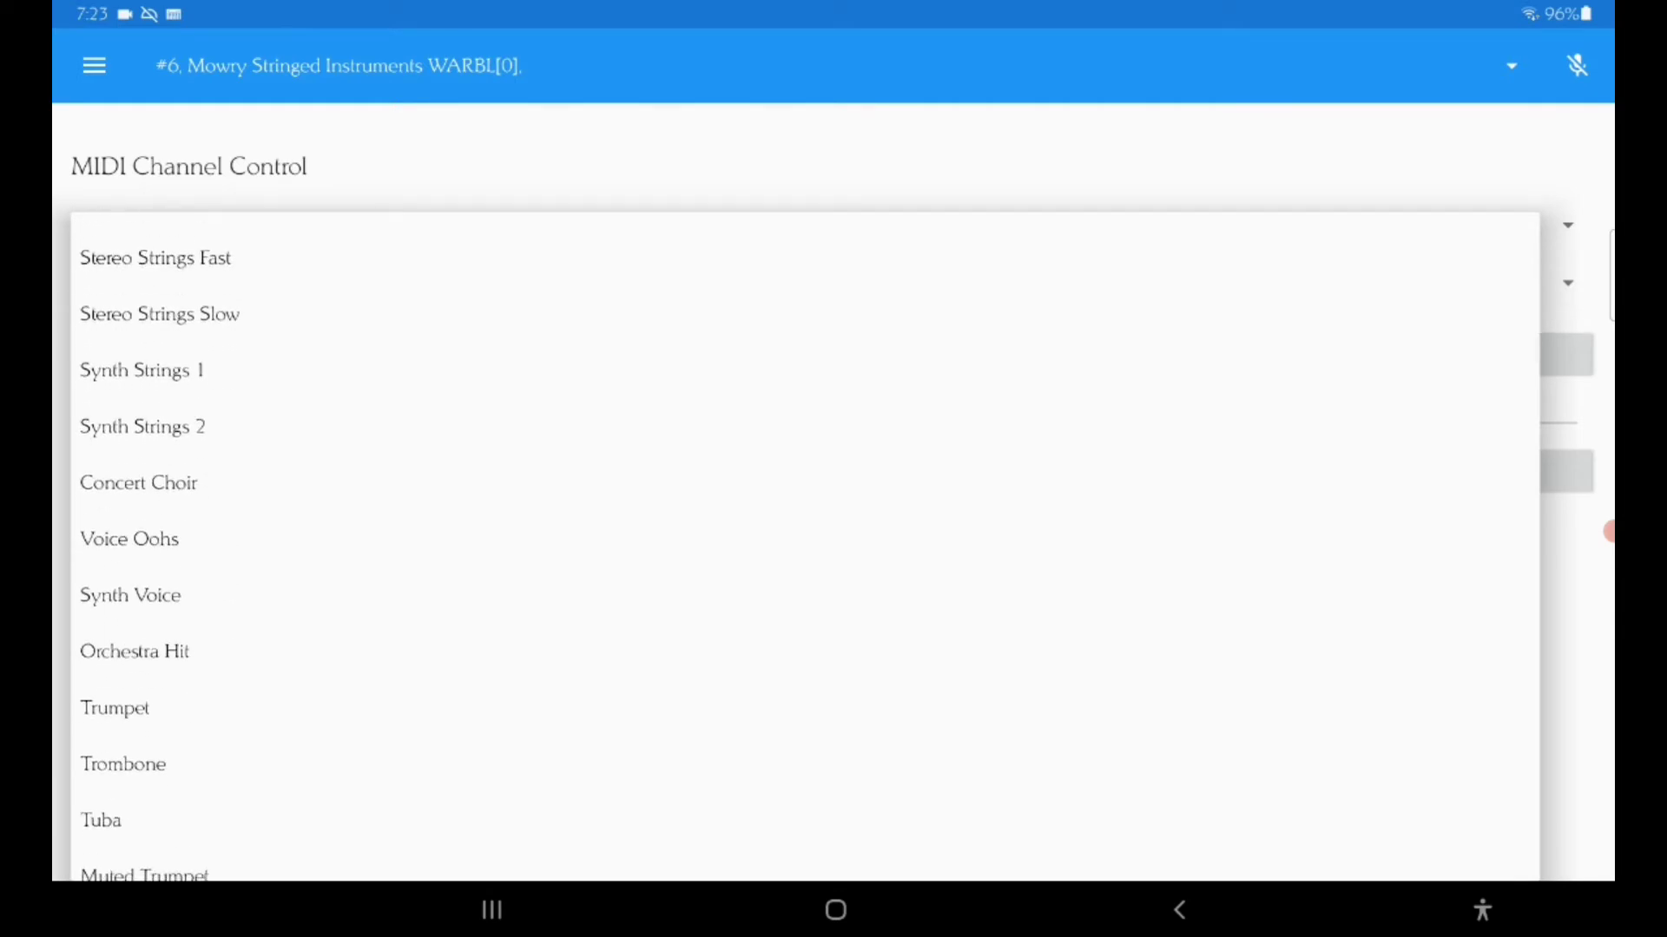
# - Show the navigation drawer with recordings, Bluetooth and settings
pyautogui.click(94, 65)
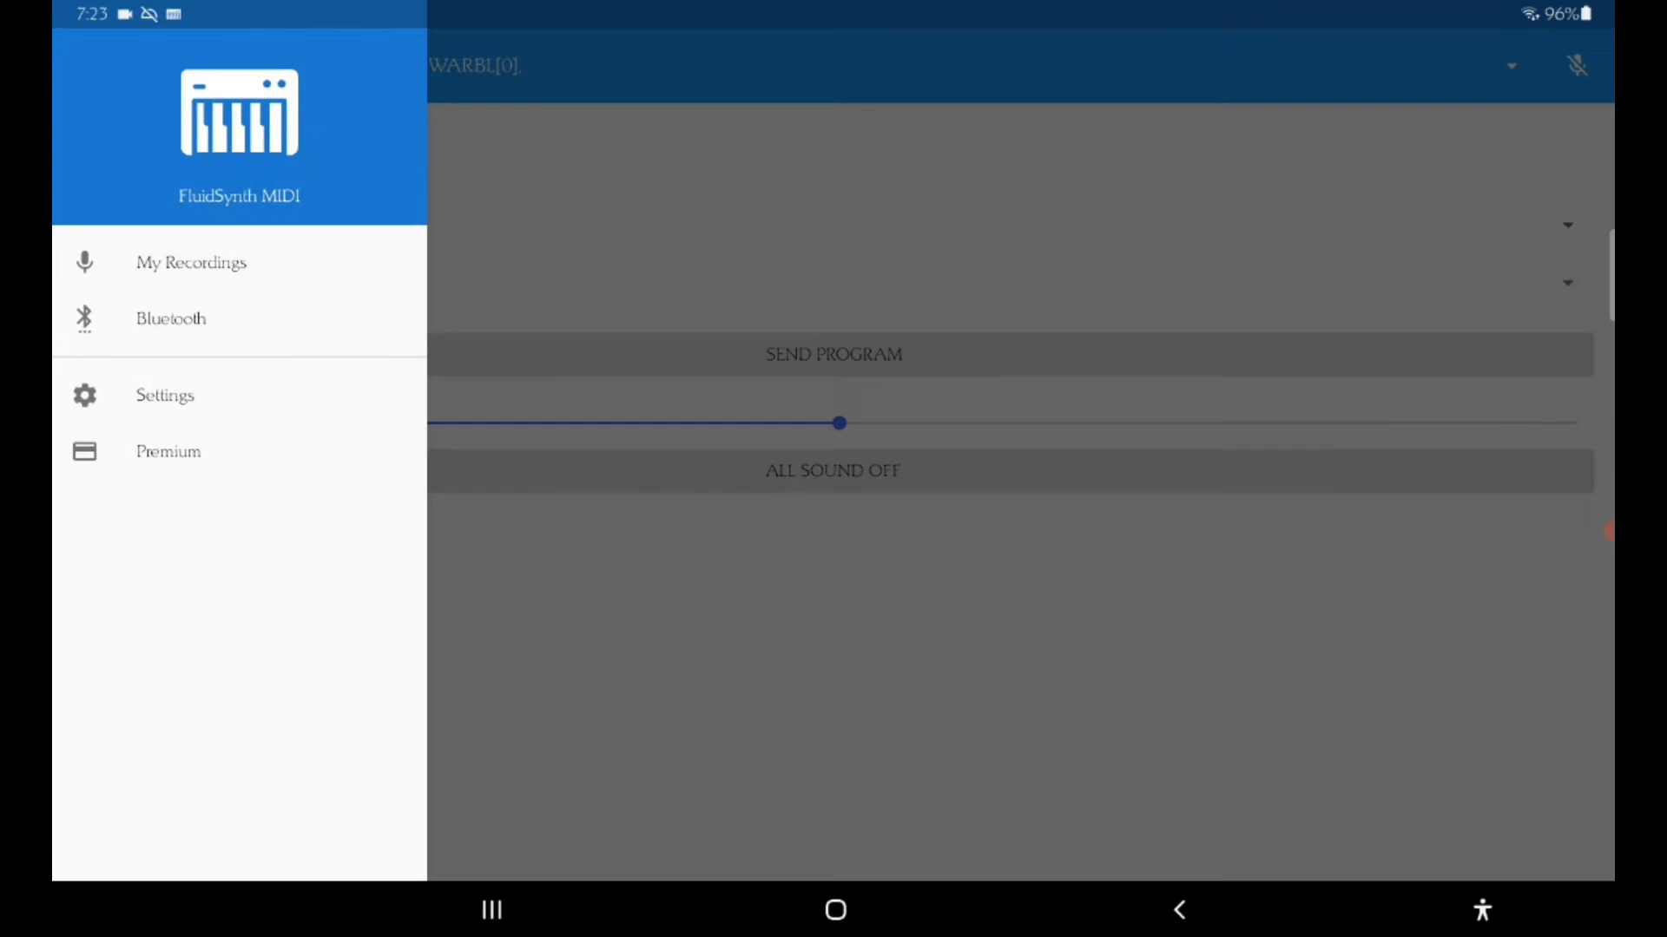
# - Set WARBL_whistle1.sf2 from Download as the SoundFont again and back out of settings
pyautogui.click(165, 396)
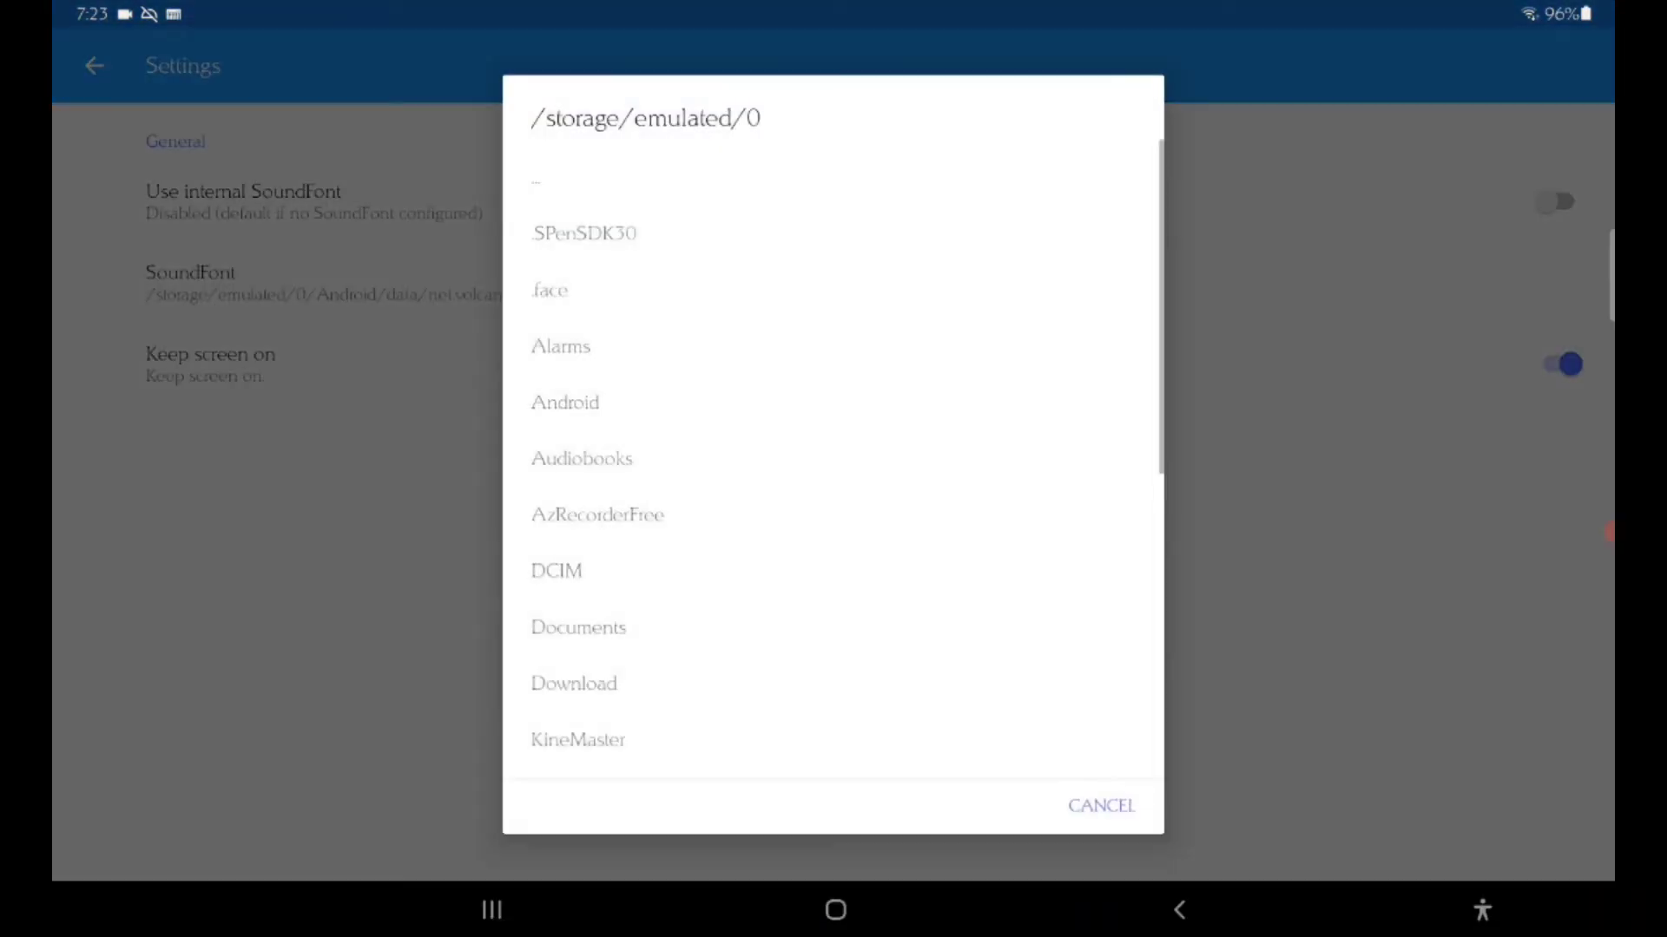
pyautogui.scroll(-3)
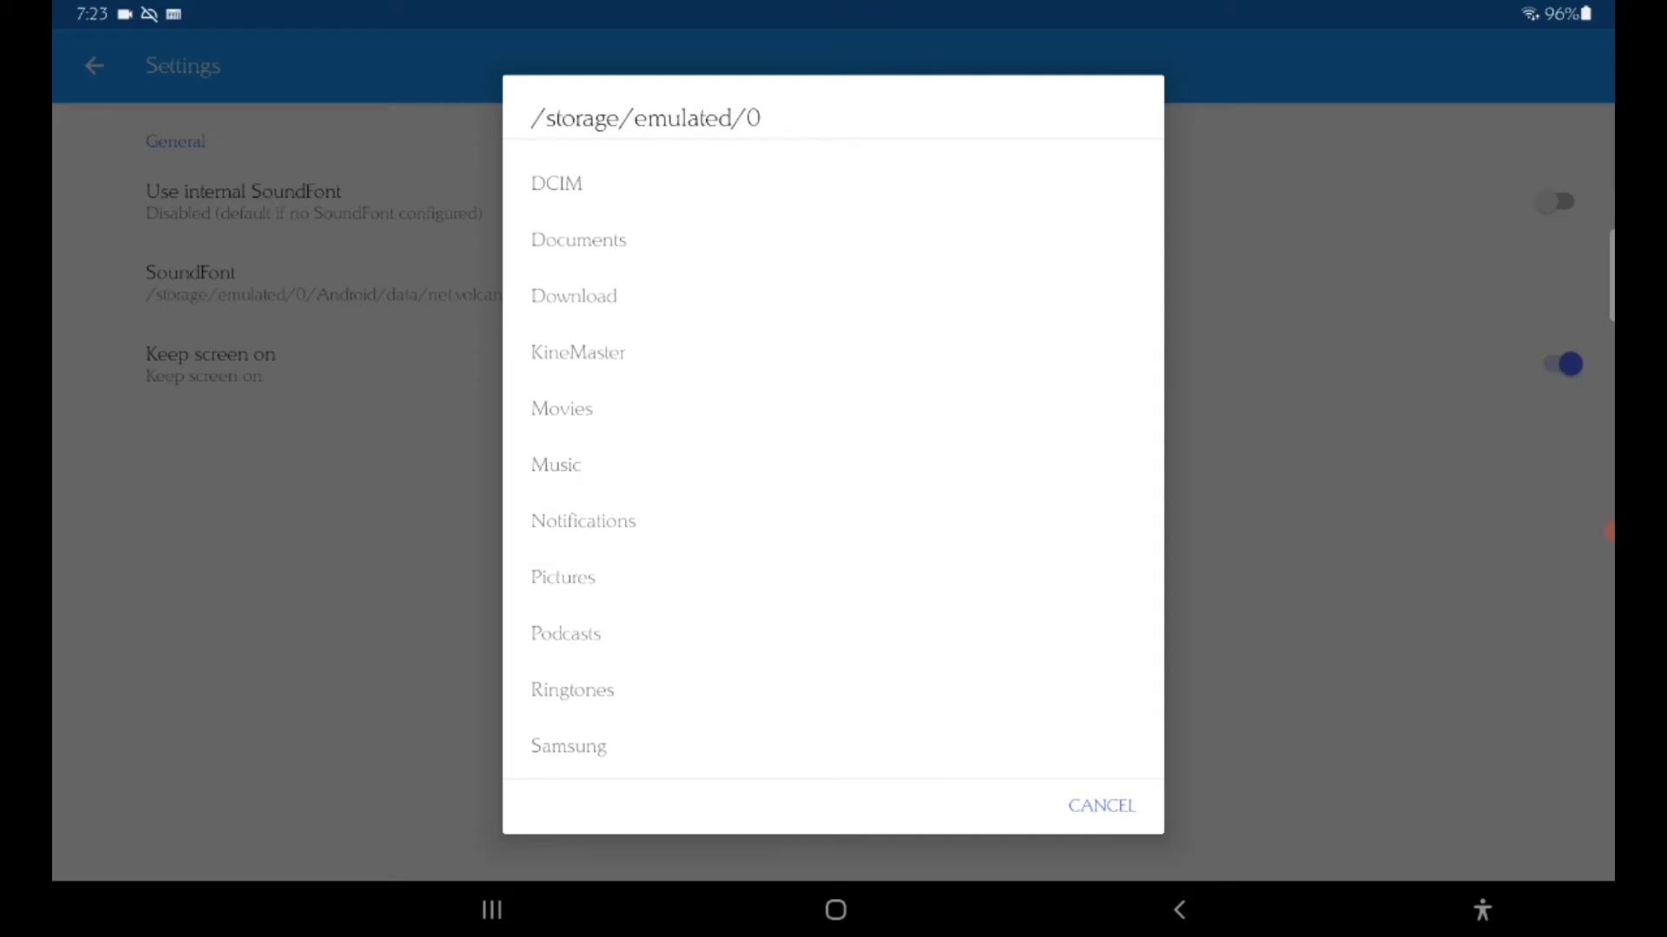
pyautogui.click(573, 295)
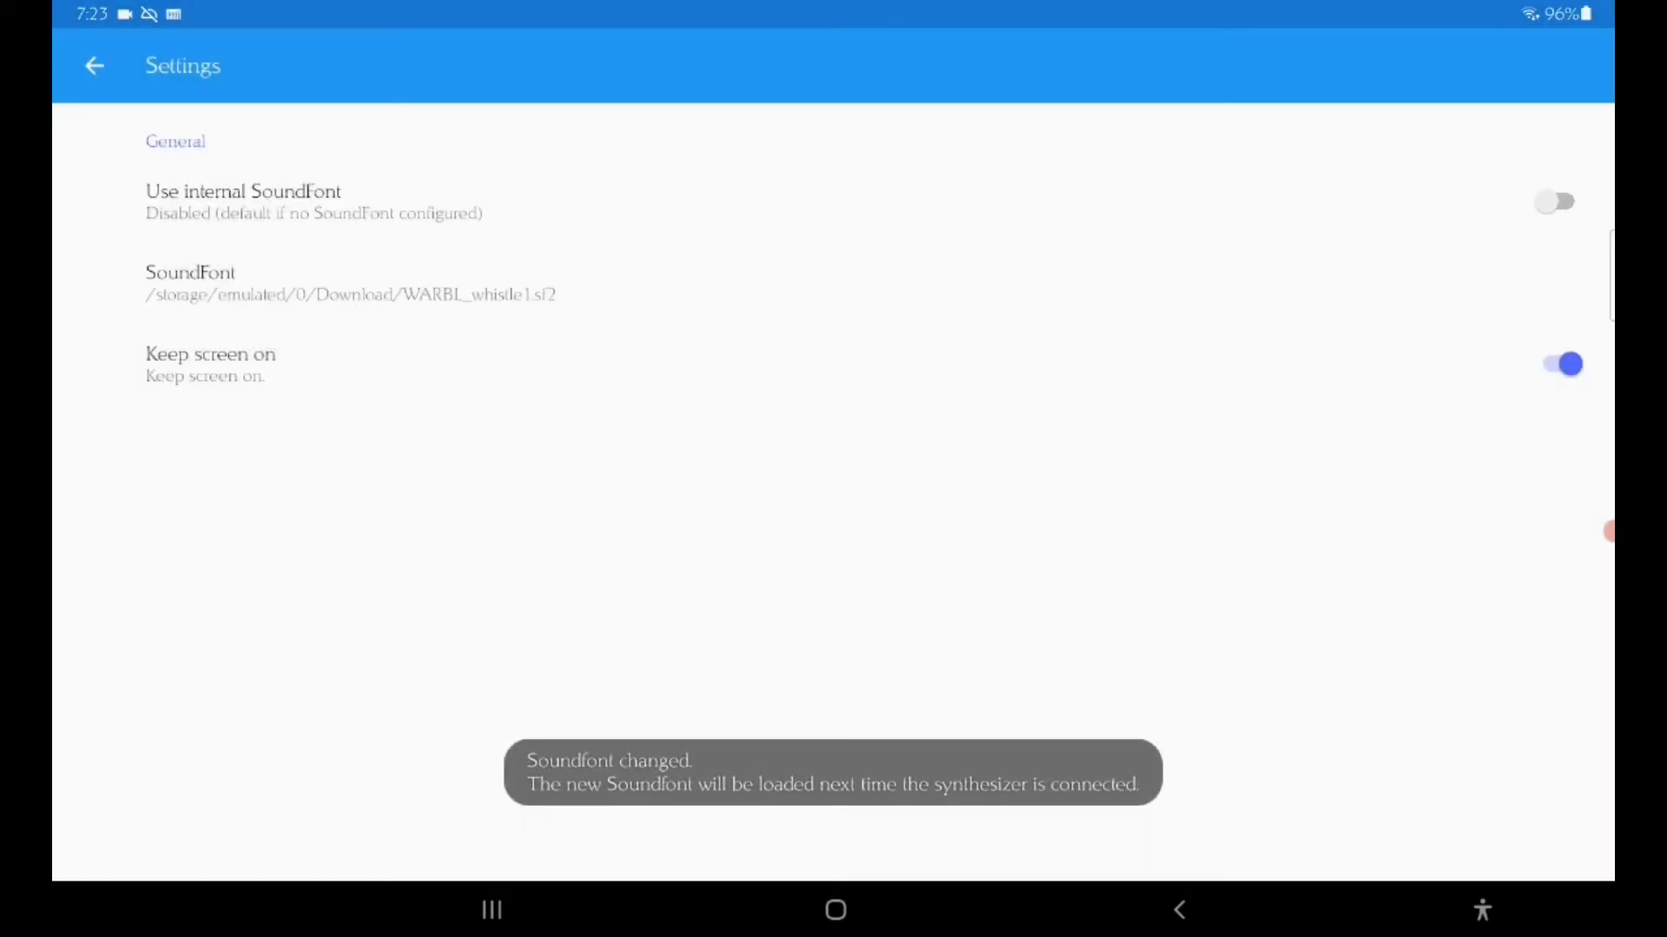
pyautogui.click(94, 65)
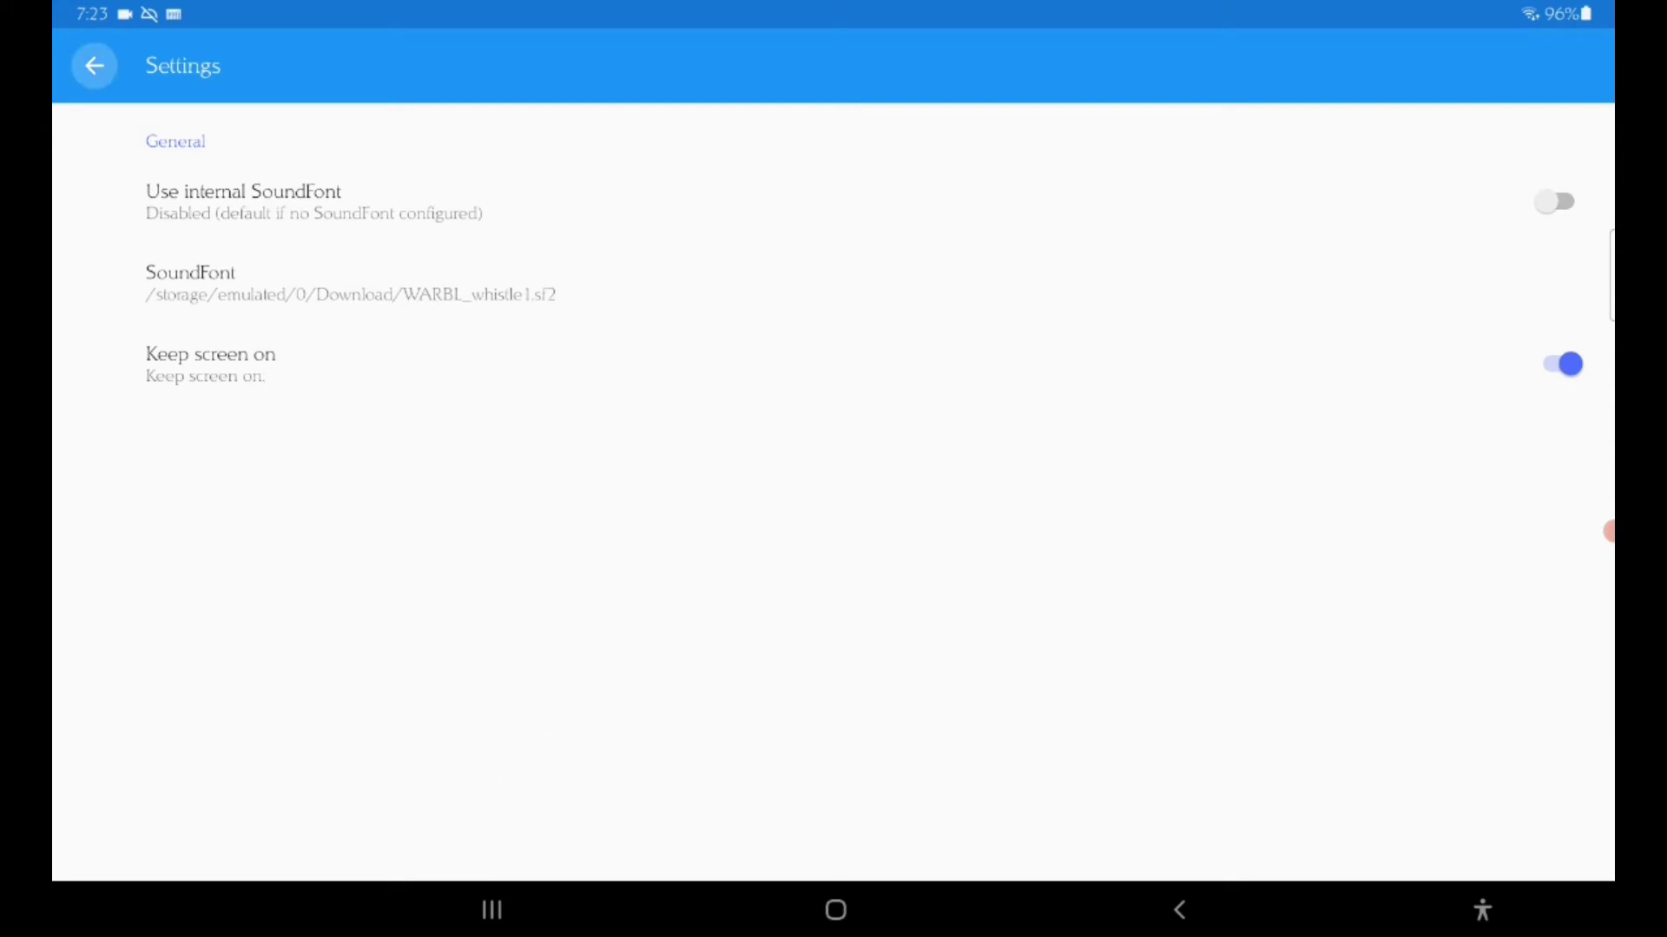
pyautogui.click(94, 65)
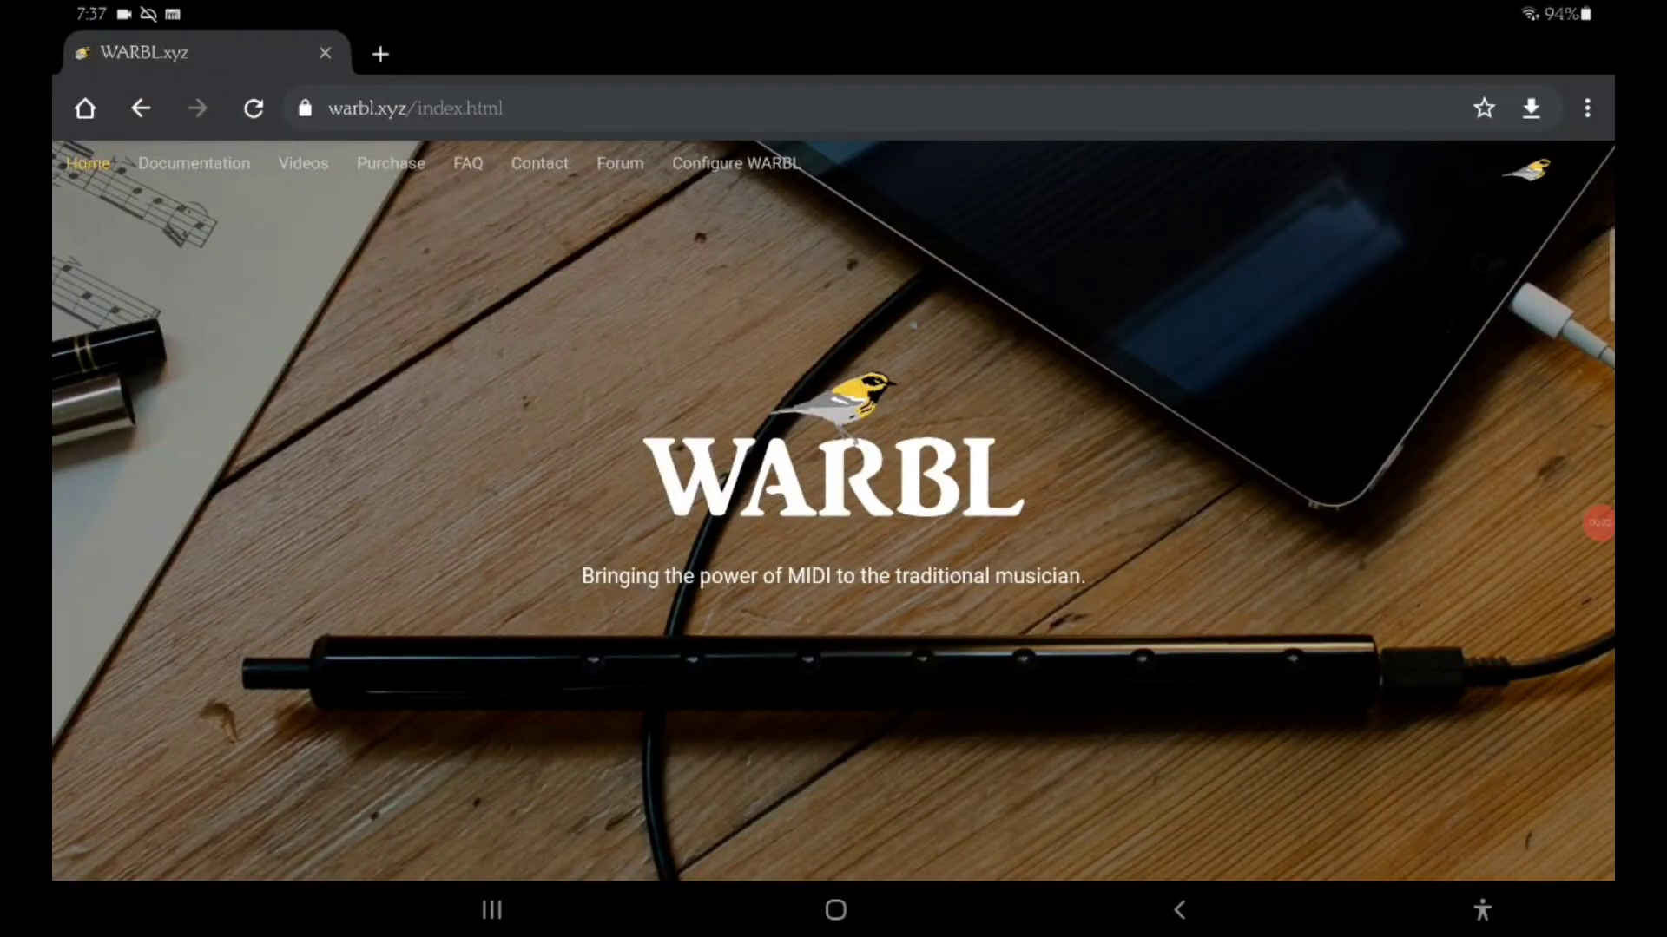
# - Check FluidSynth via Recent apps, return to Chrome and go to Configure WARBL
pyautogui.click(835, 910)
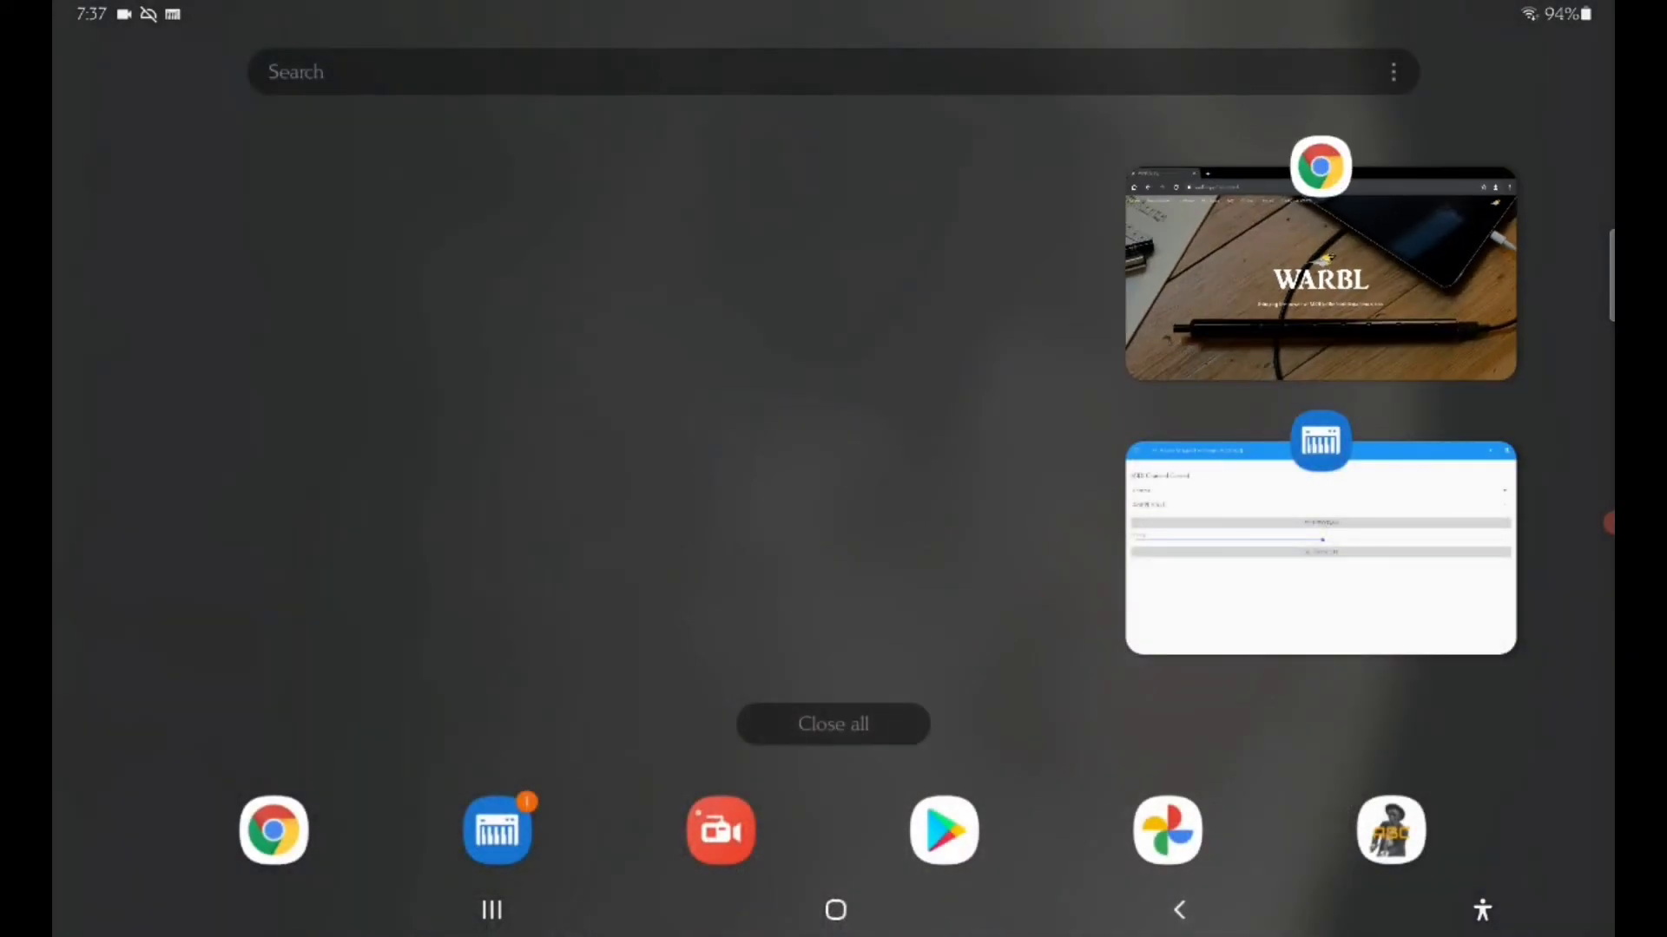
pyautogui.click(1319, 545)
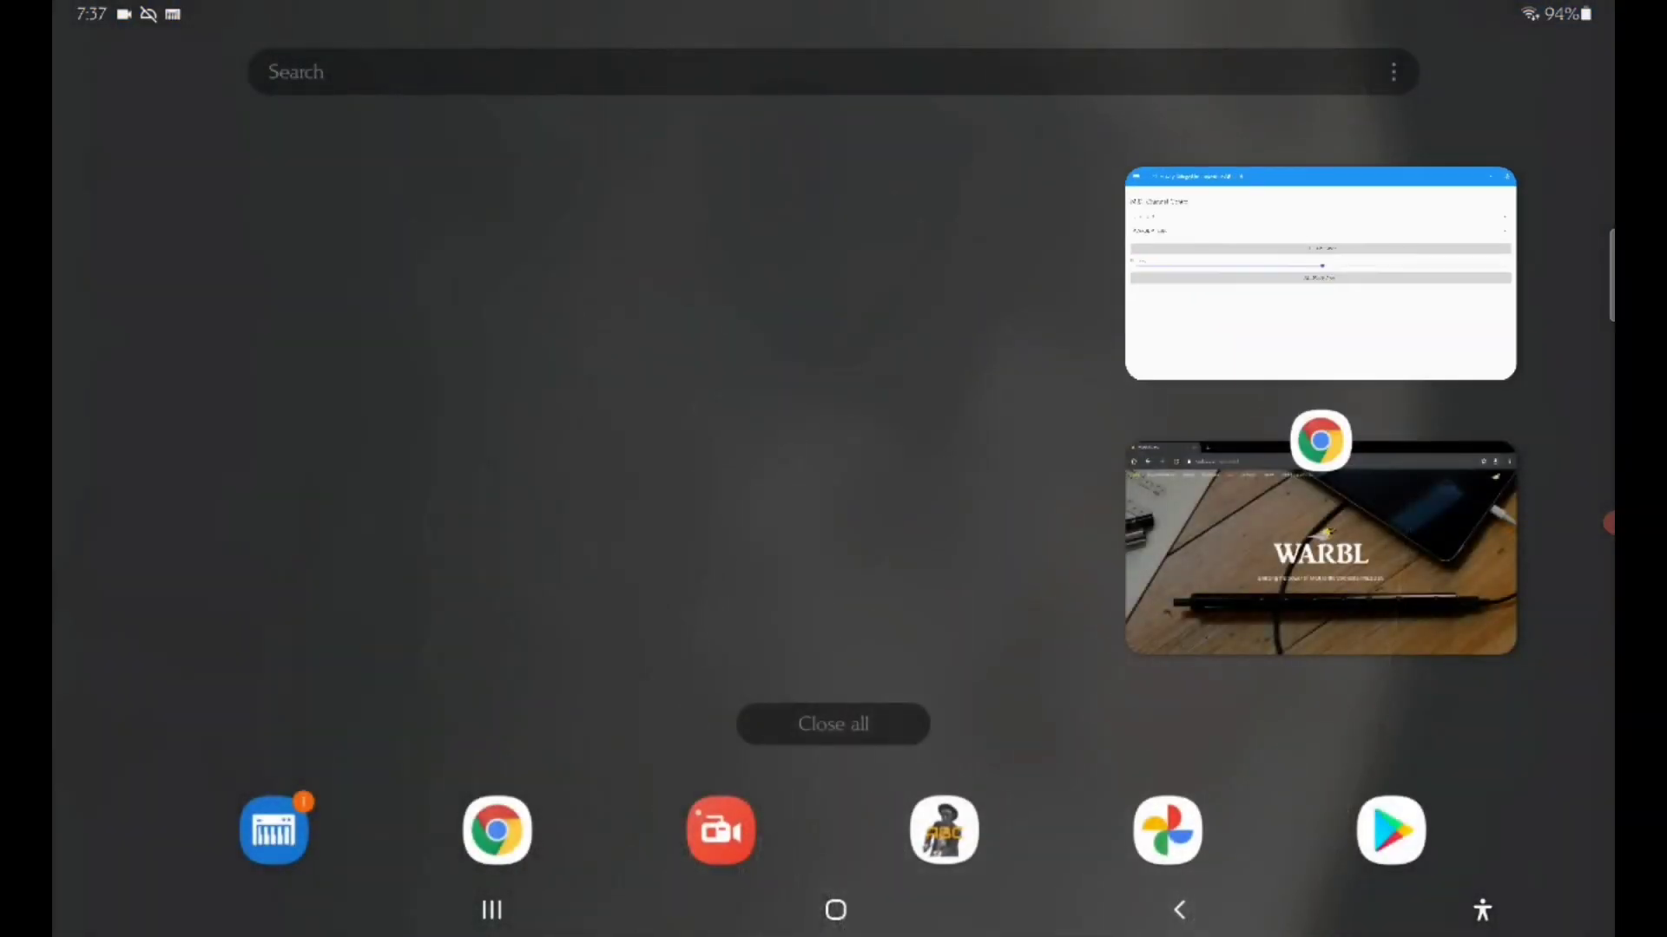
pyautogui.click(1319, 545)
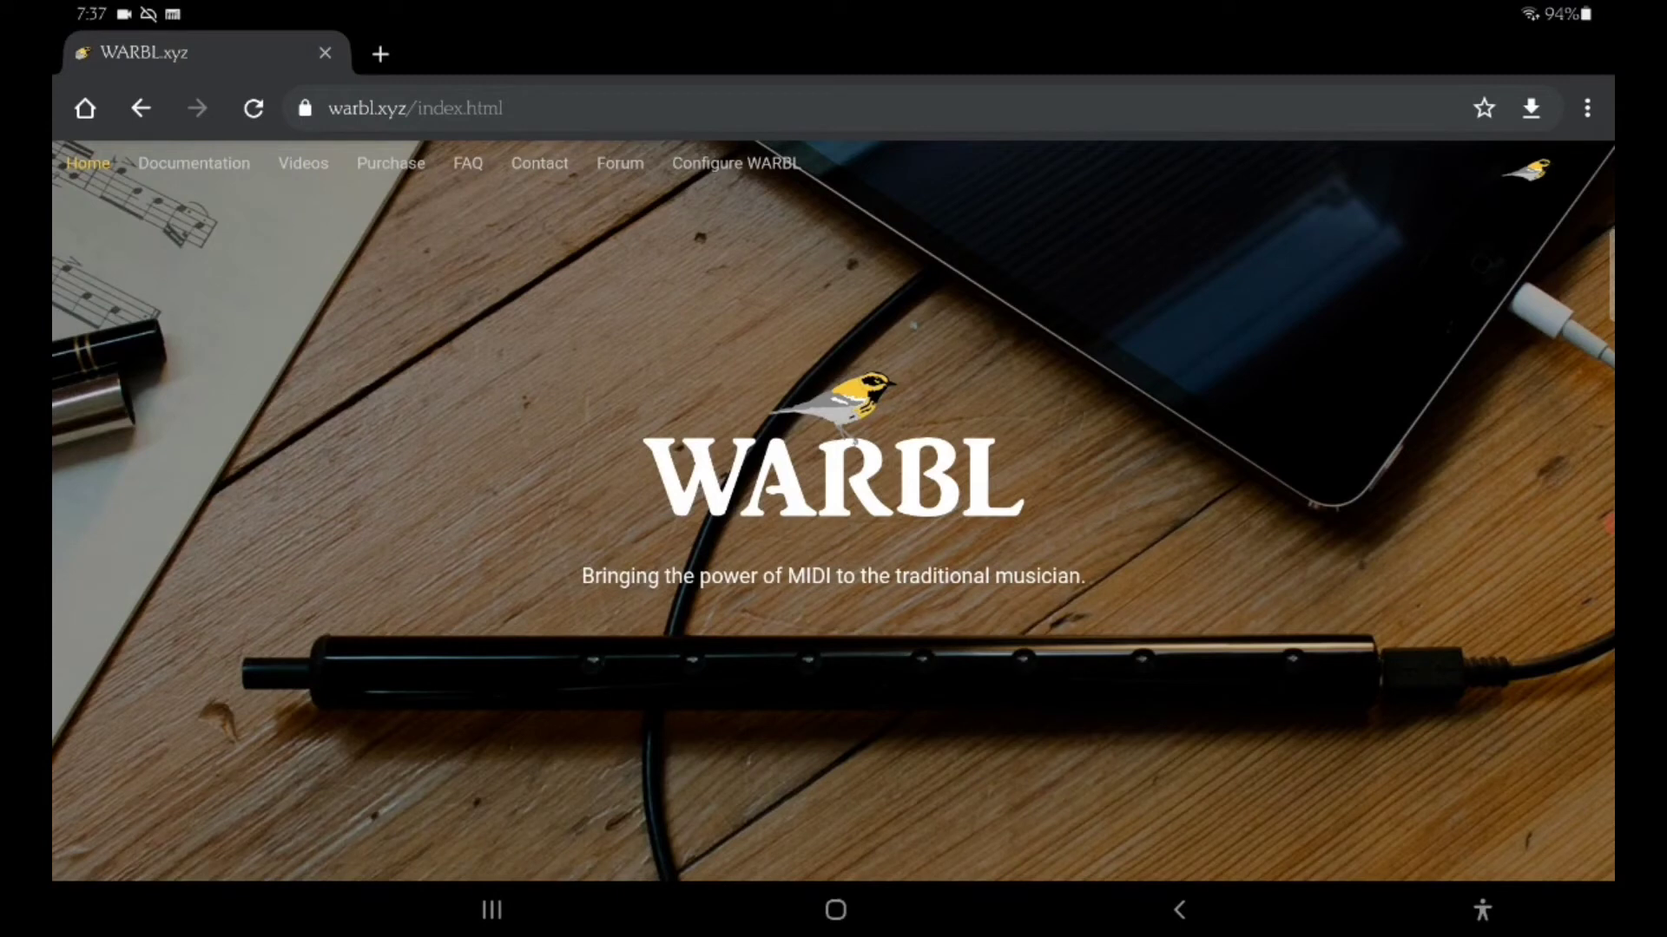
pyautogui.click(735, 164)
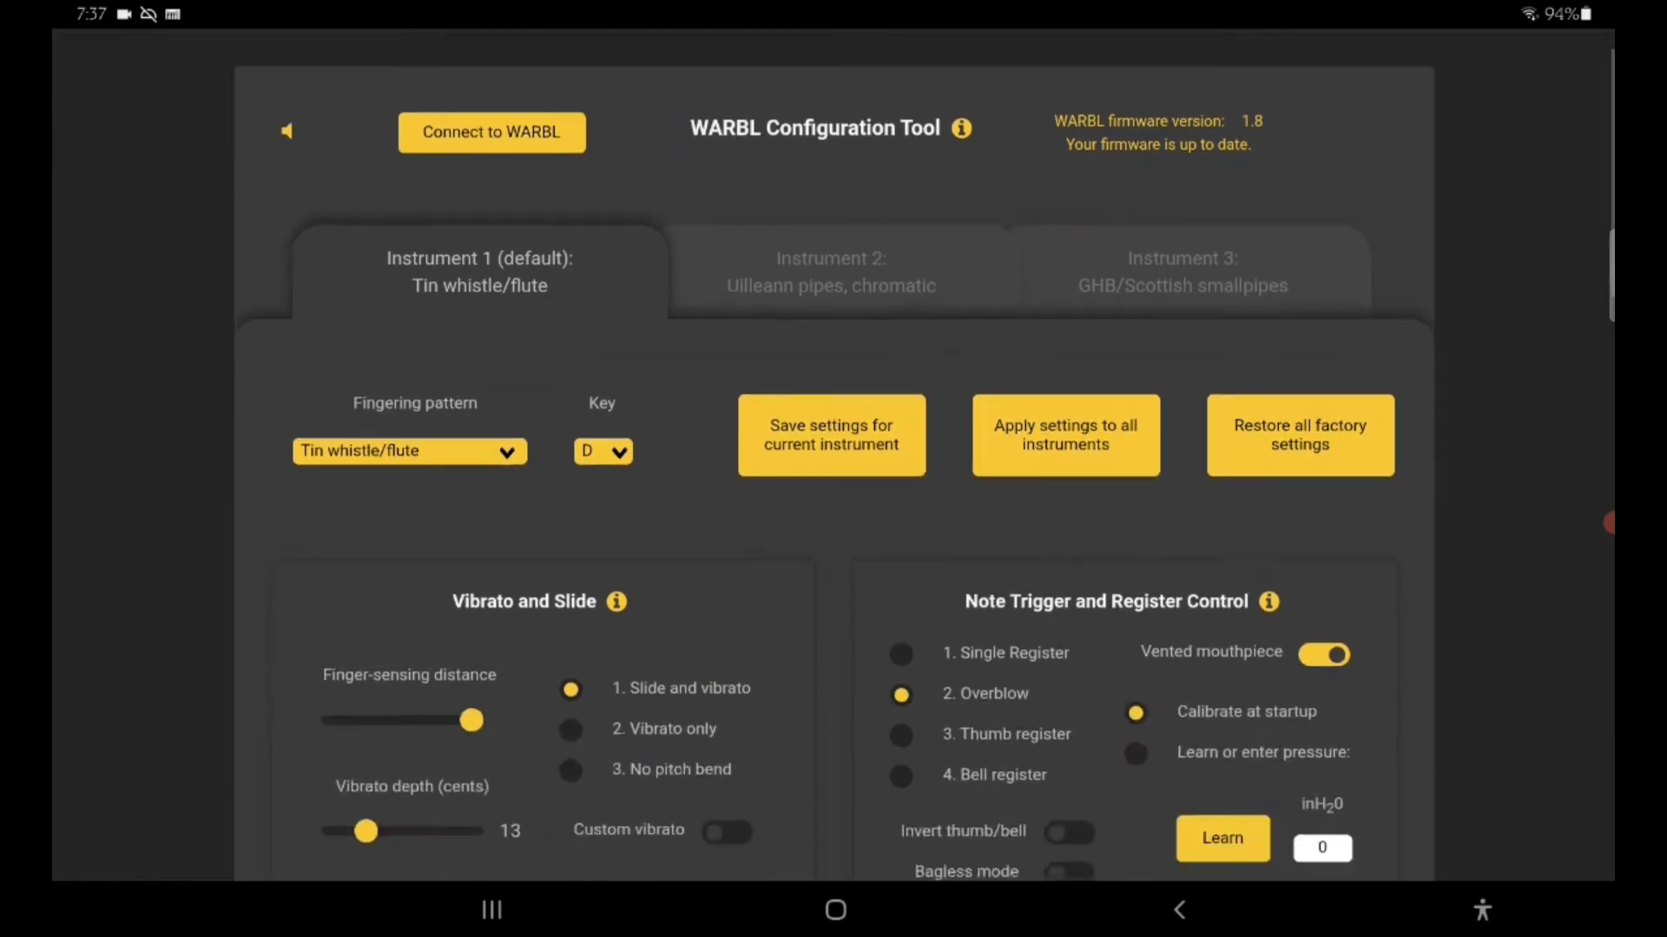
pyautogui.scroll(-3)
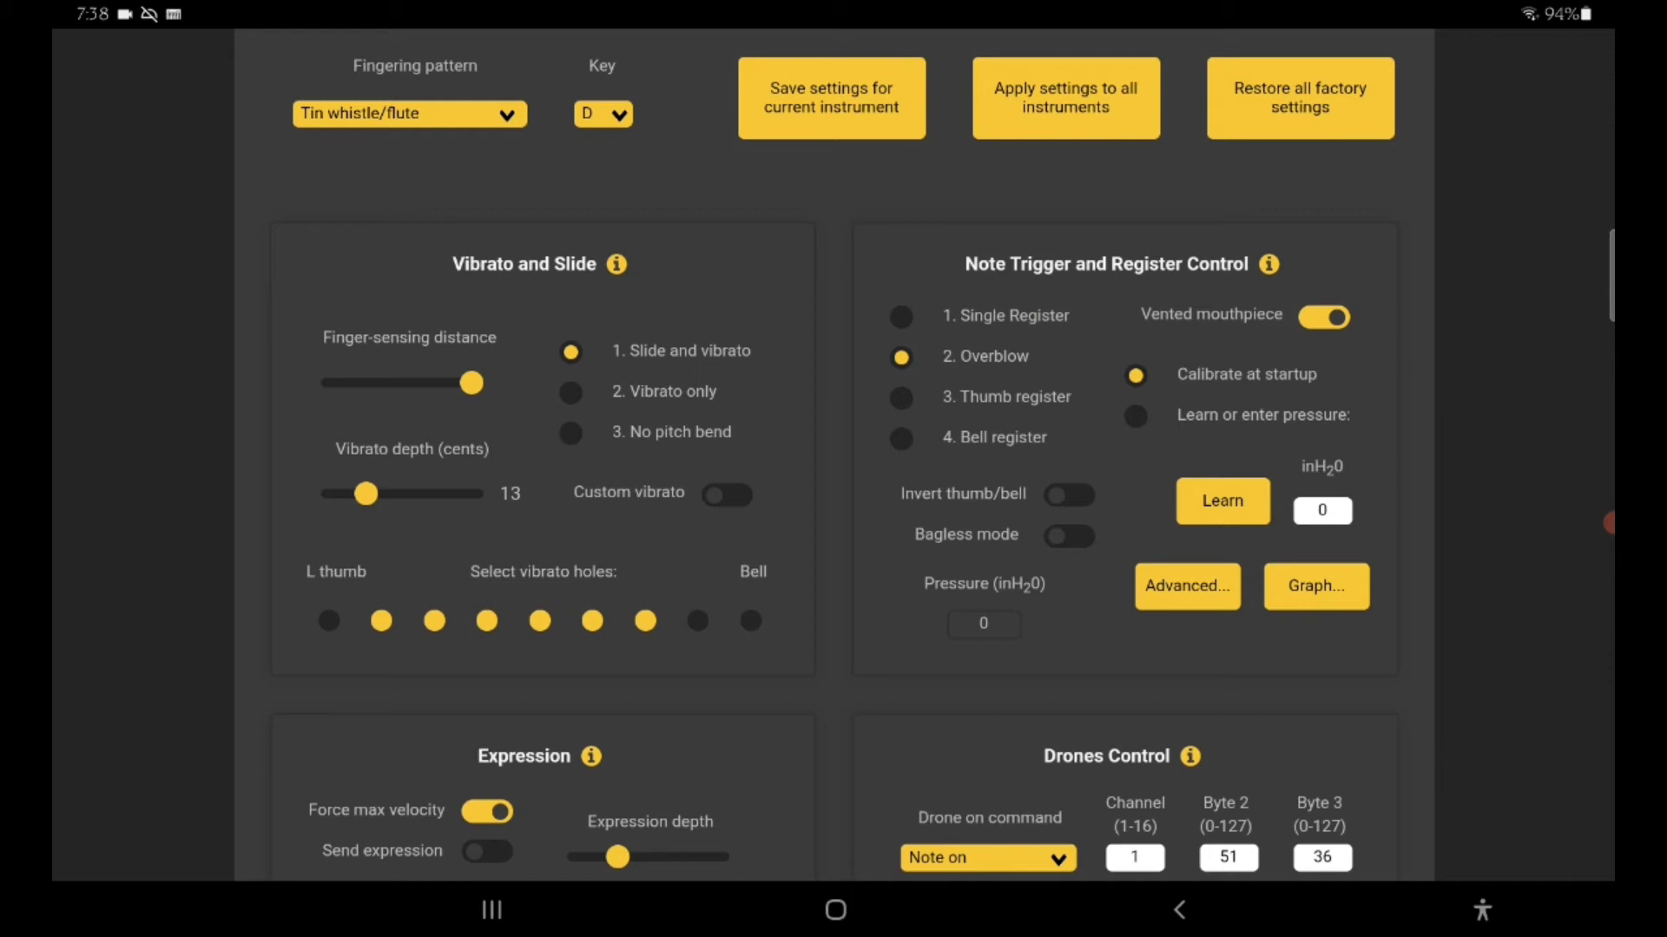
pyautogui.scroll(-3)
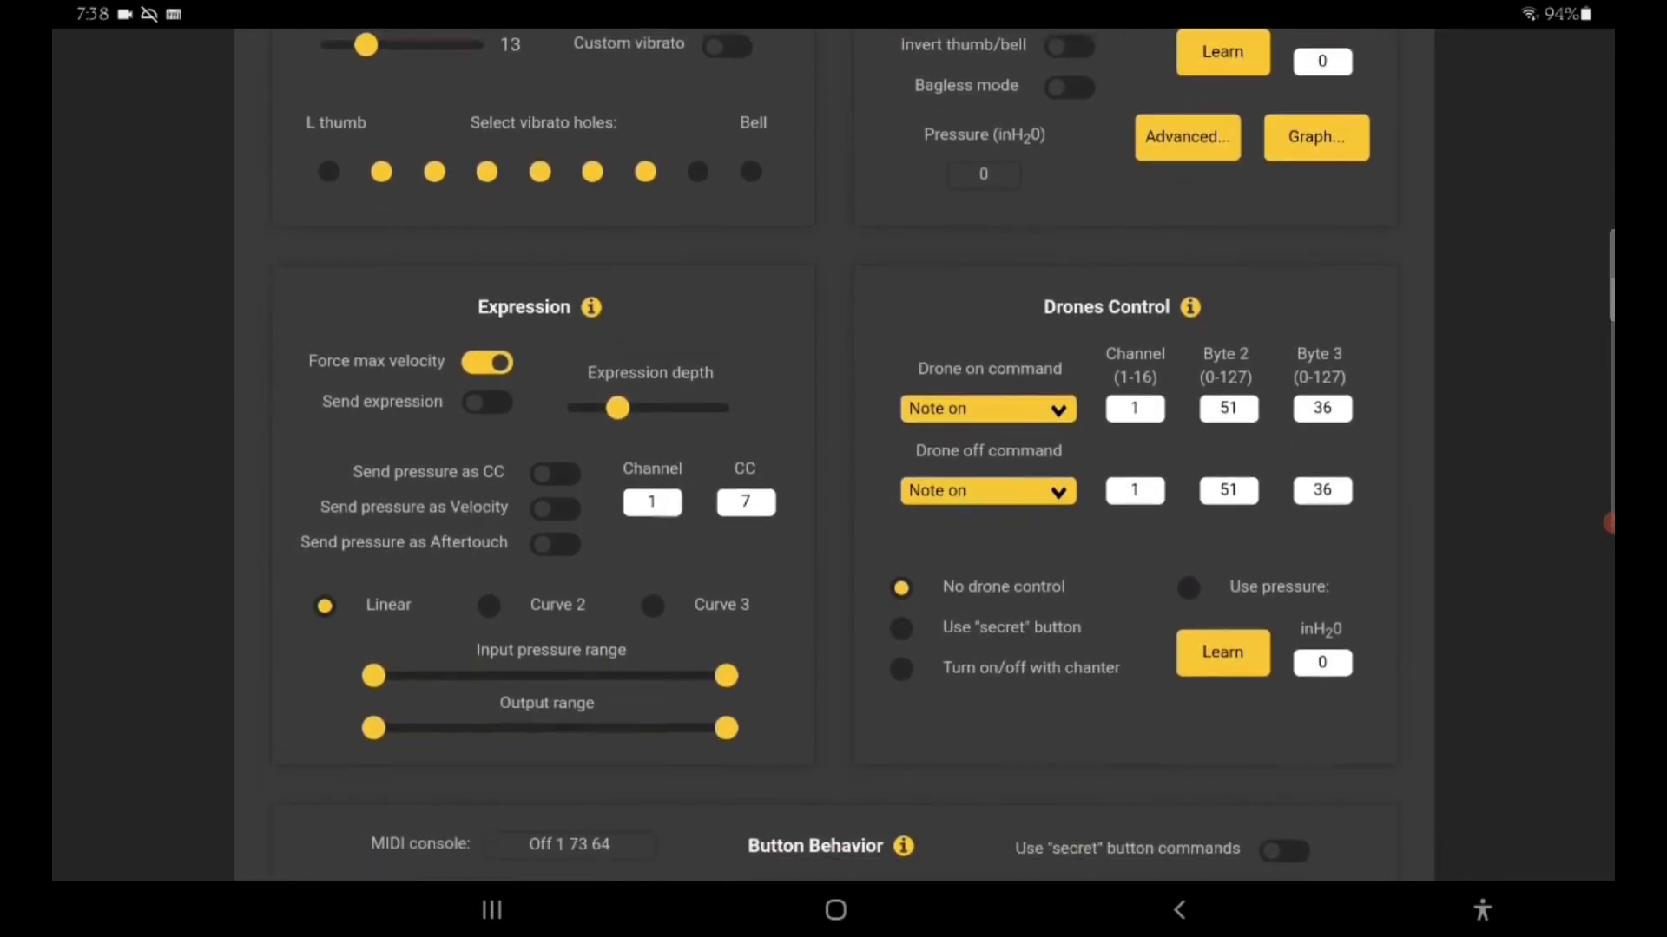
pyautogui.scroll(-3)
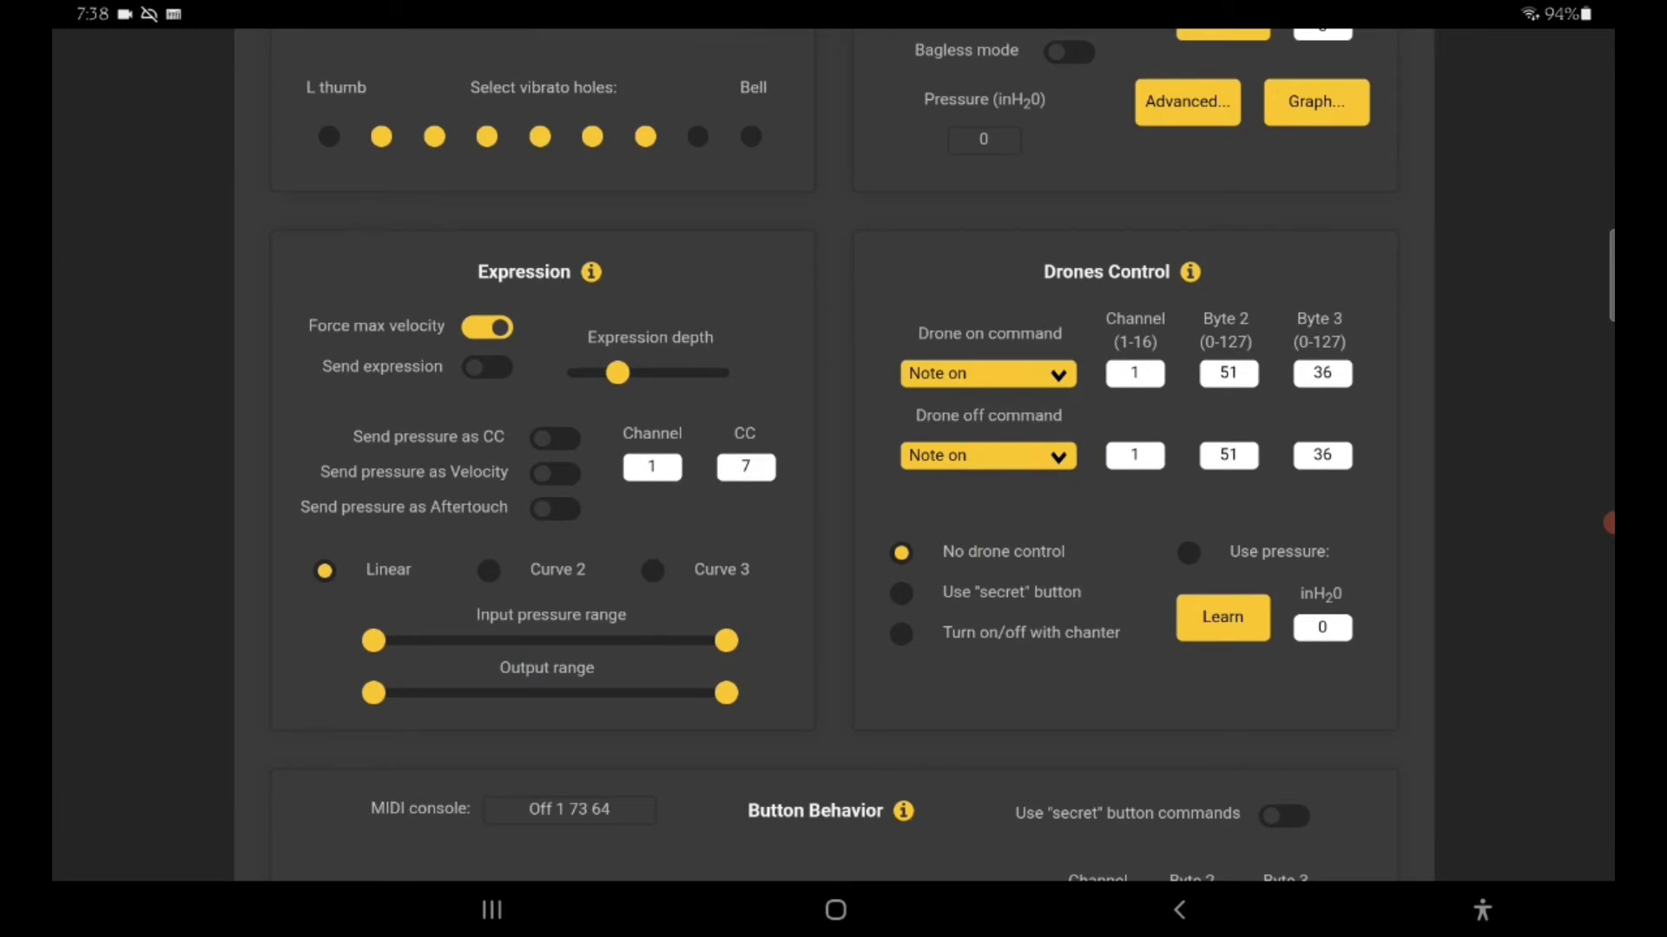
pyautogui.scroll(-3)
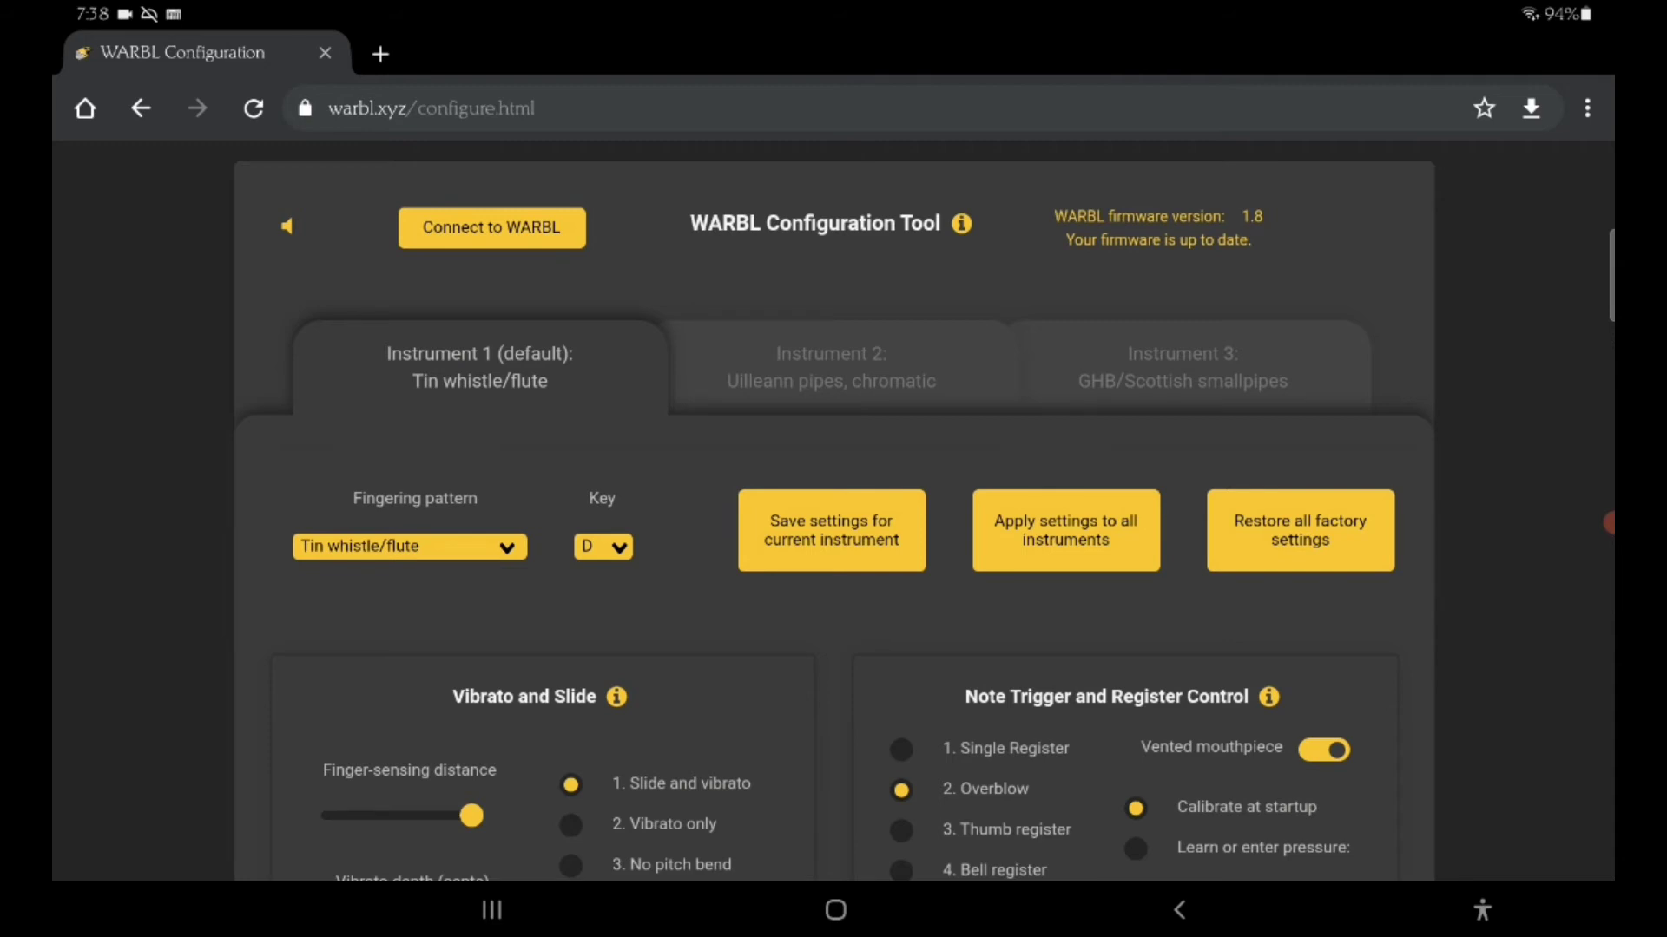
pyautogui.click(601, 546)
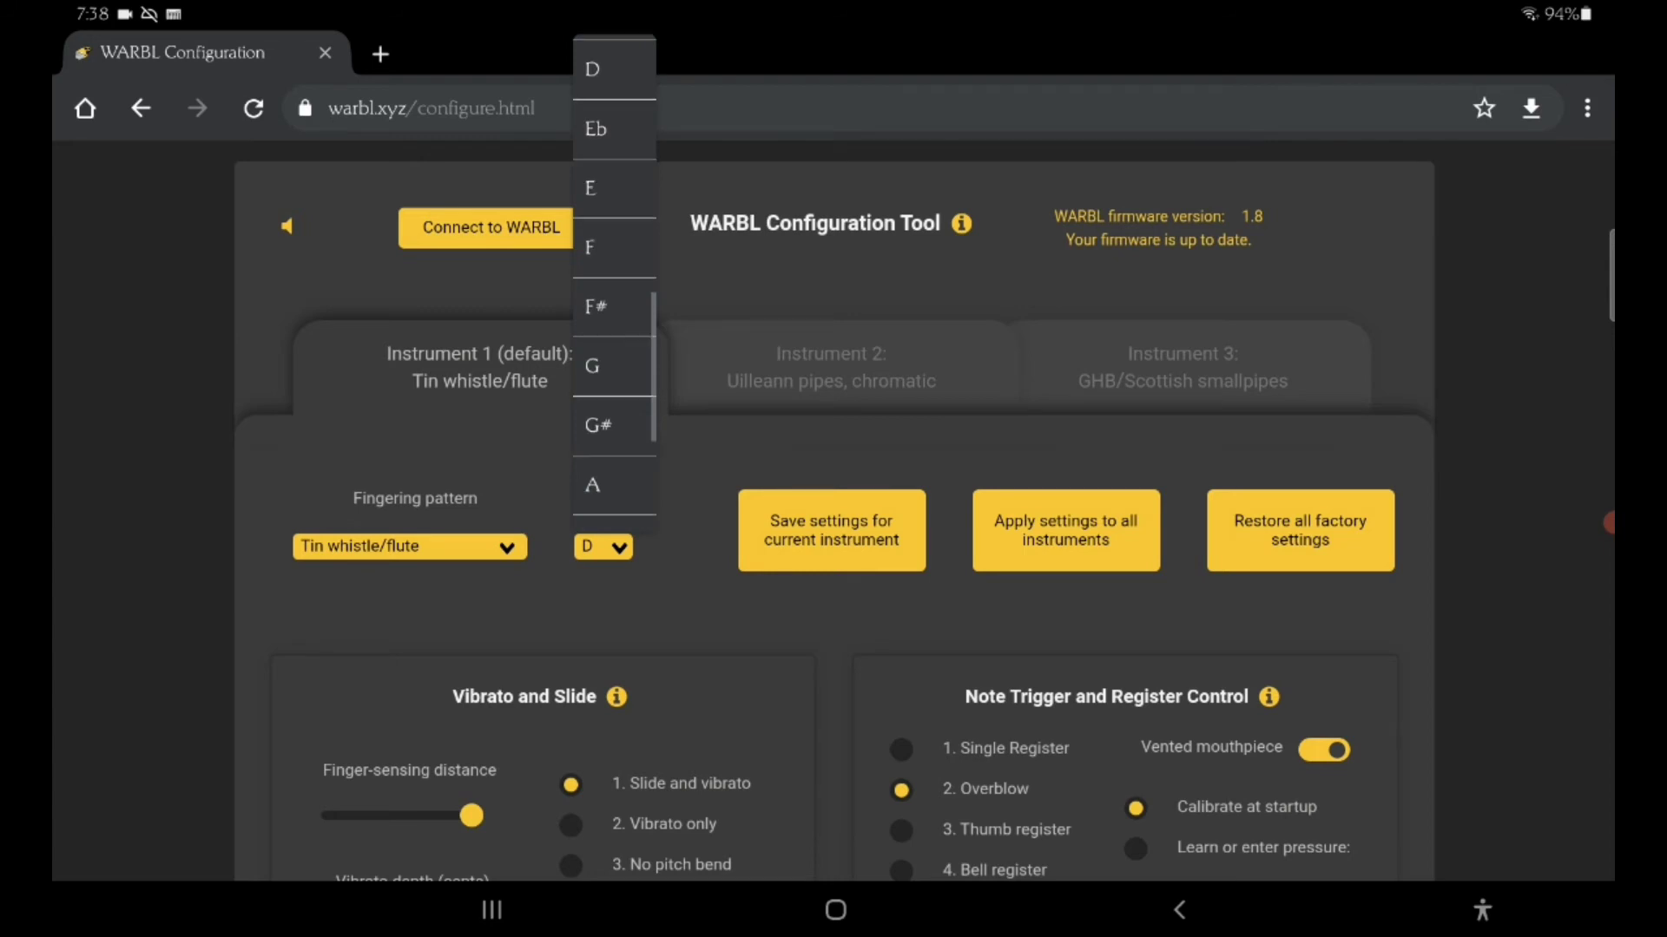
pyautogui.click(602, 546)
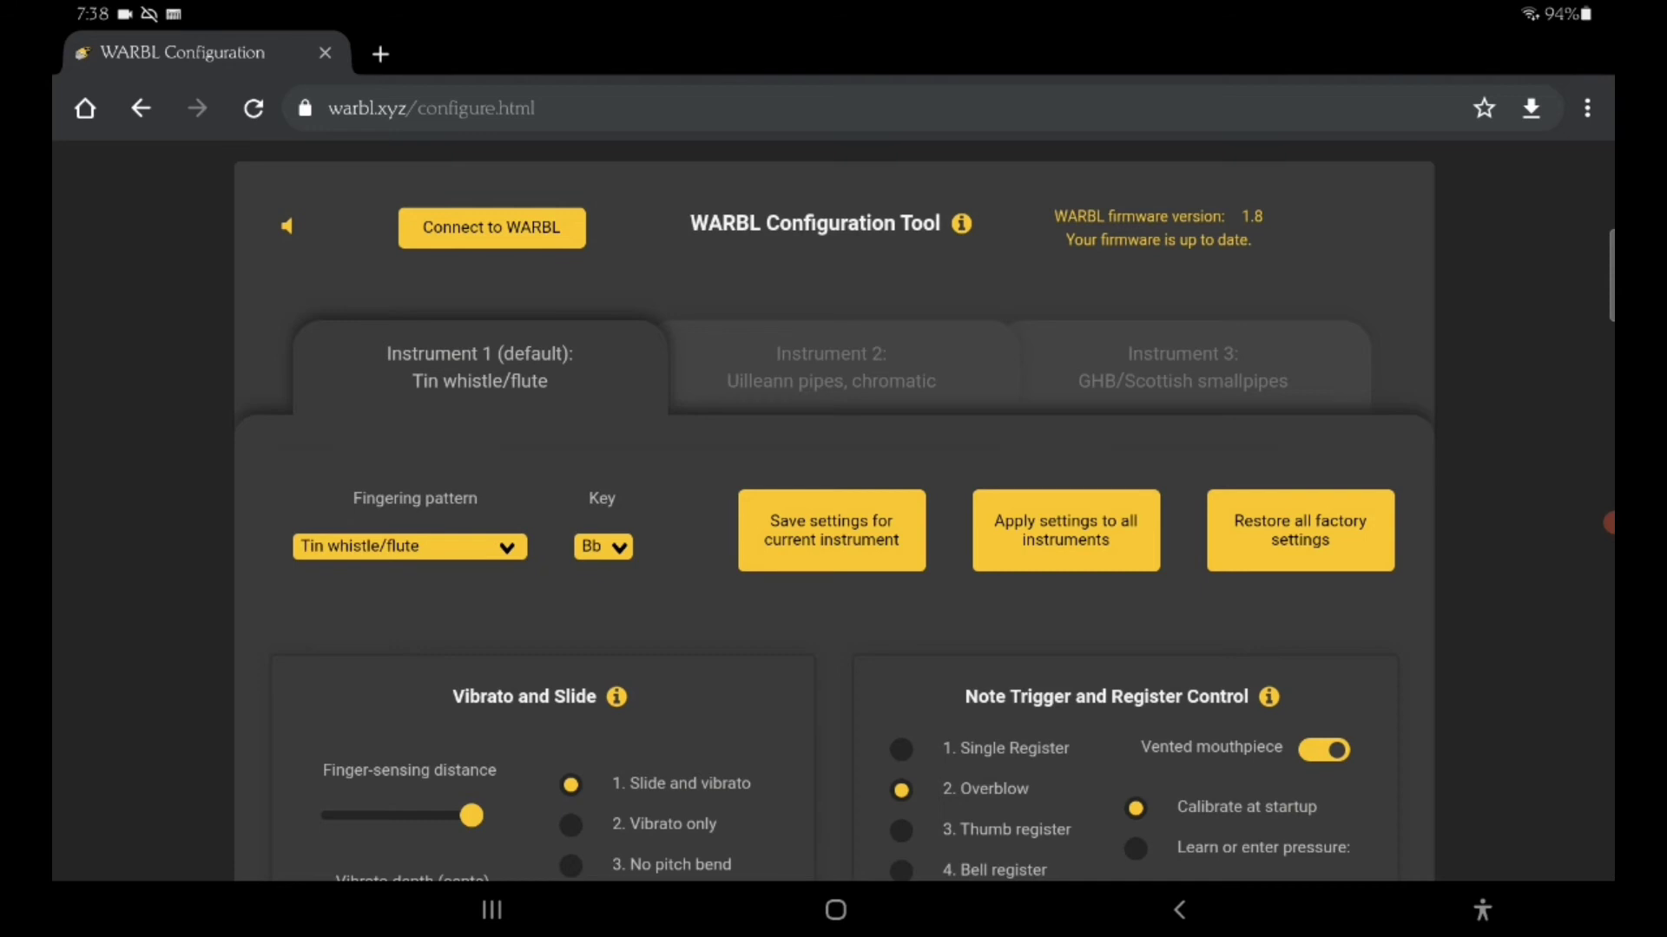
pyautogui.click(601, 546)
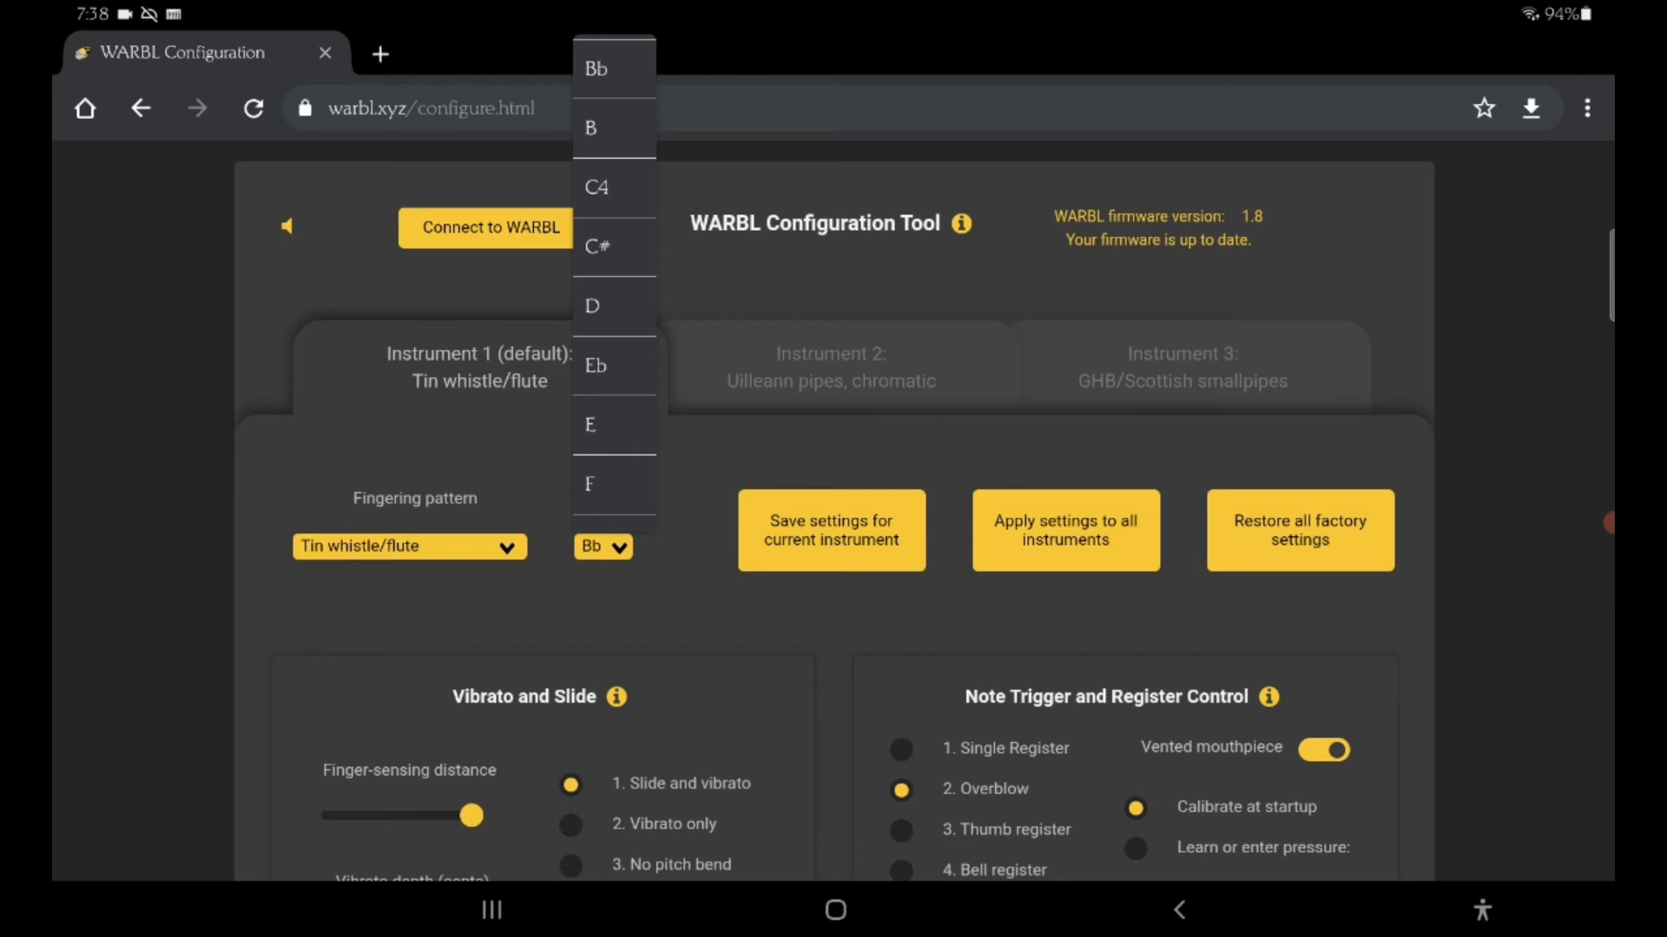
pyautogui.click(592, 306)
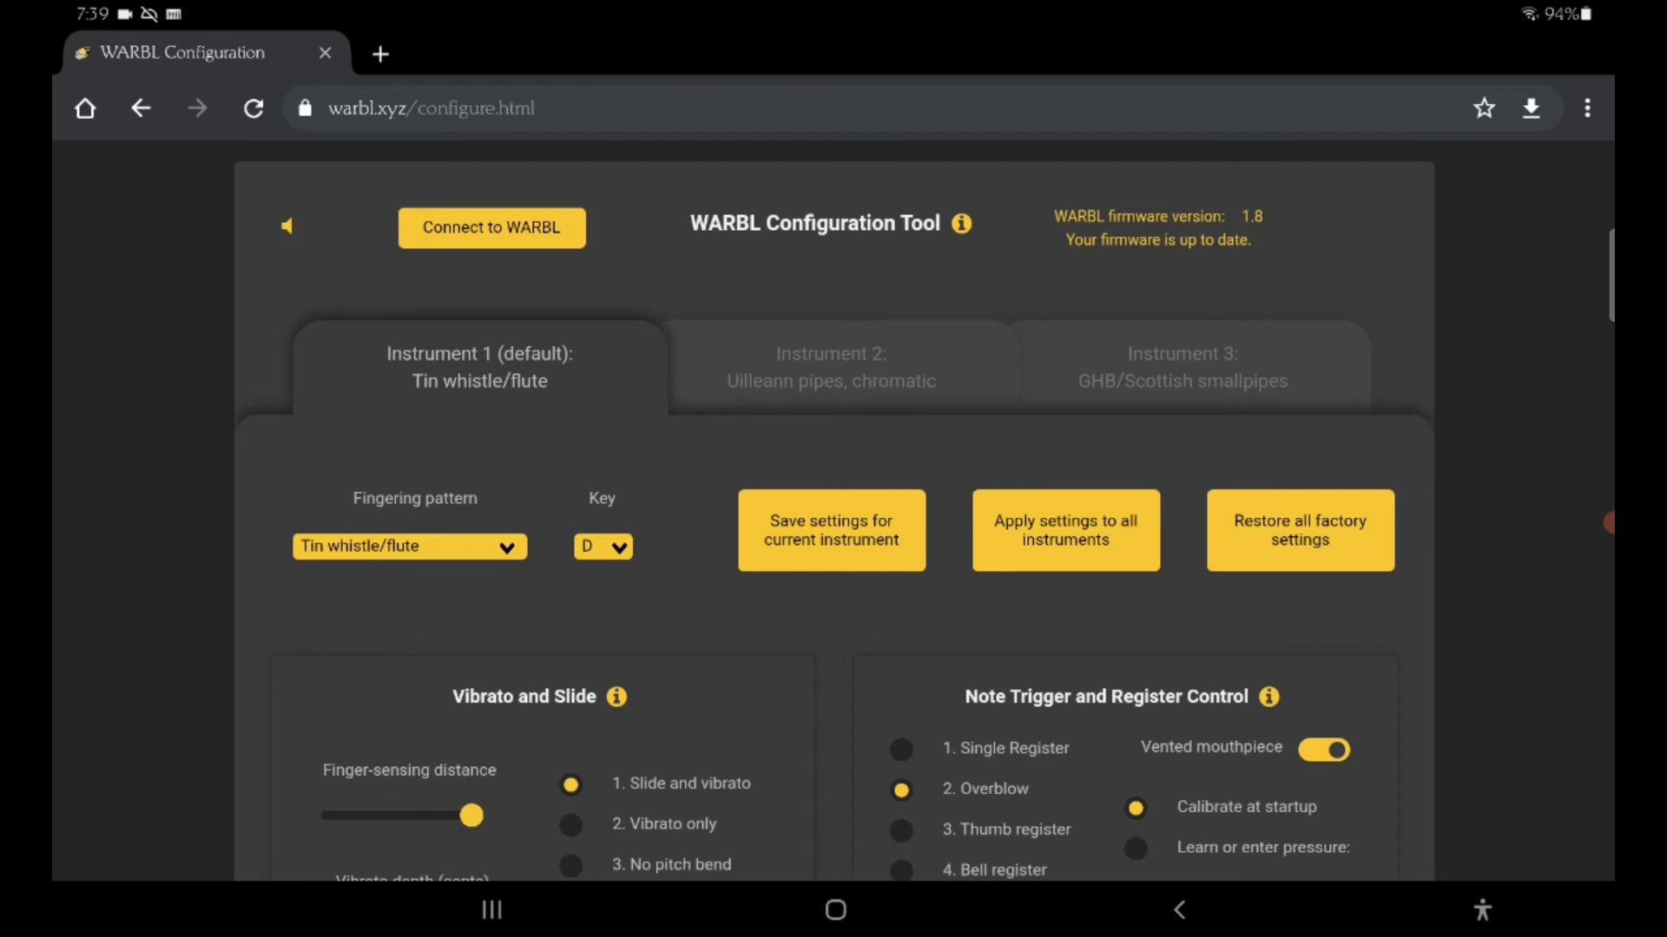
# - Set Instrument 1's whistle key to G, leaving the key list showing again
pyautogui.click(602, 546)
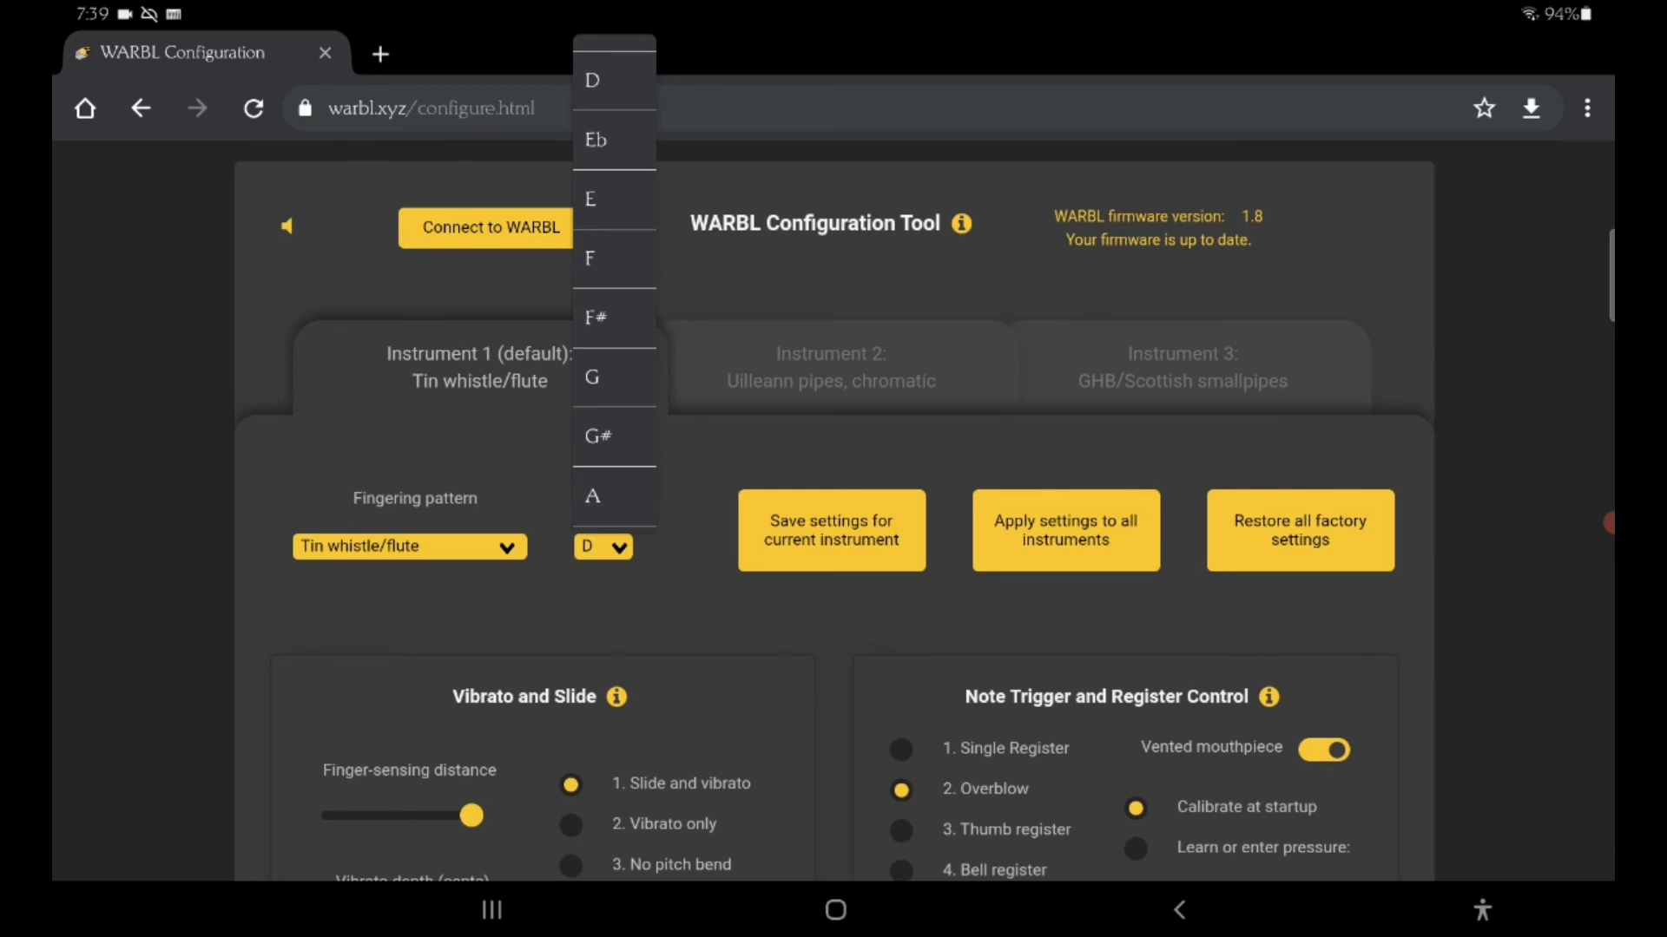
pyautogui.click(592, 377)
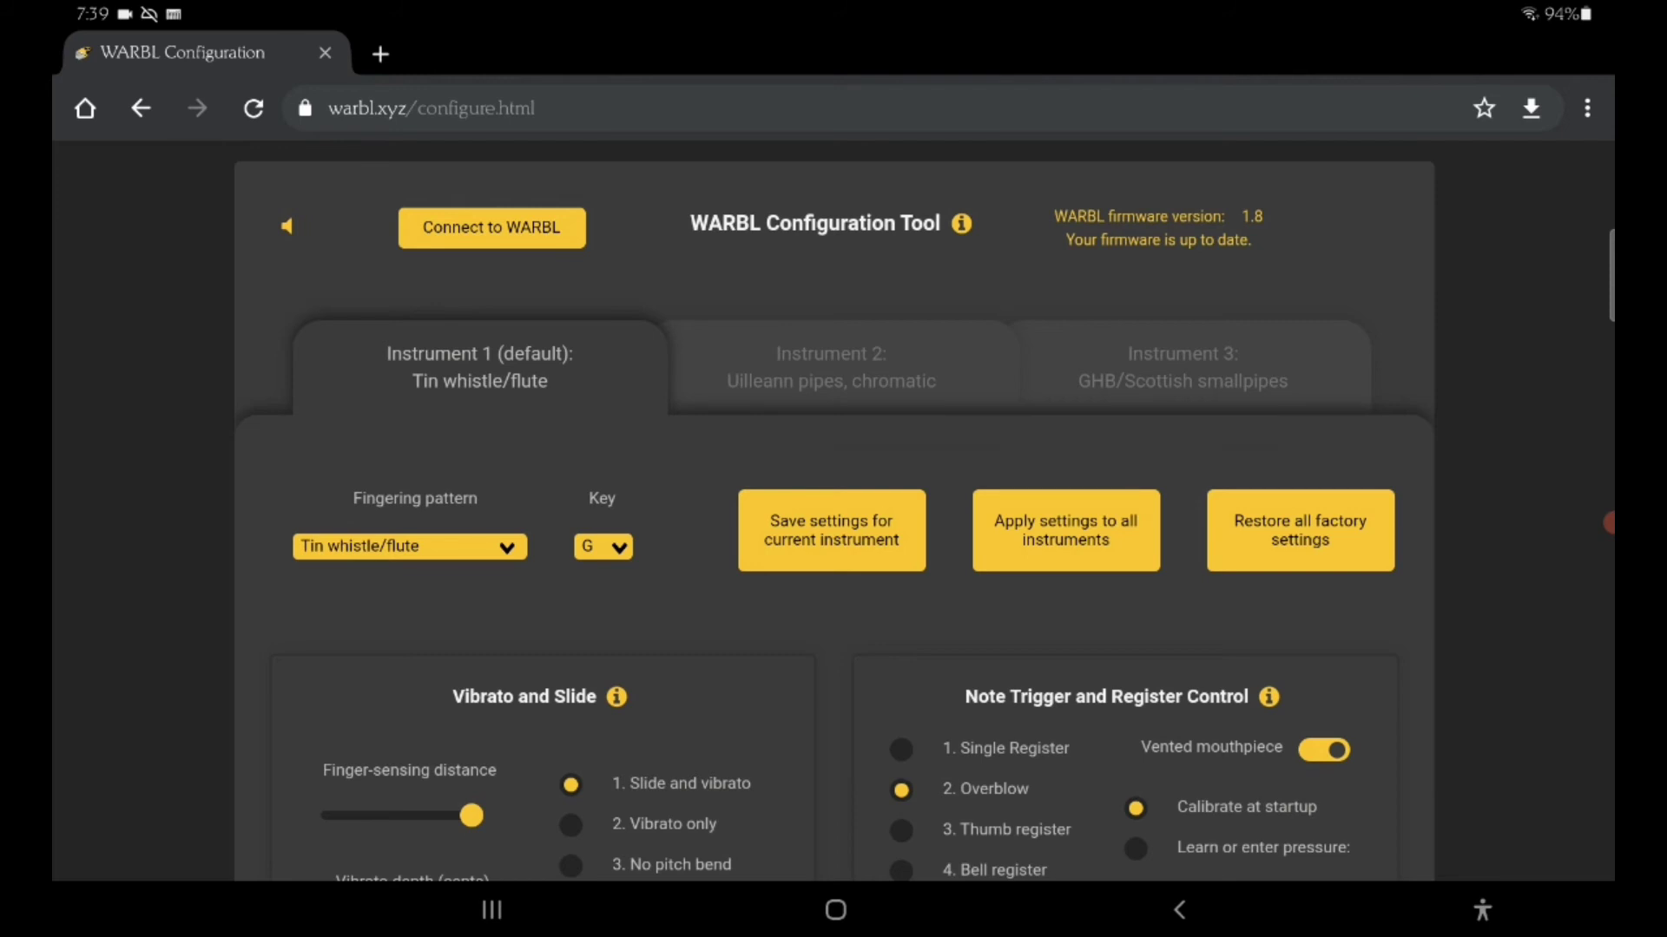
pyautogui.click(601, 546)
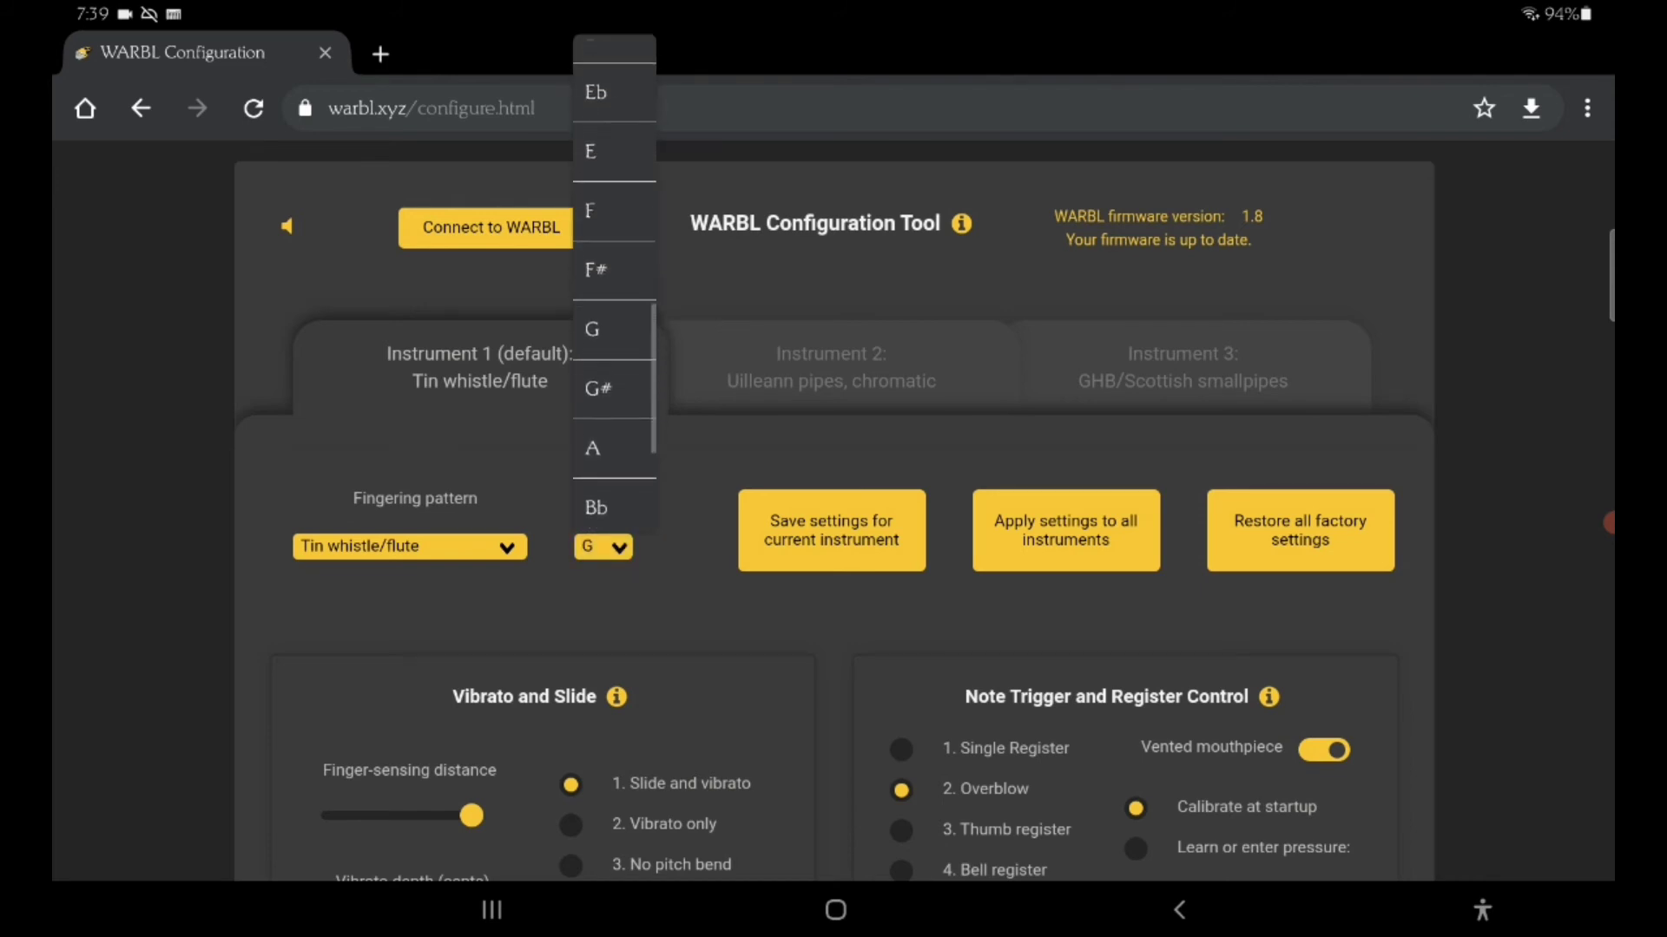
# - Return the whistle key to D and bring the key list back up
pyautogui.scroll(-3)
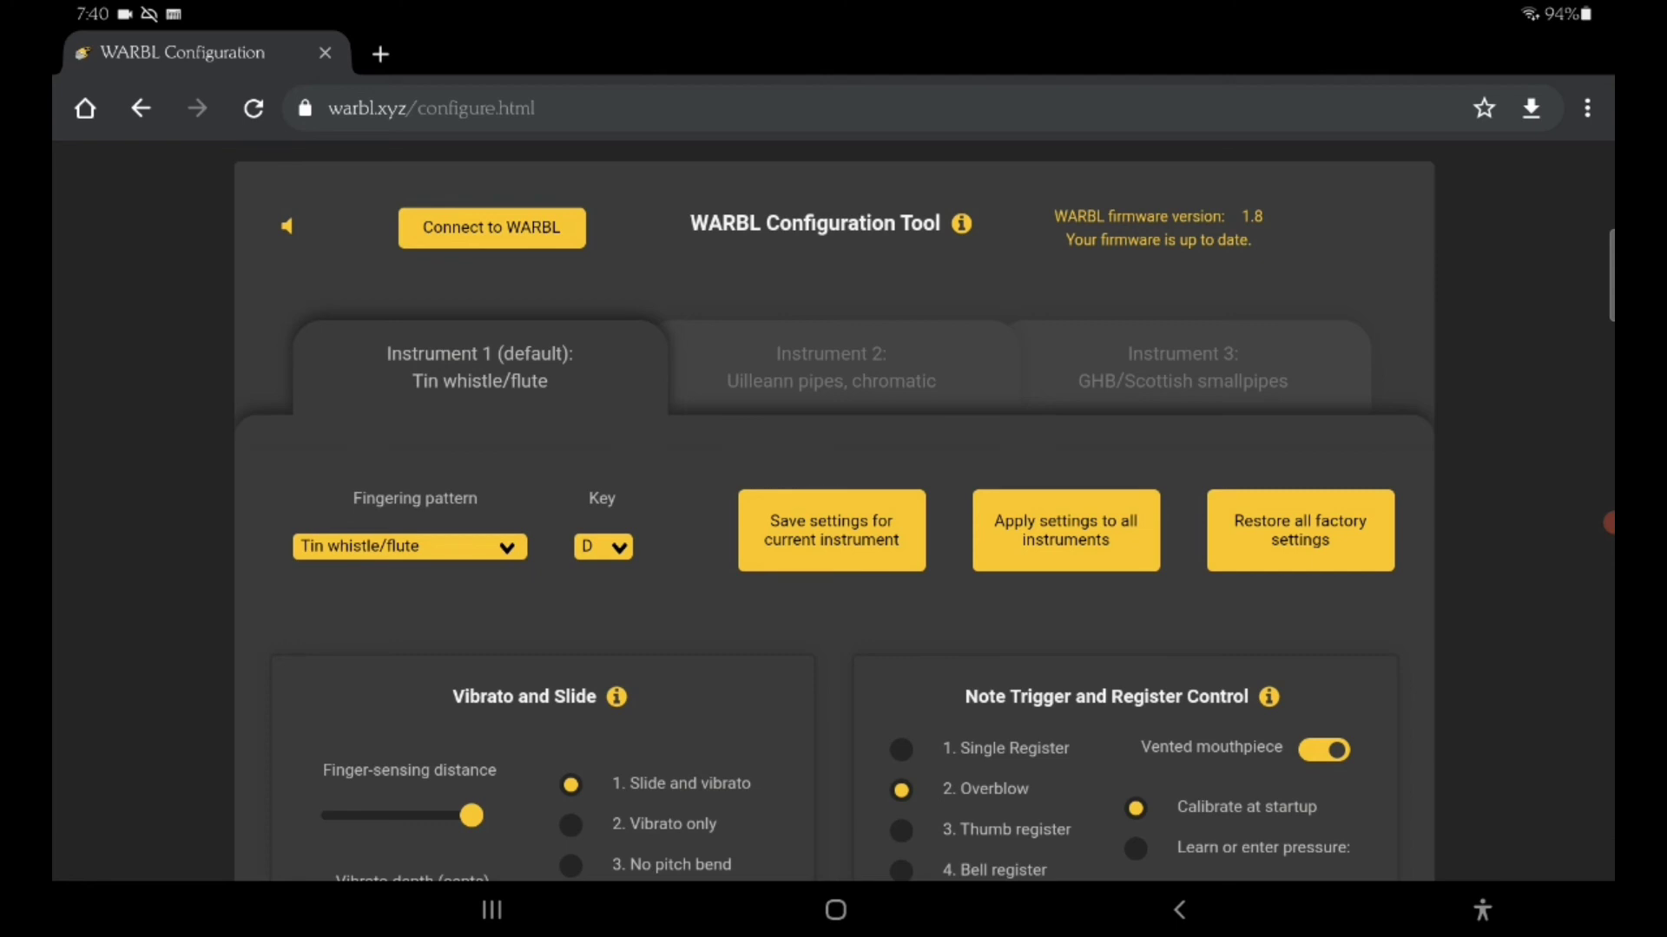
pyautogui.click(601, 546)
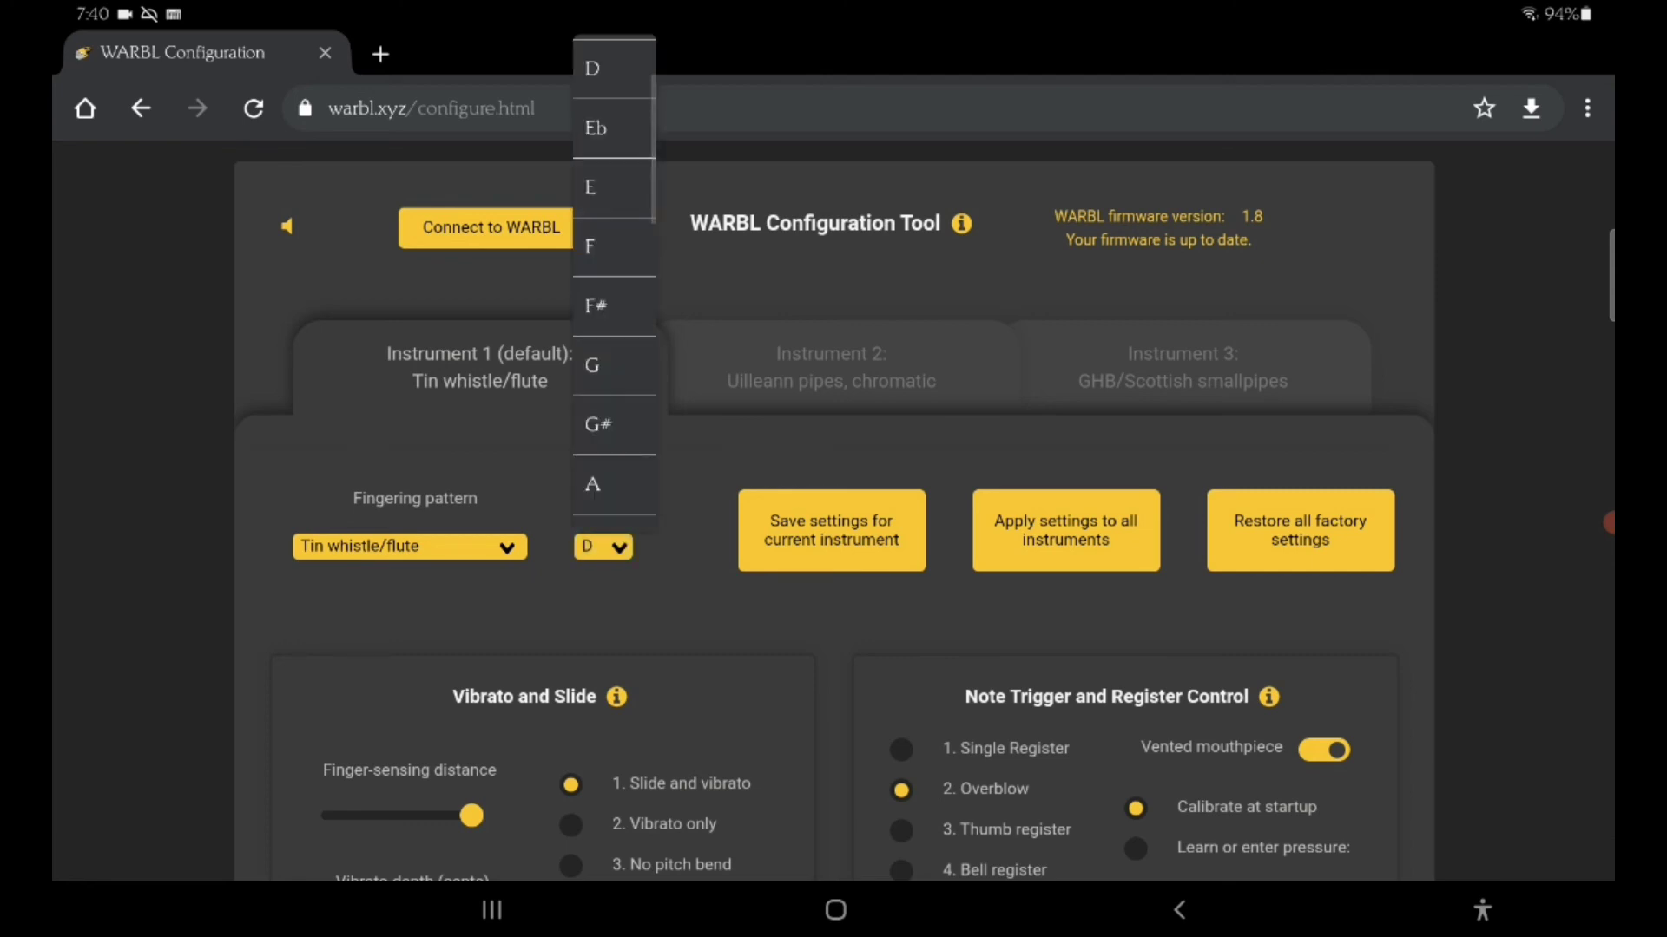